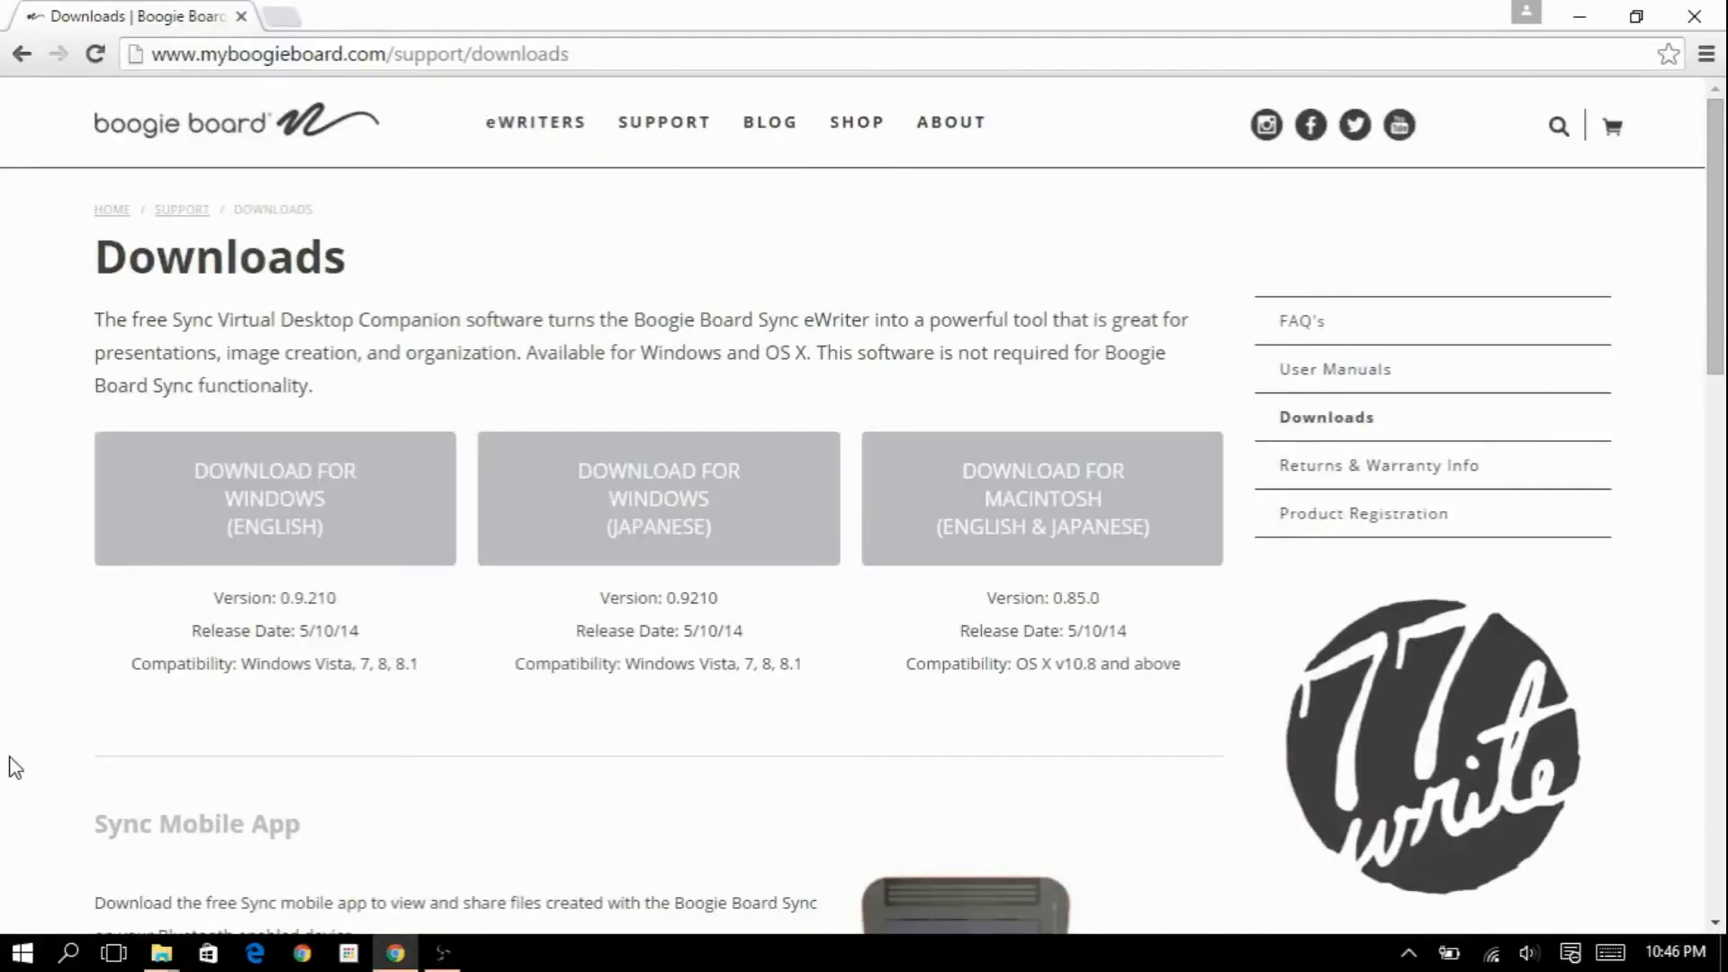
mouse_move(5, 727)
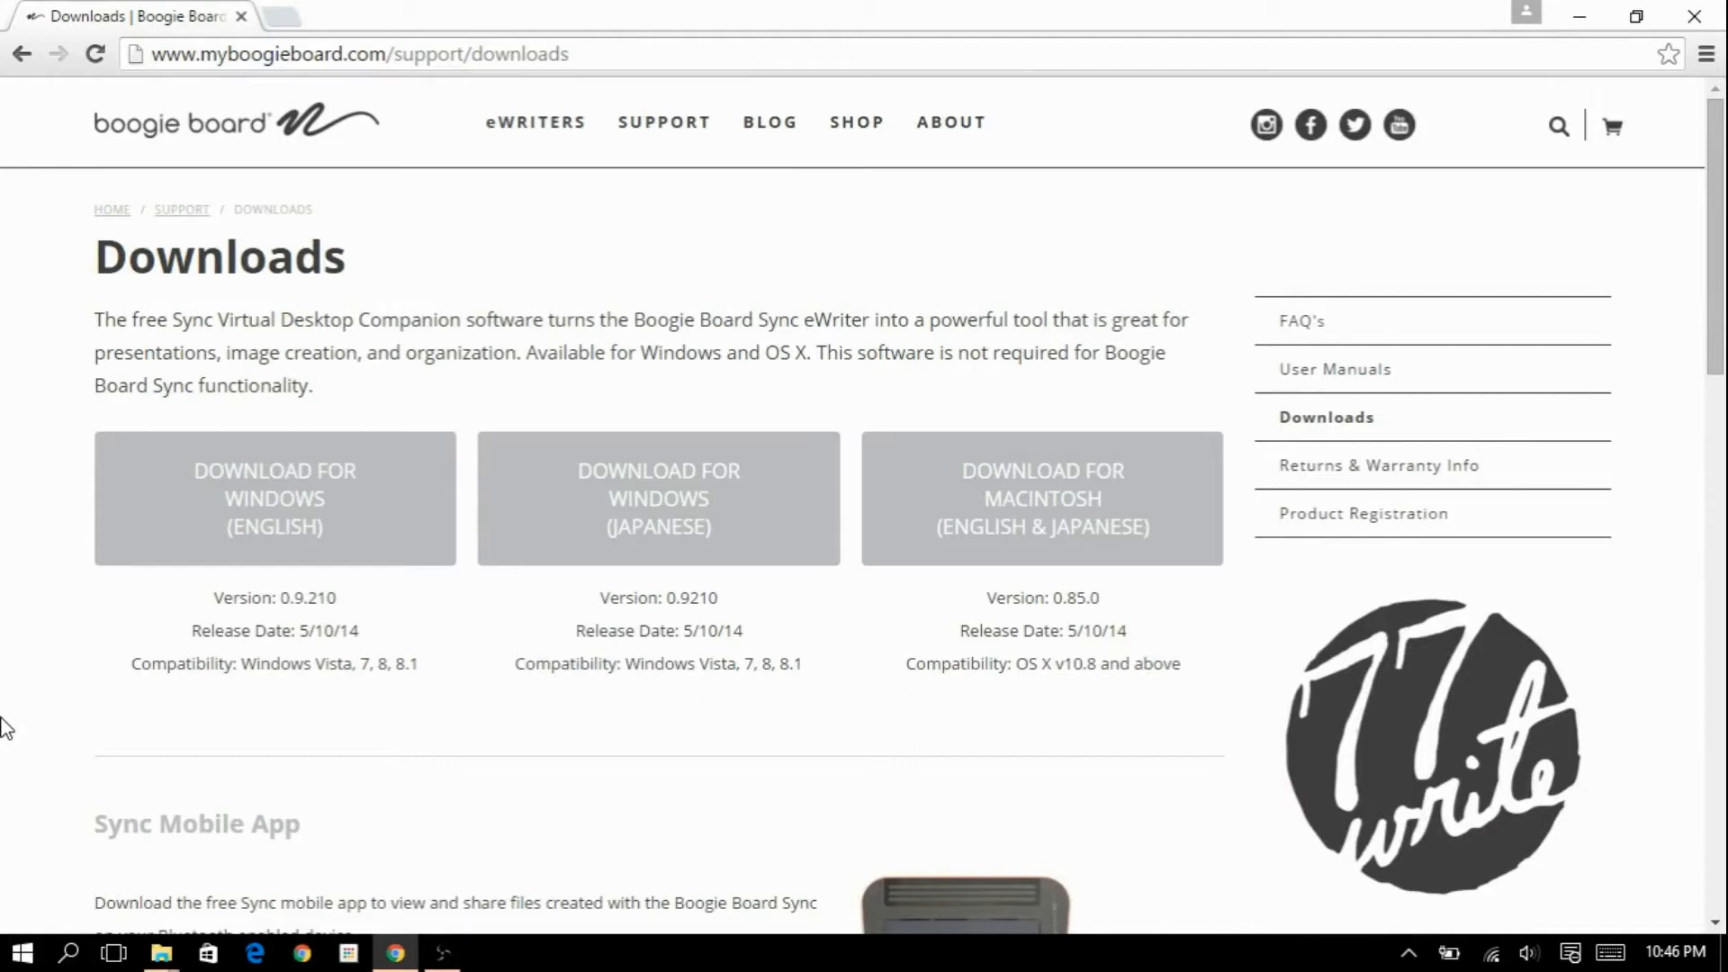
mouse_move(16, 672)
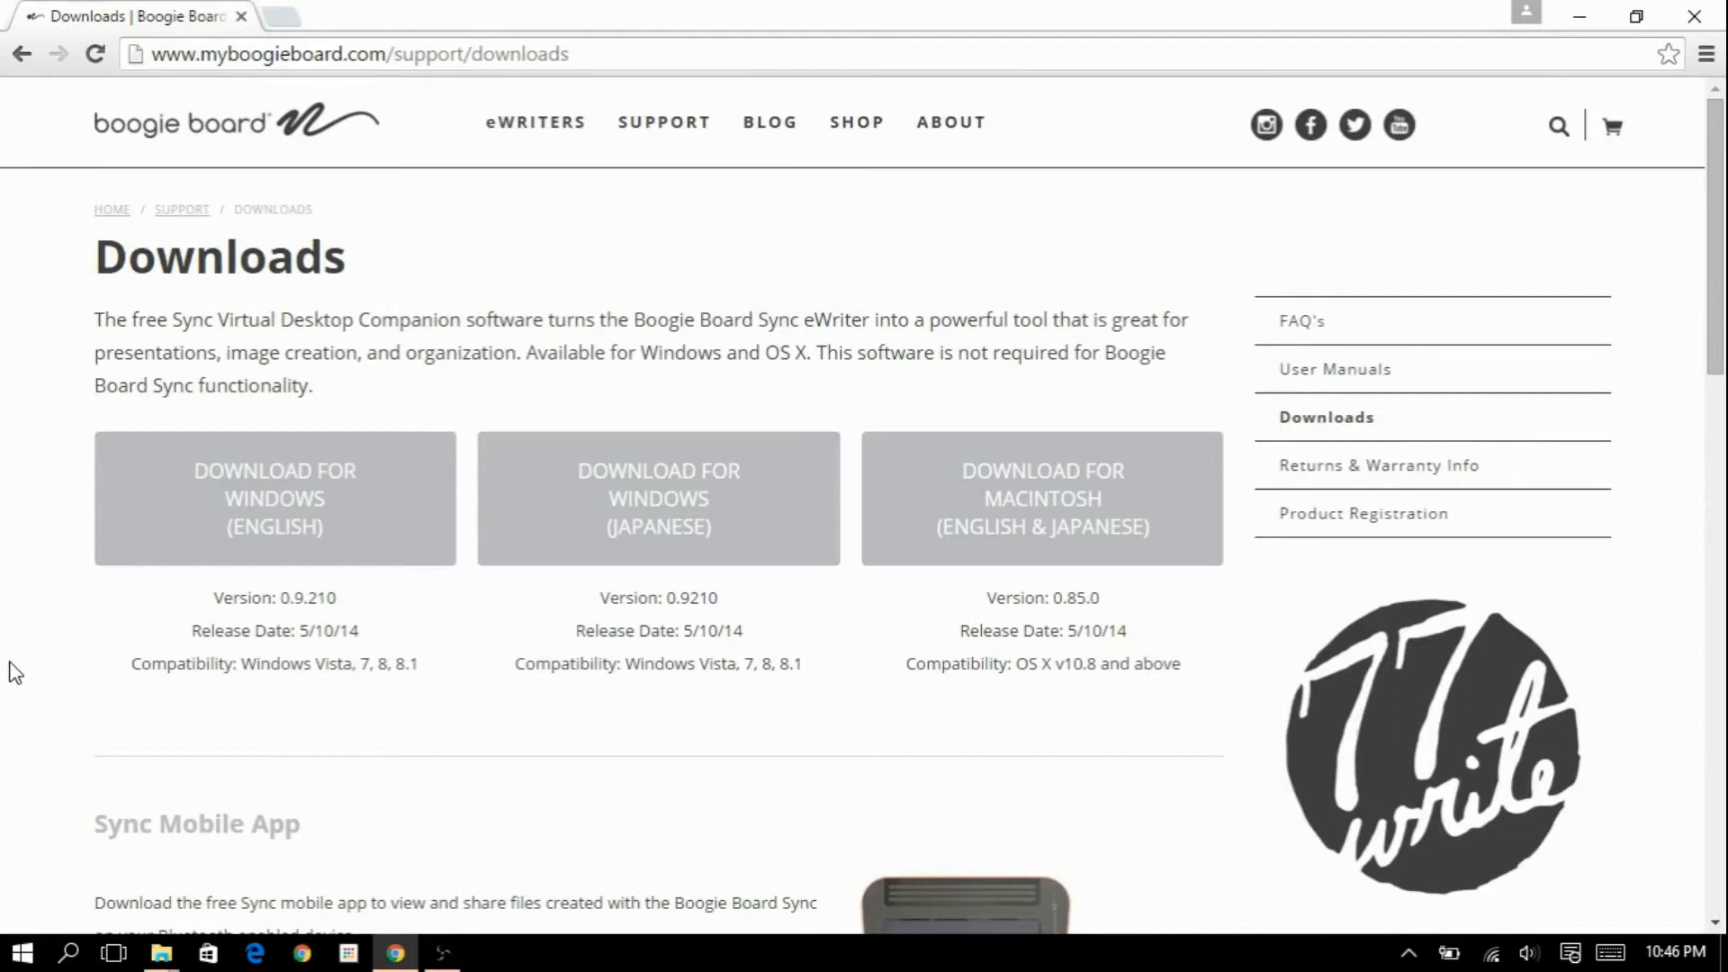
mouse_move(35, 467)
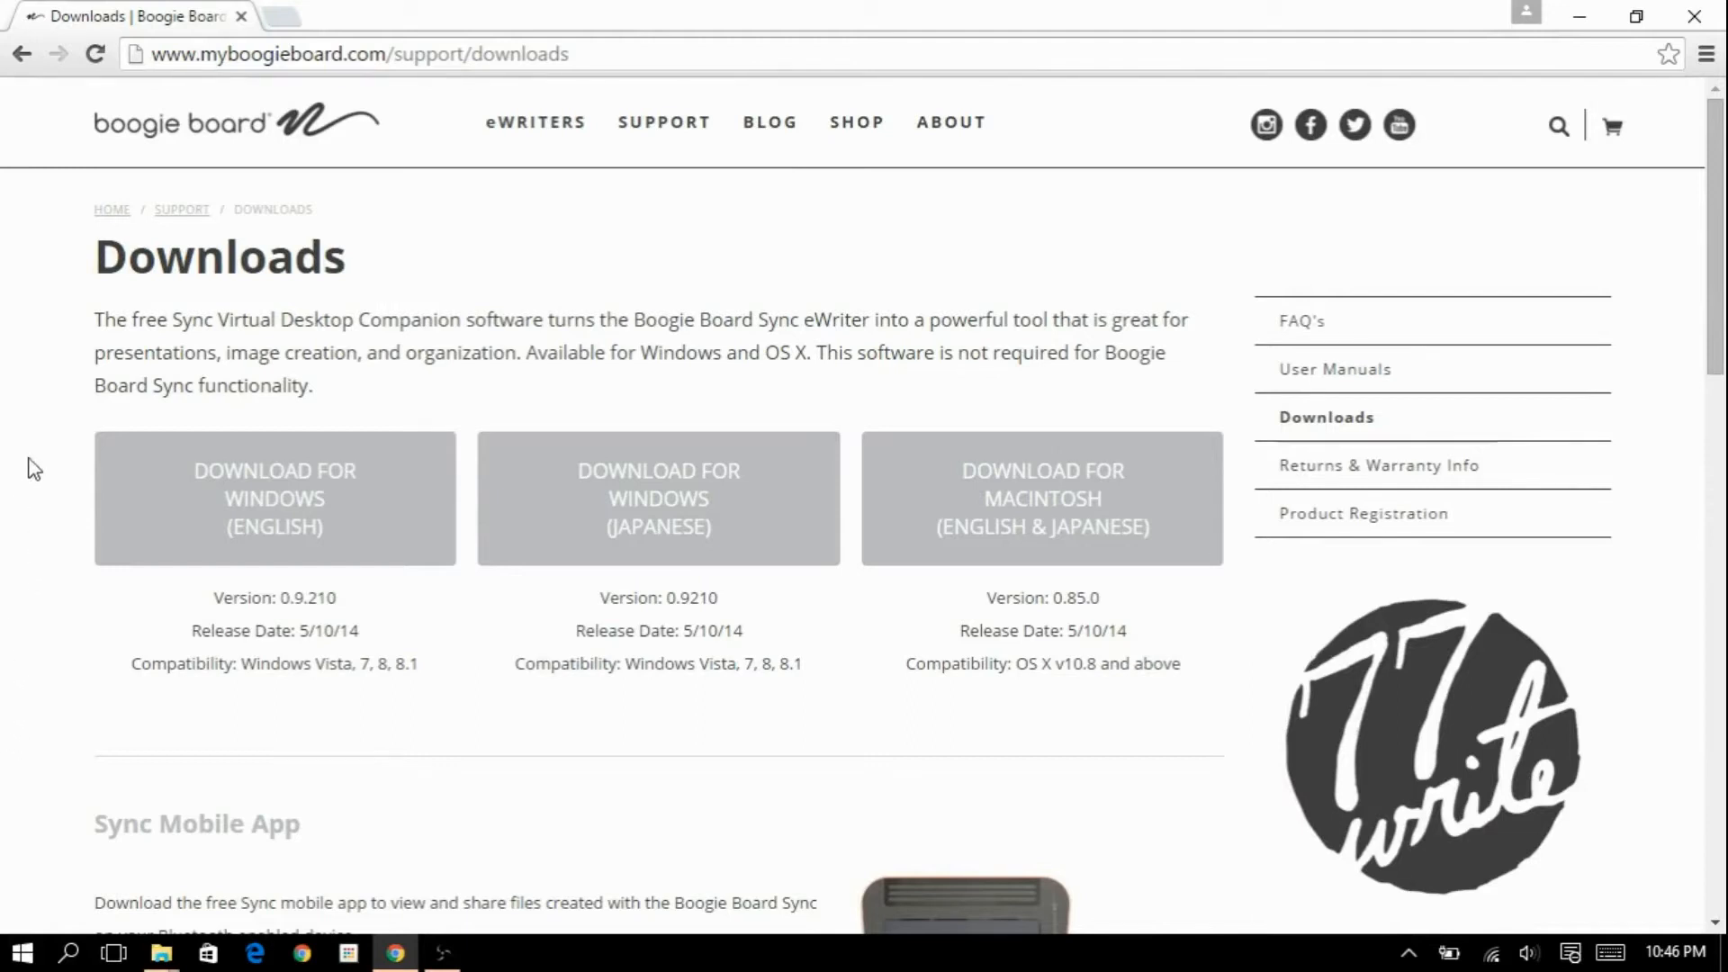
mouse_move(205, 54)
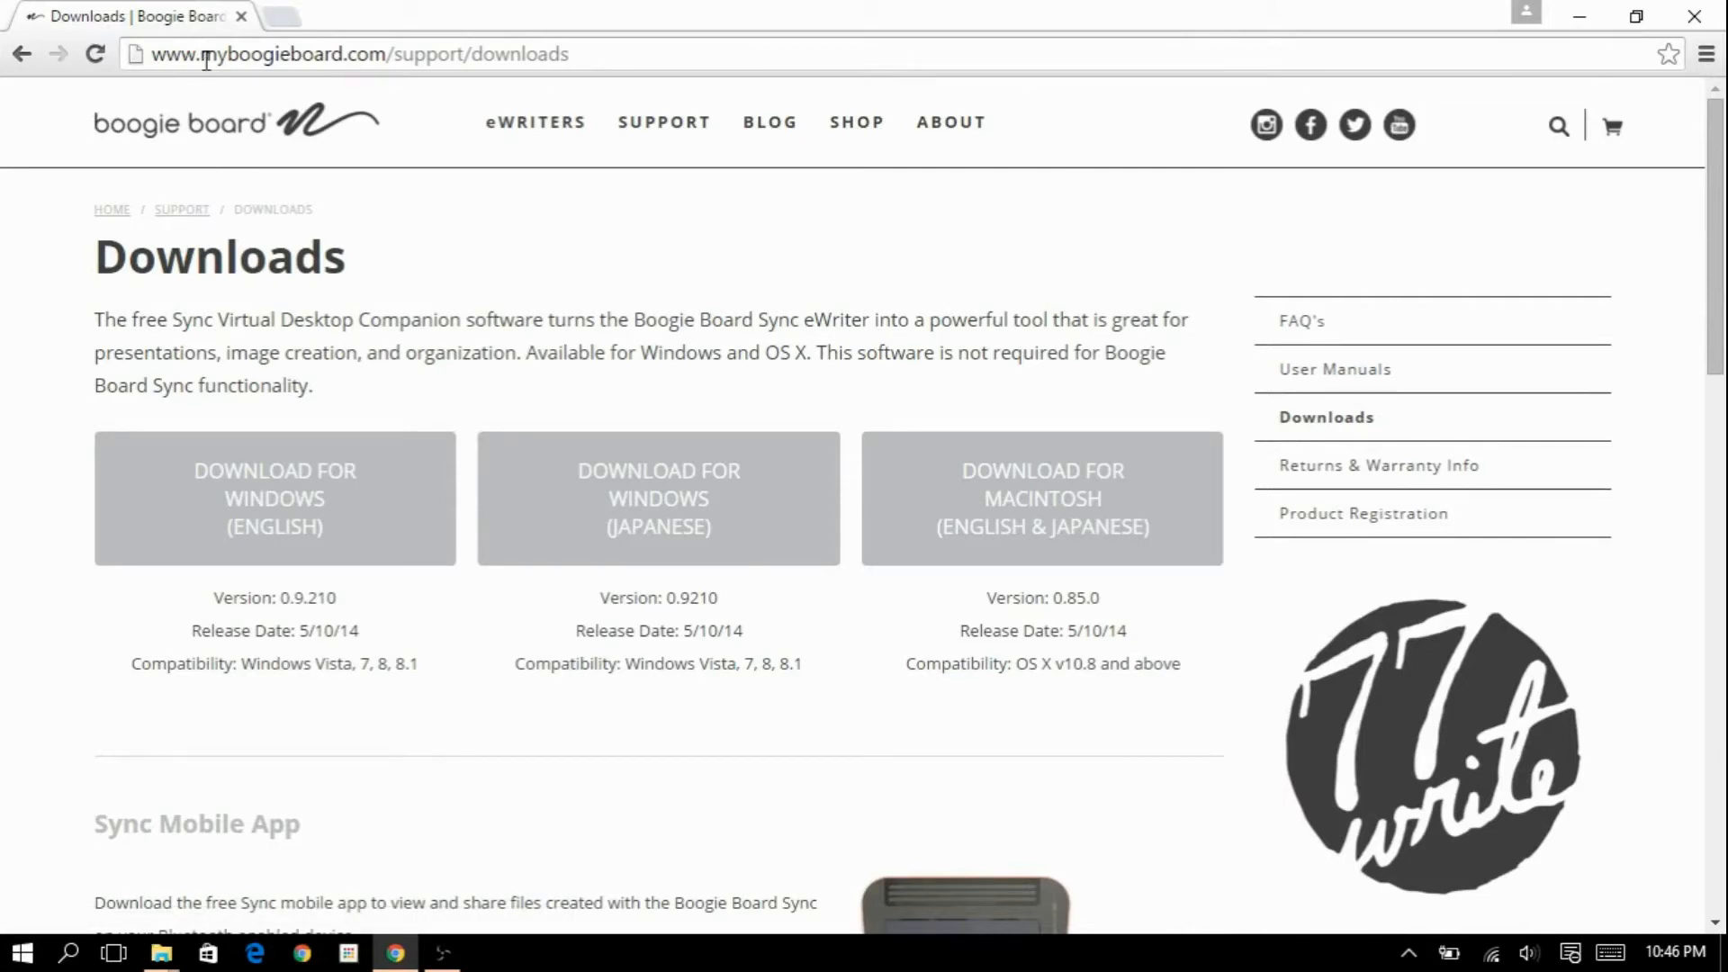
mouse_move(275, 497)
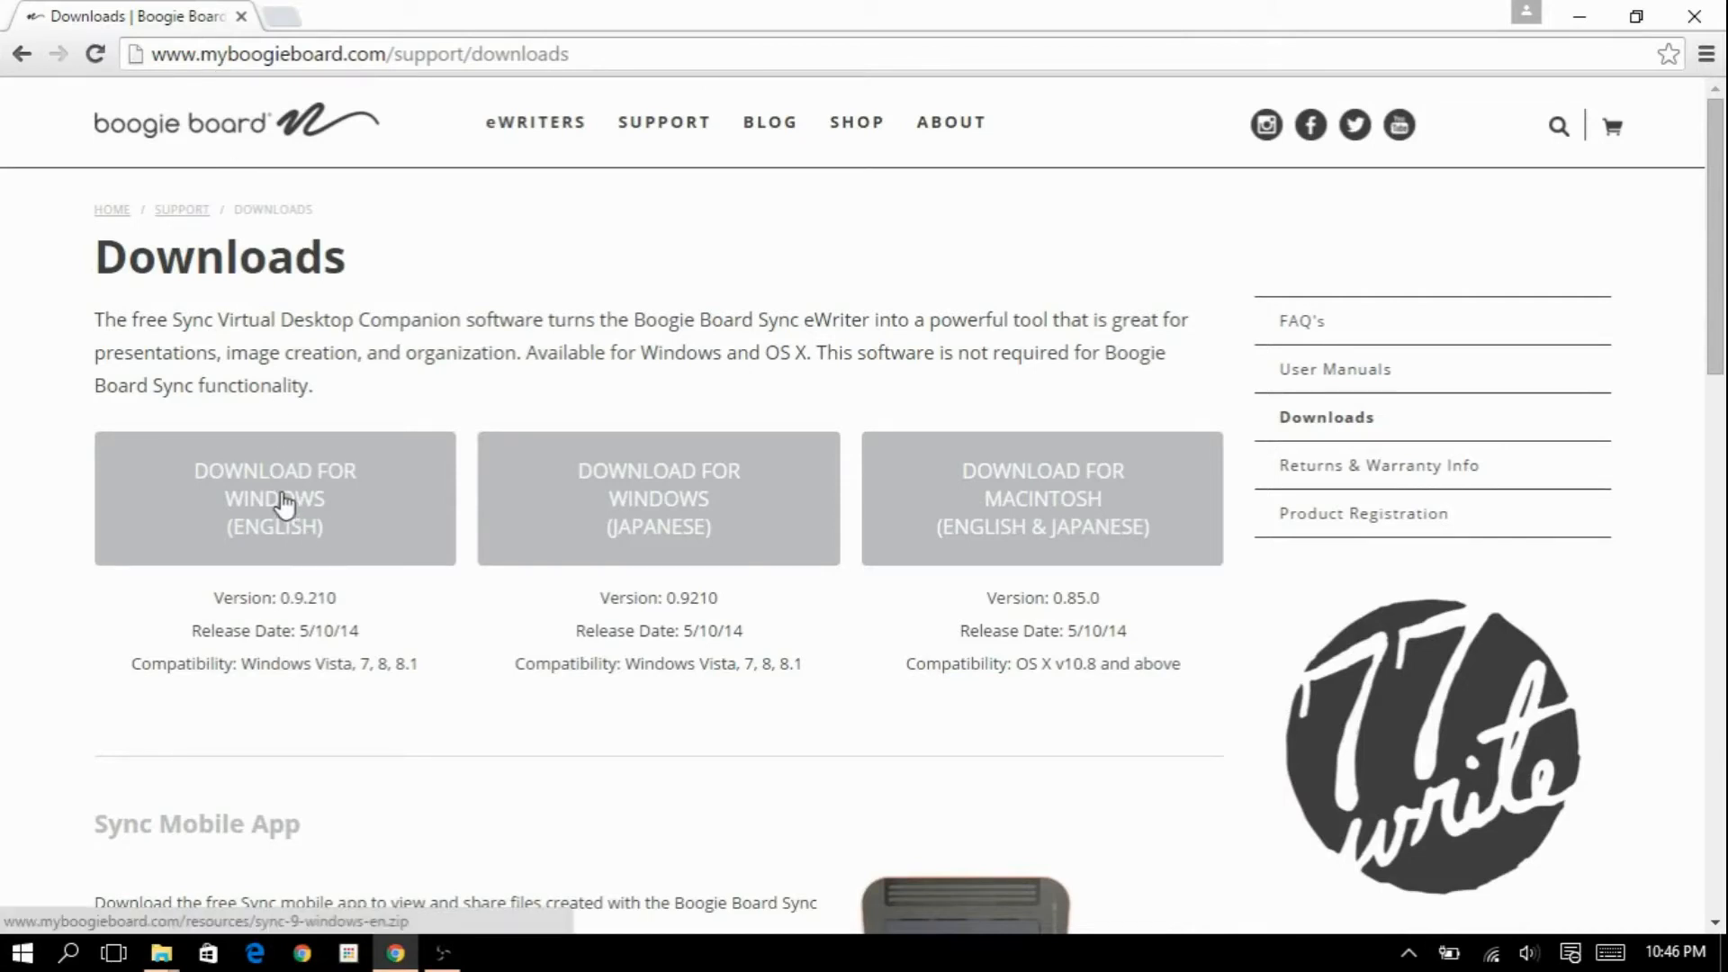
Start downloading the Windows (English) Sync zip from the Boogie Board downloads page.
click(273, 498)
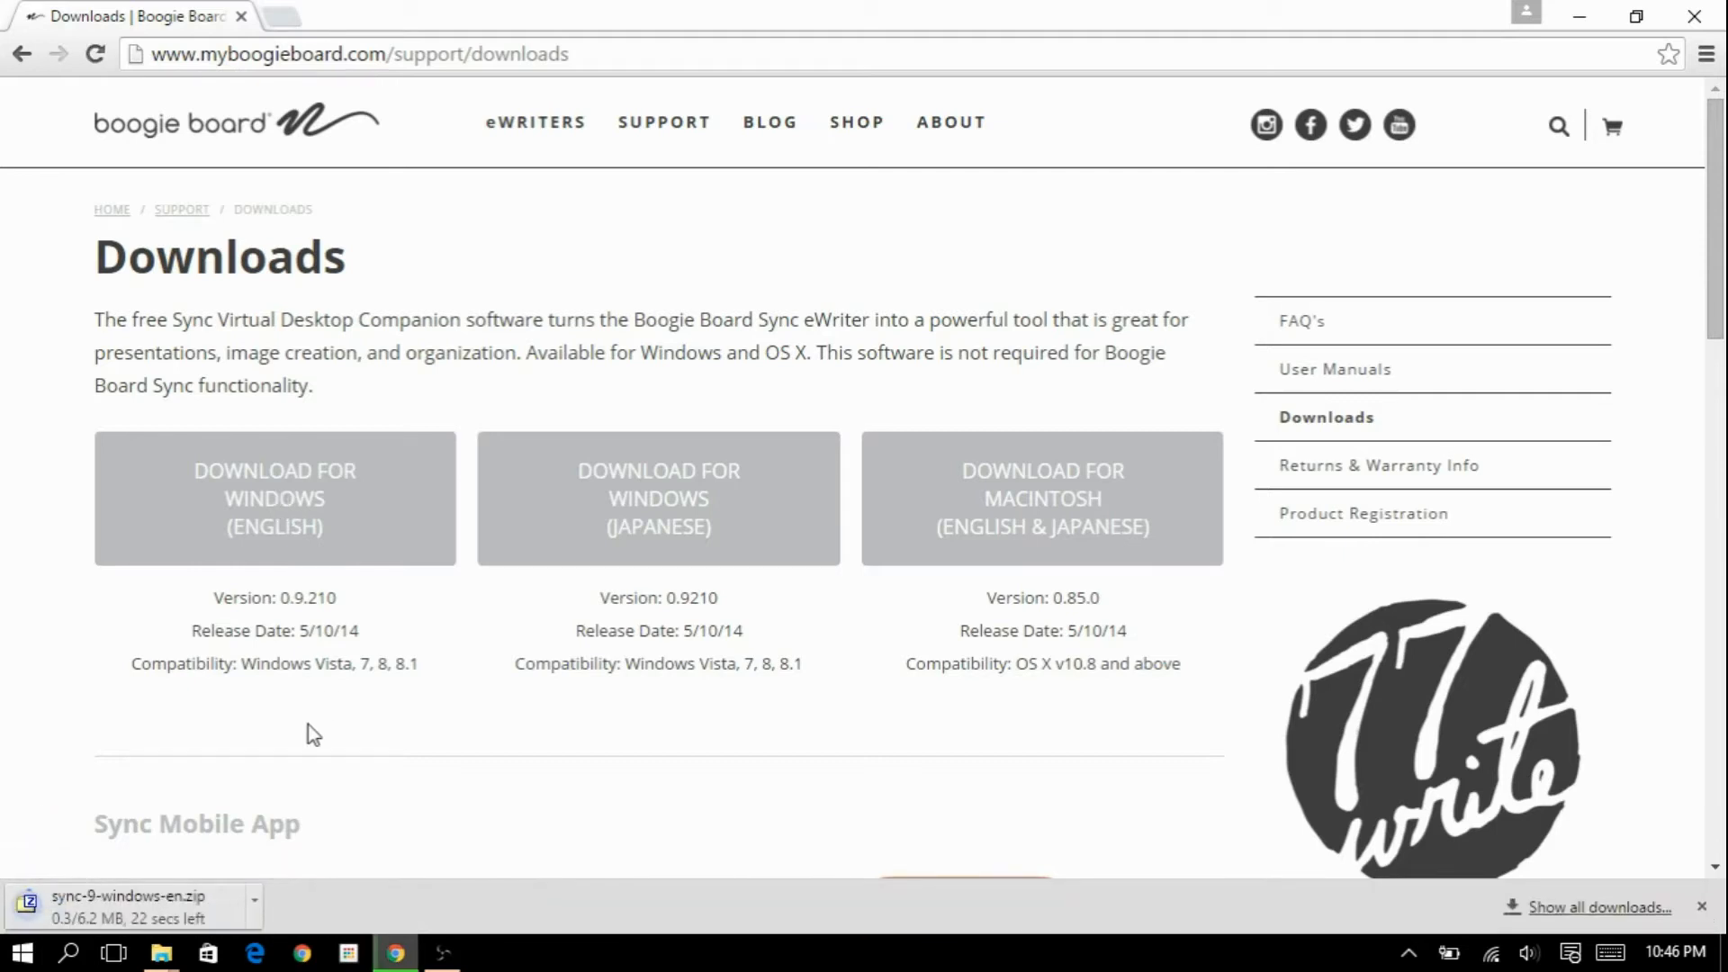
mouse_move(185, 865)
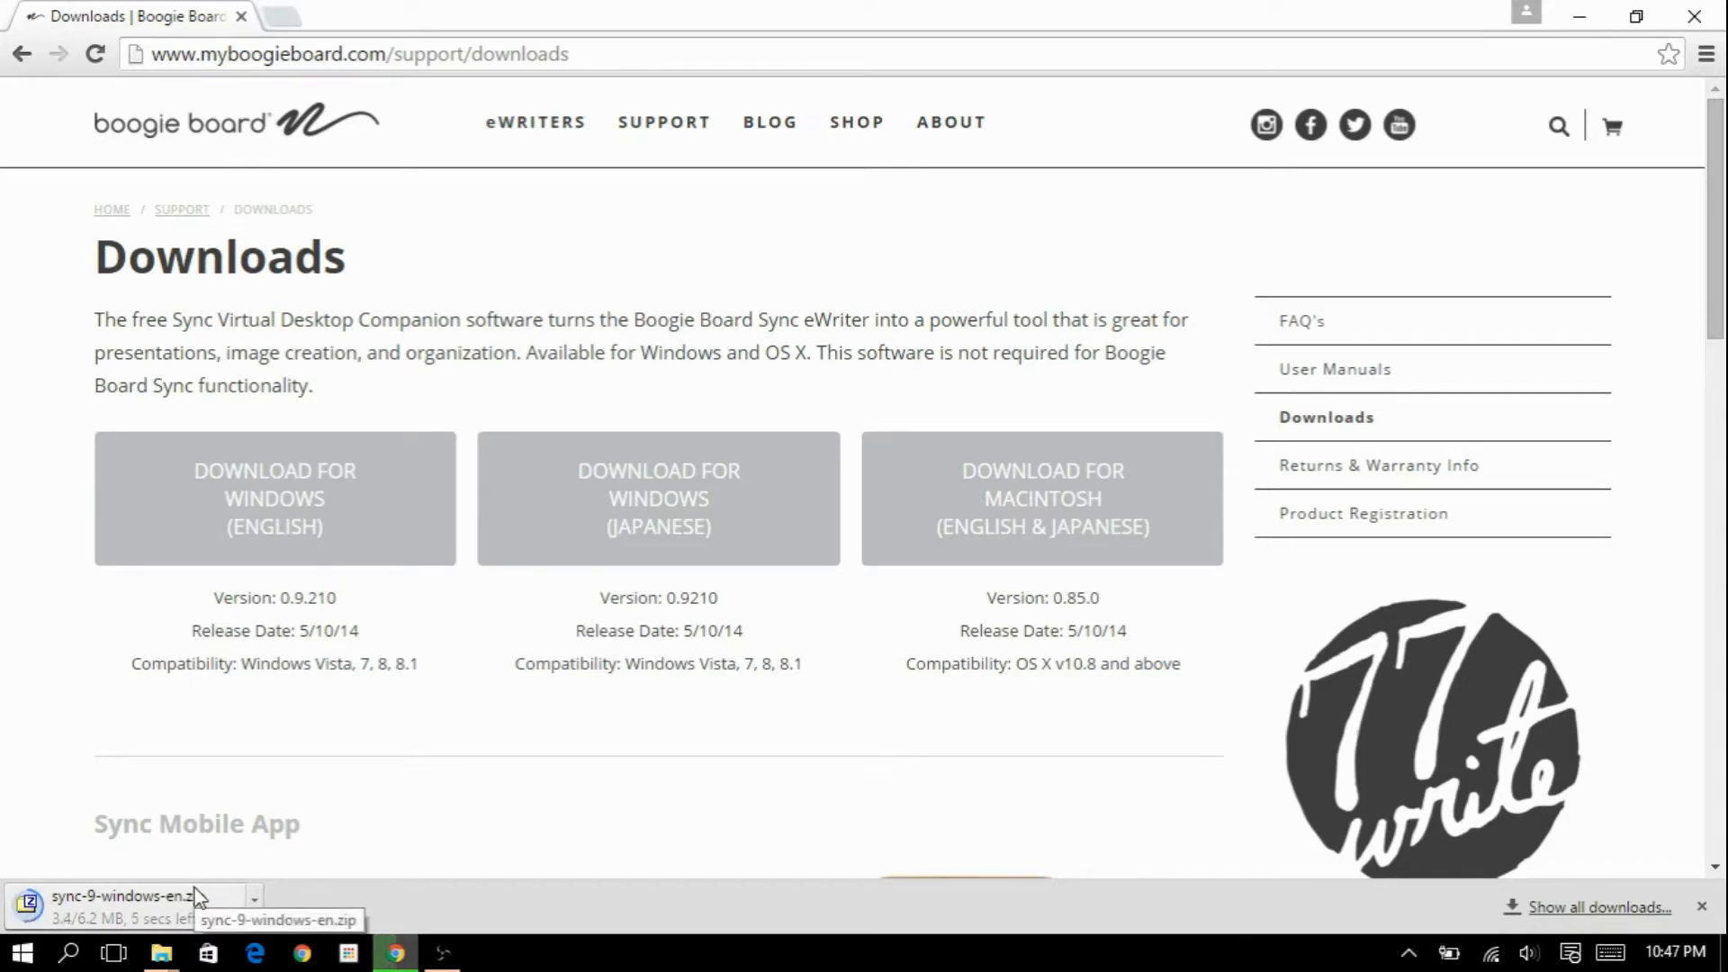
mouse_move(162, 952)
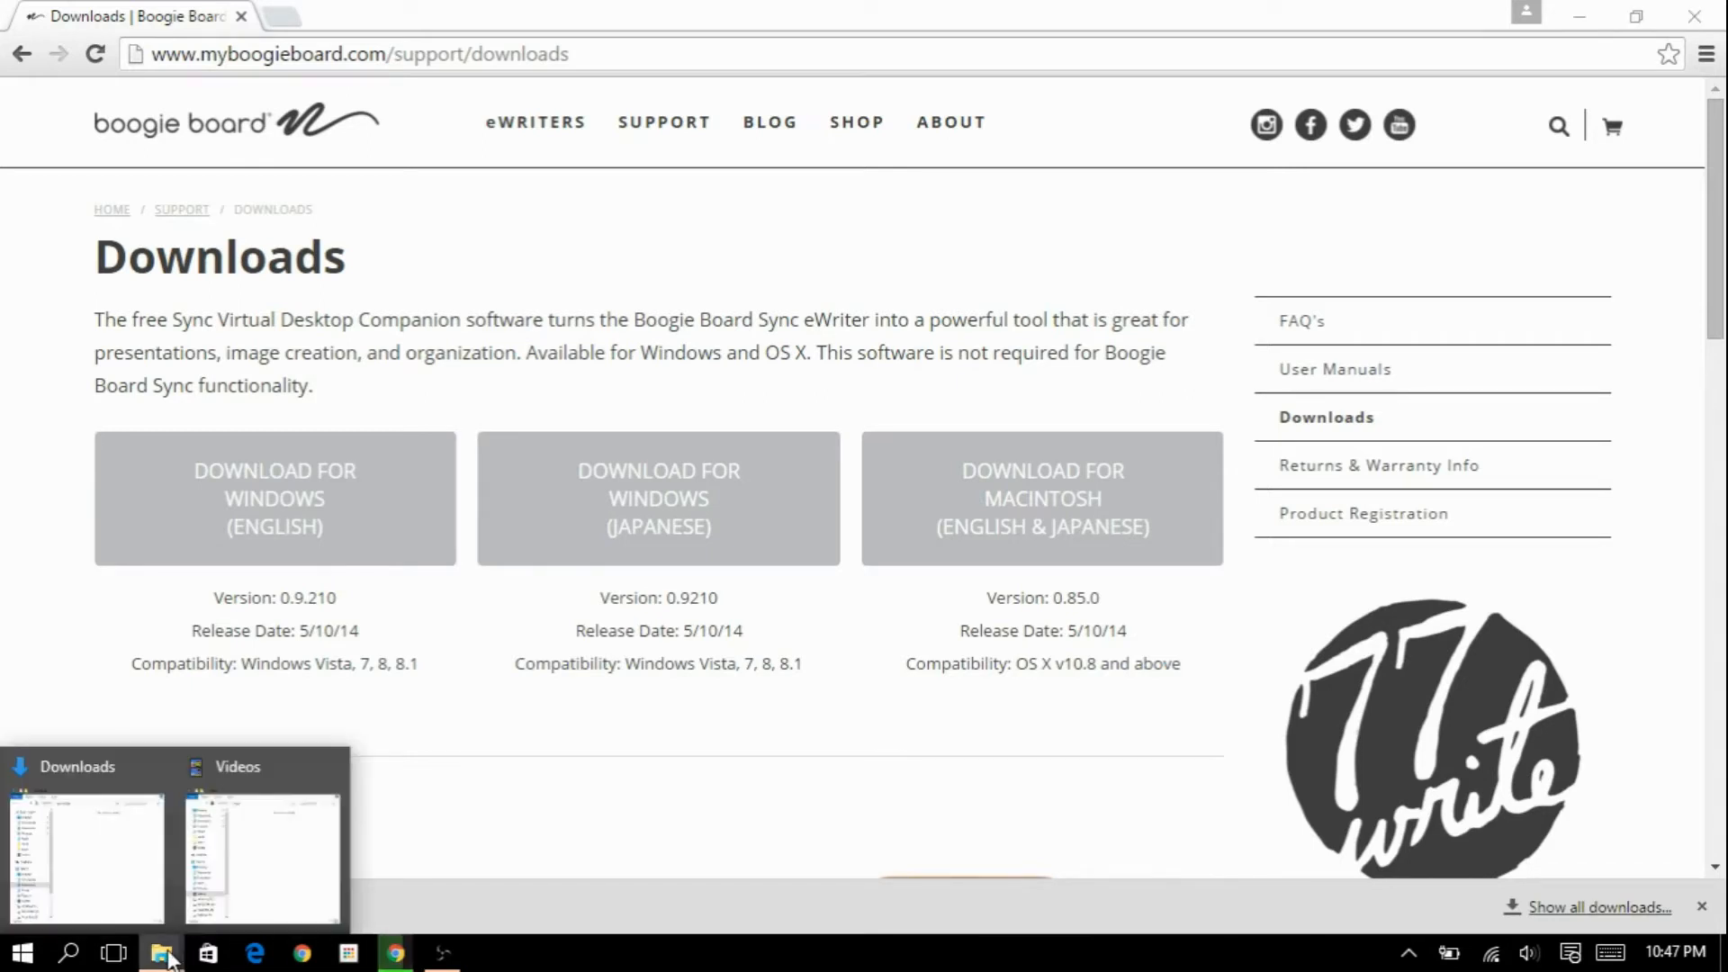
Extract the Sync zip in Downloads with 7-Zip and select the Sync-9-Windows-EN .msi installer.
click(85, 854)
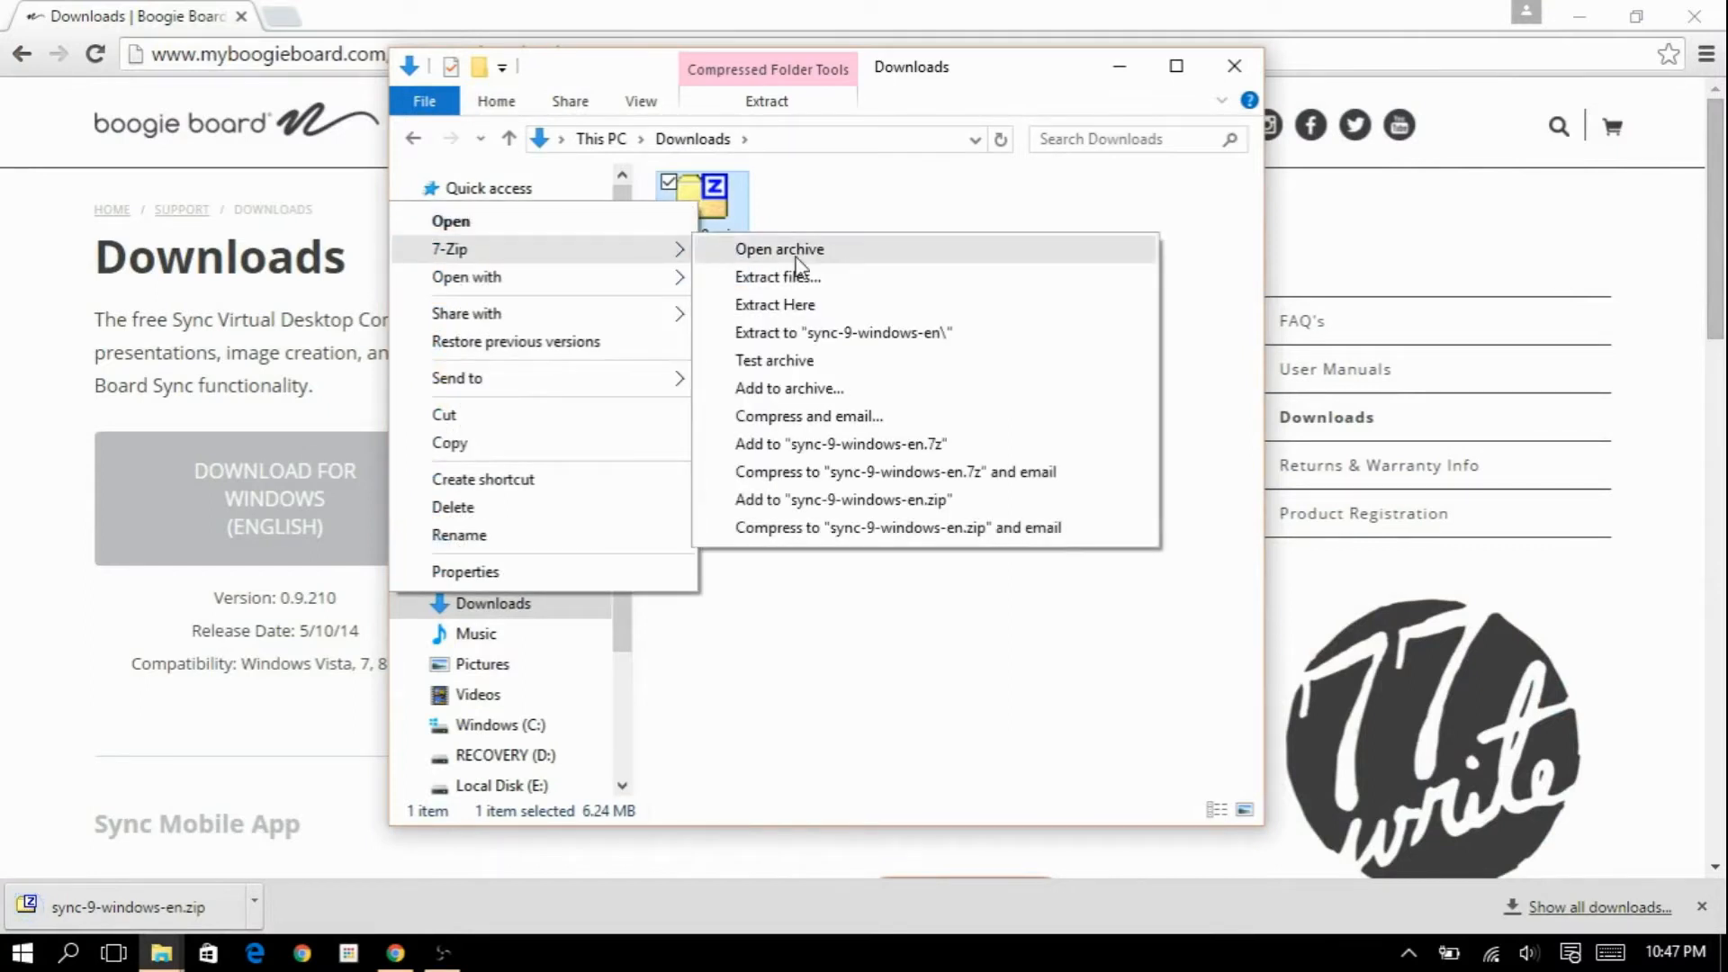
click(775, 304)
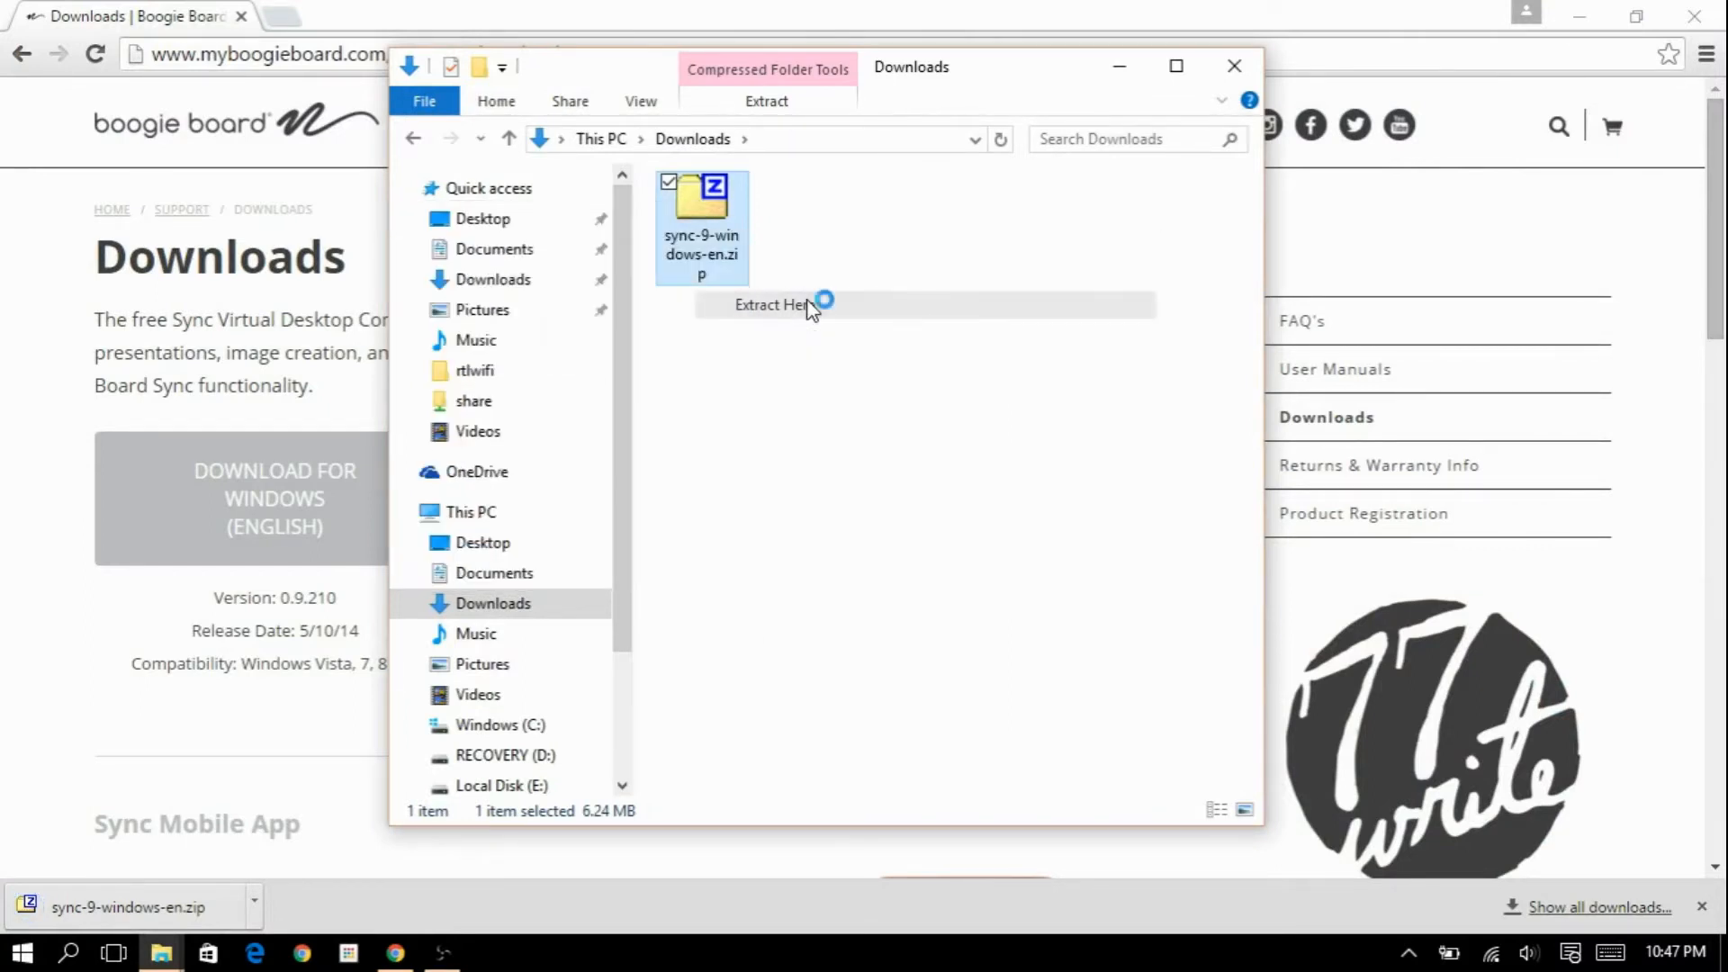
click(771, 304)
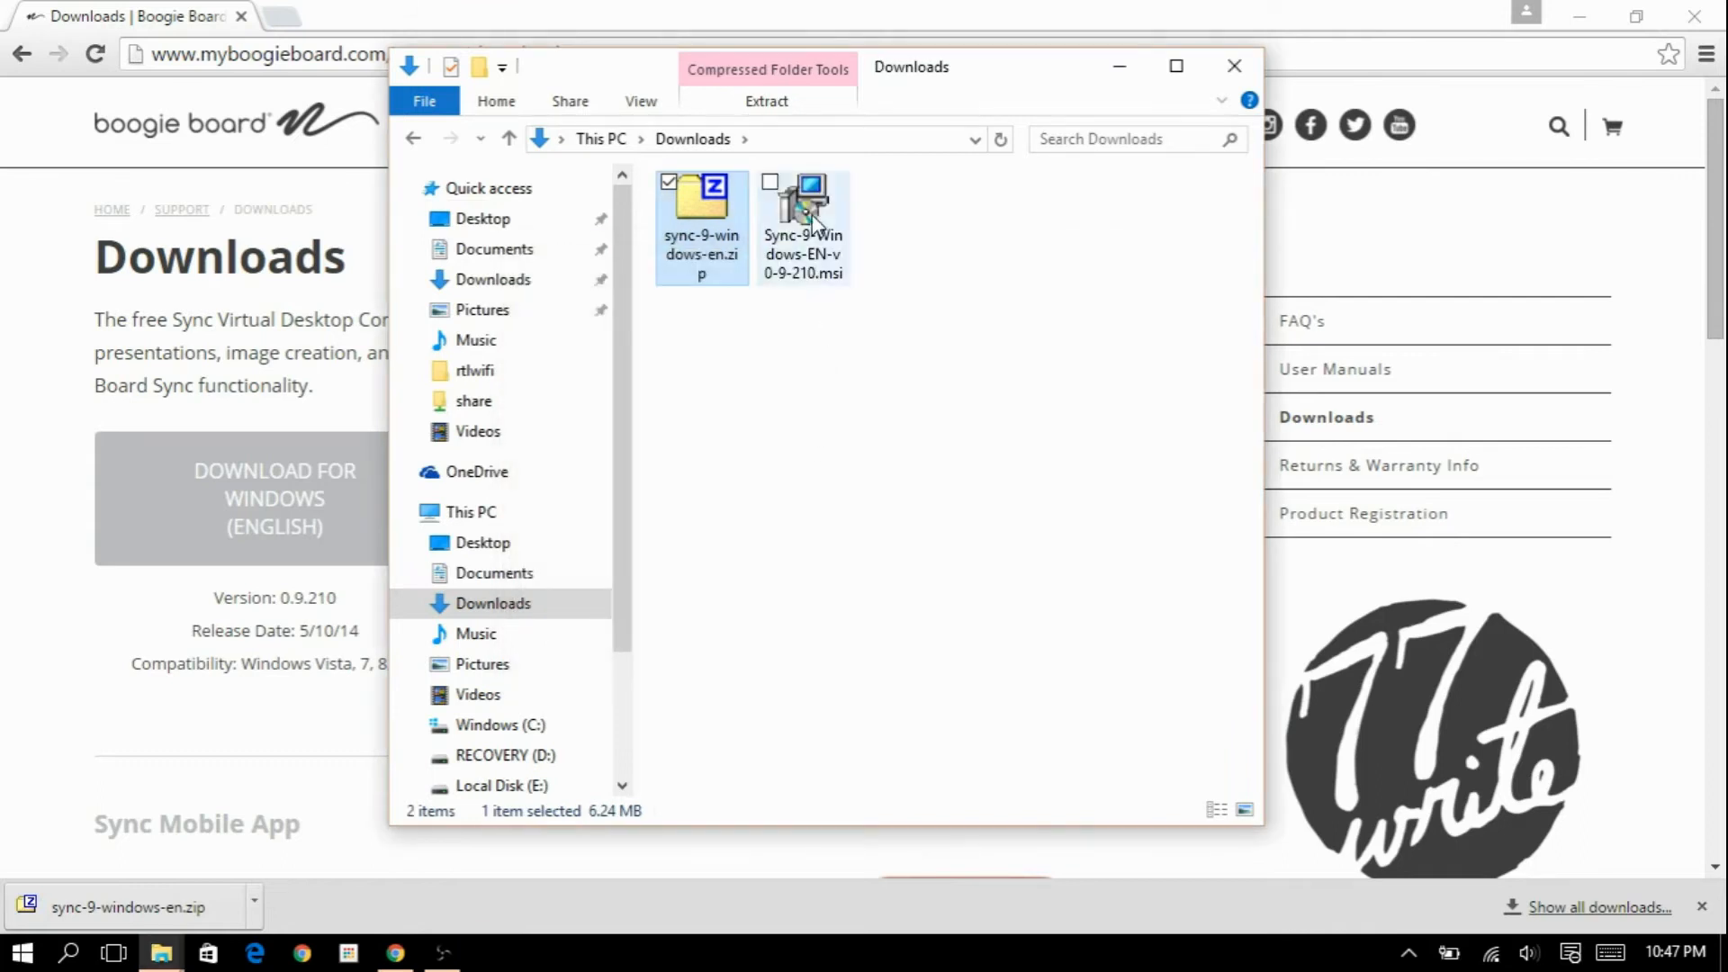
click(803, 204)
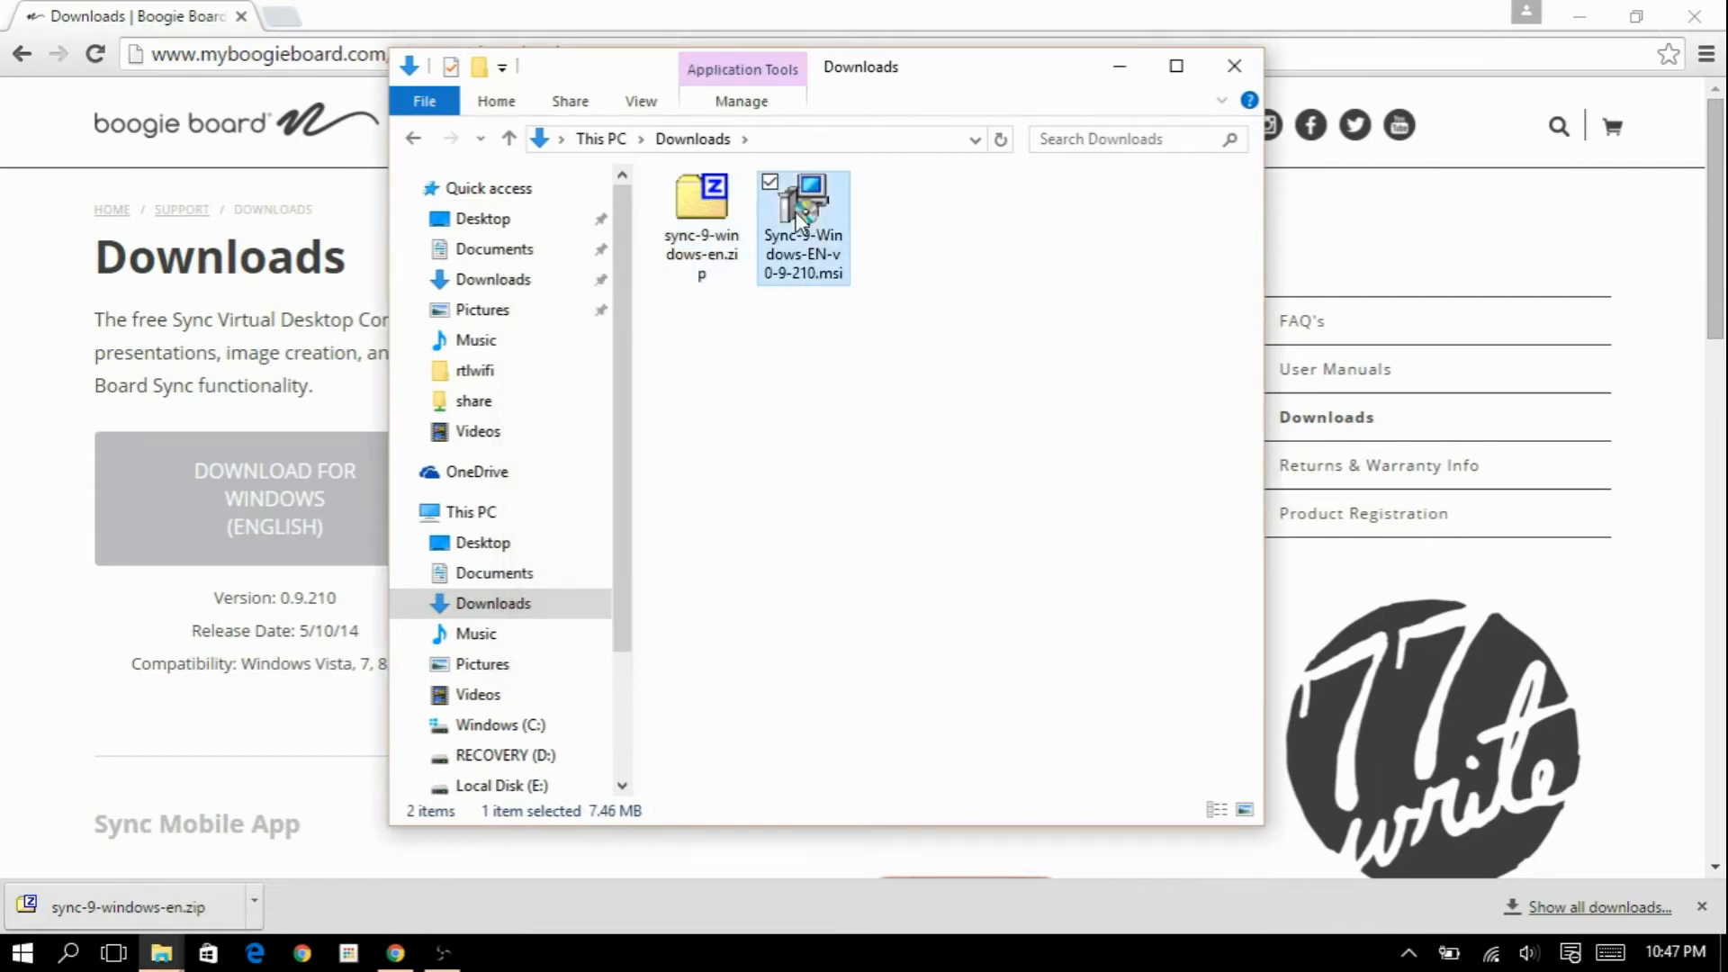
Run the Sync VDC .msi, install for Everyone in the default Program Files folder, and close the wizard.
double_click(804, 215)
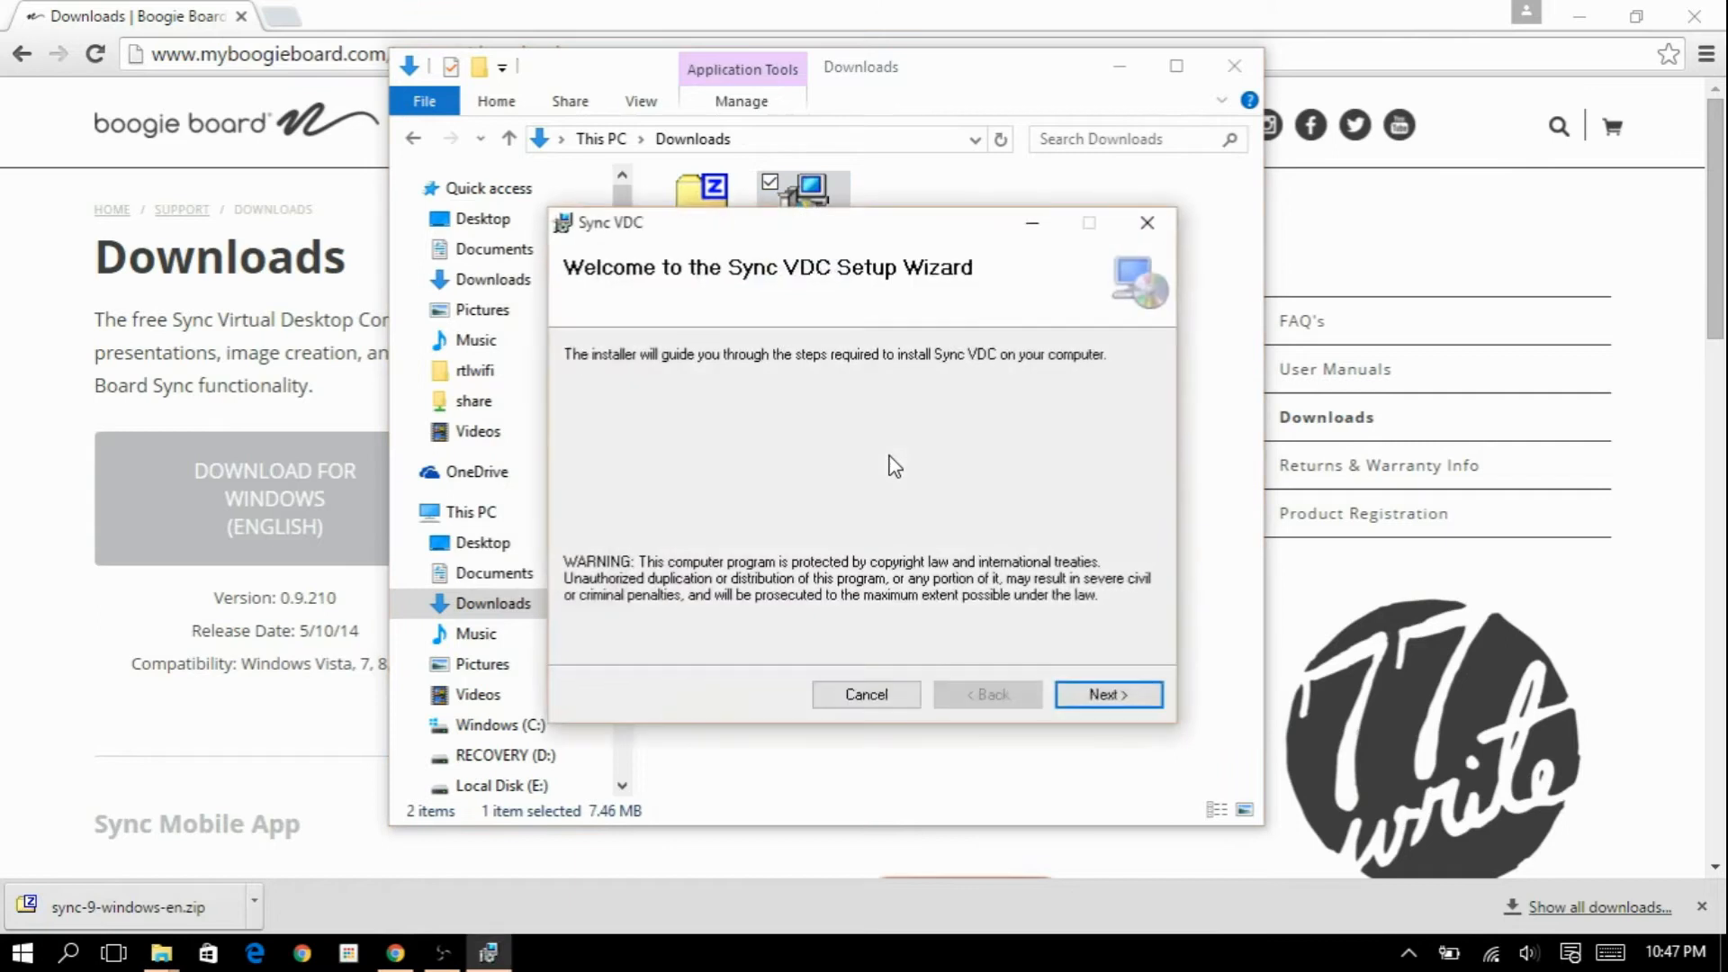
click(1108, 694)
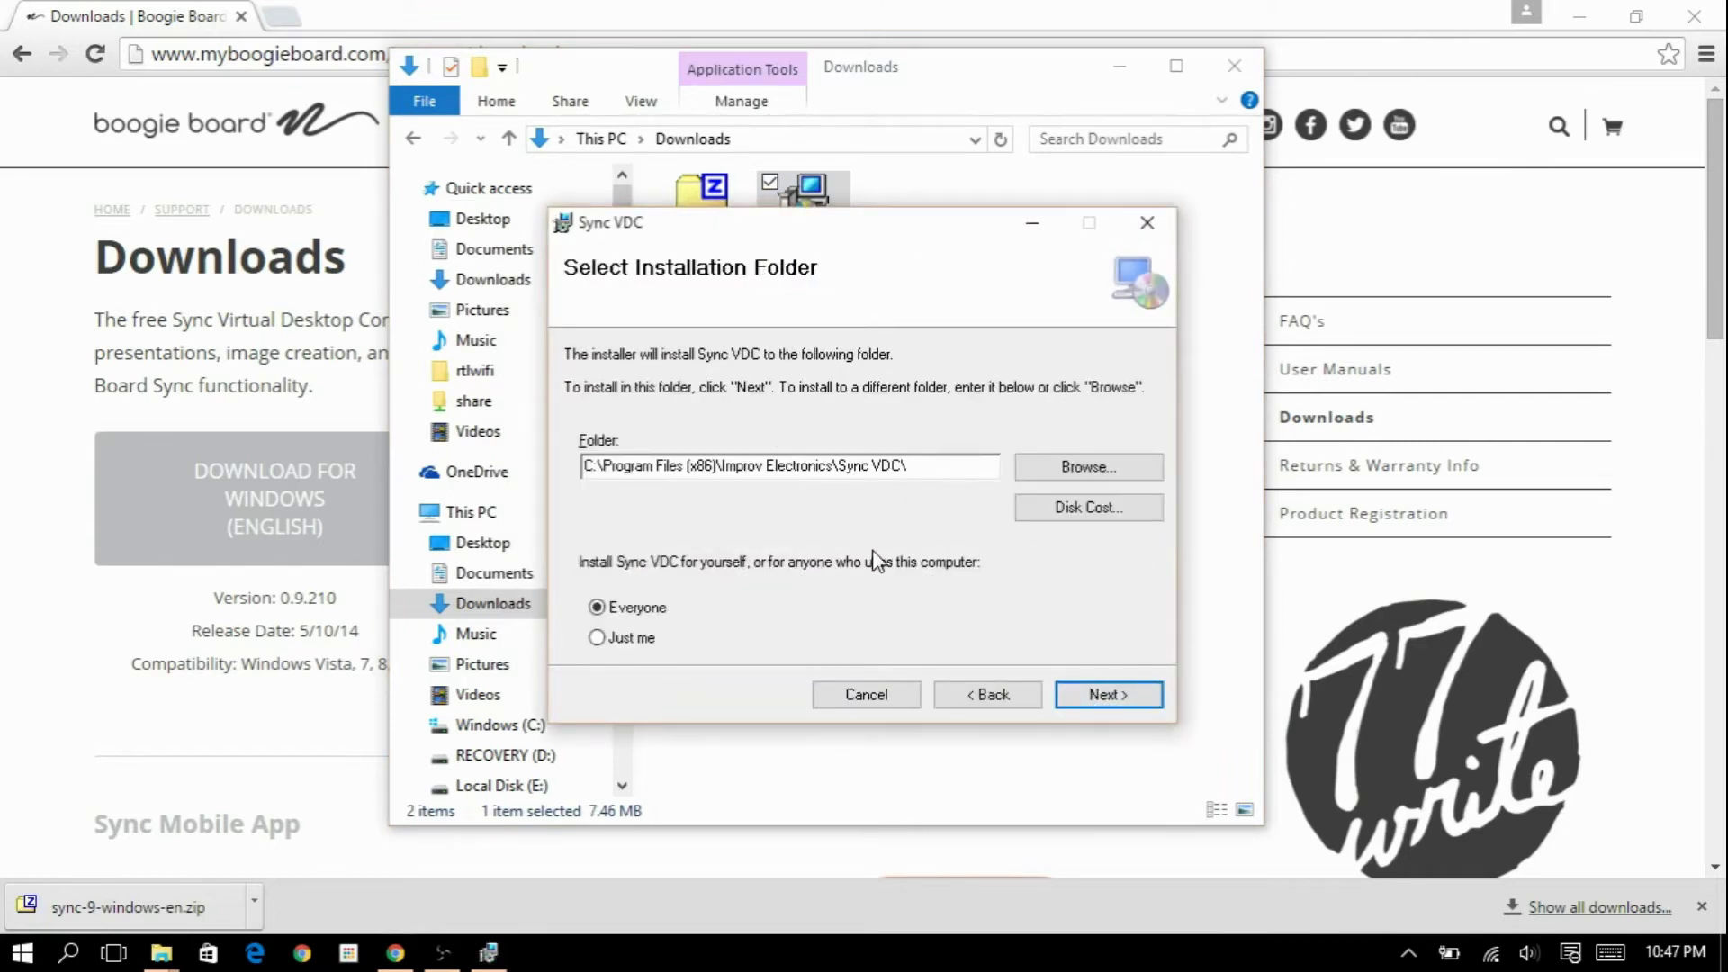
click(1106, 694)
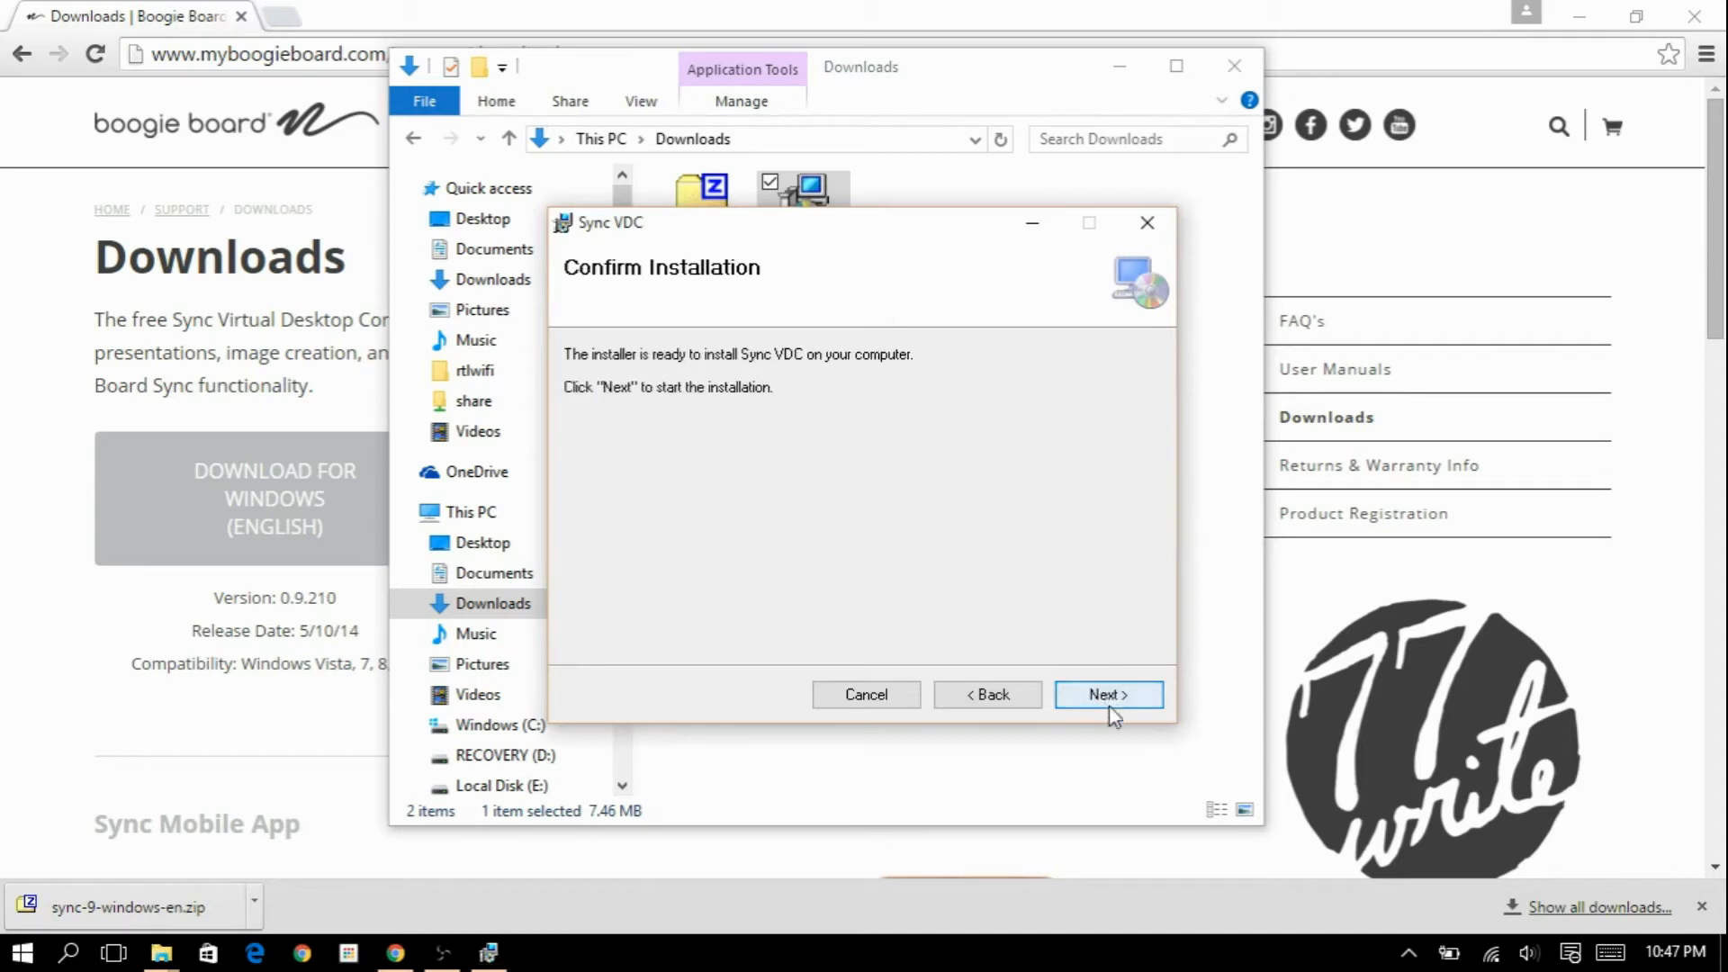
click(1108, 693)
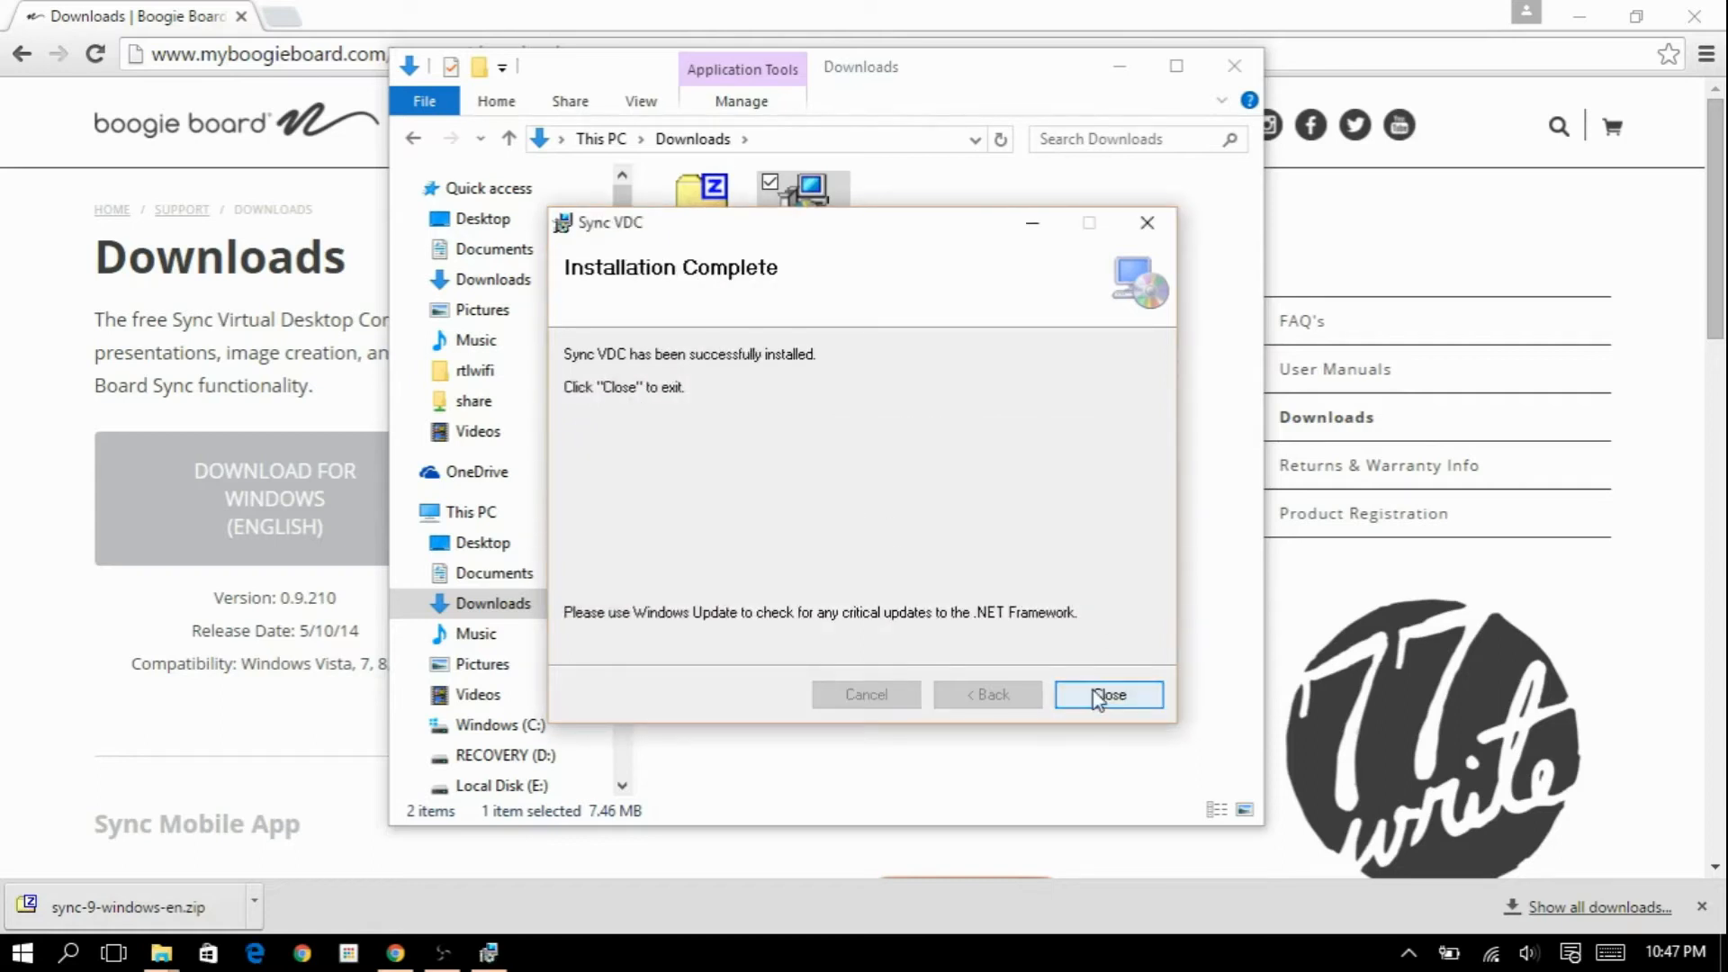
click(1108, 694)
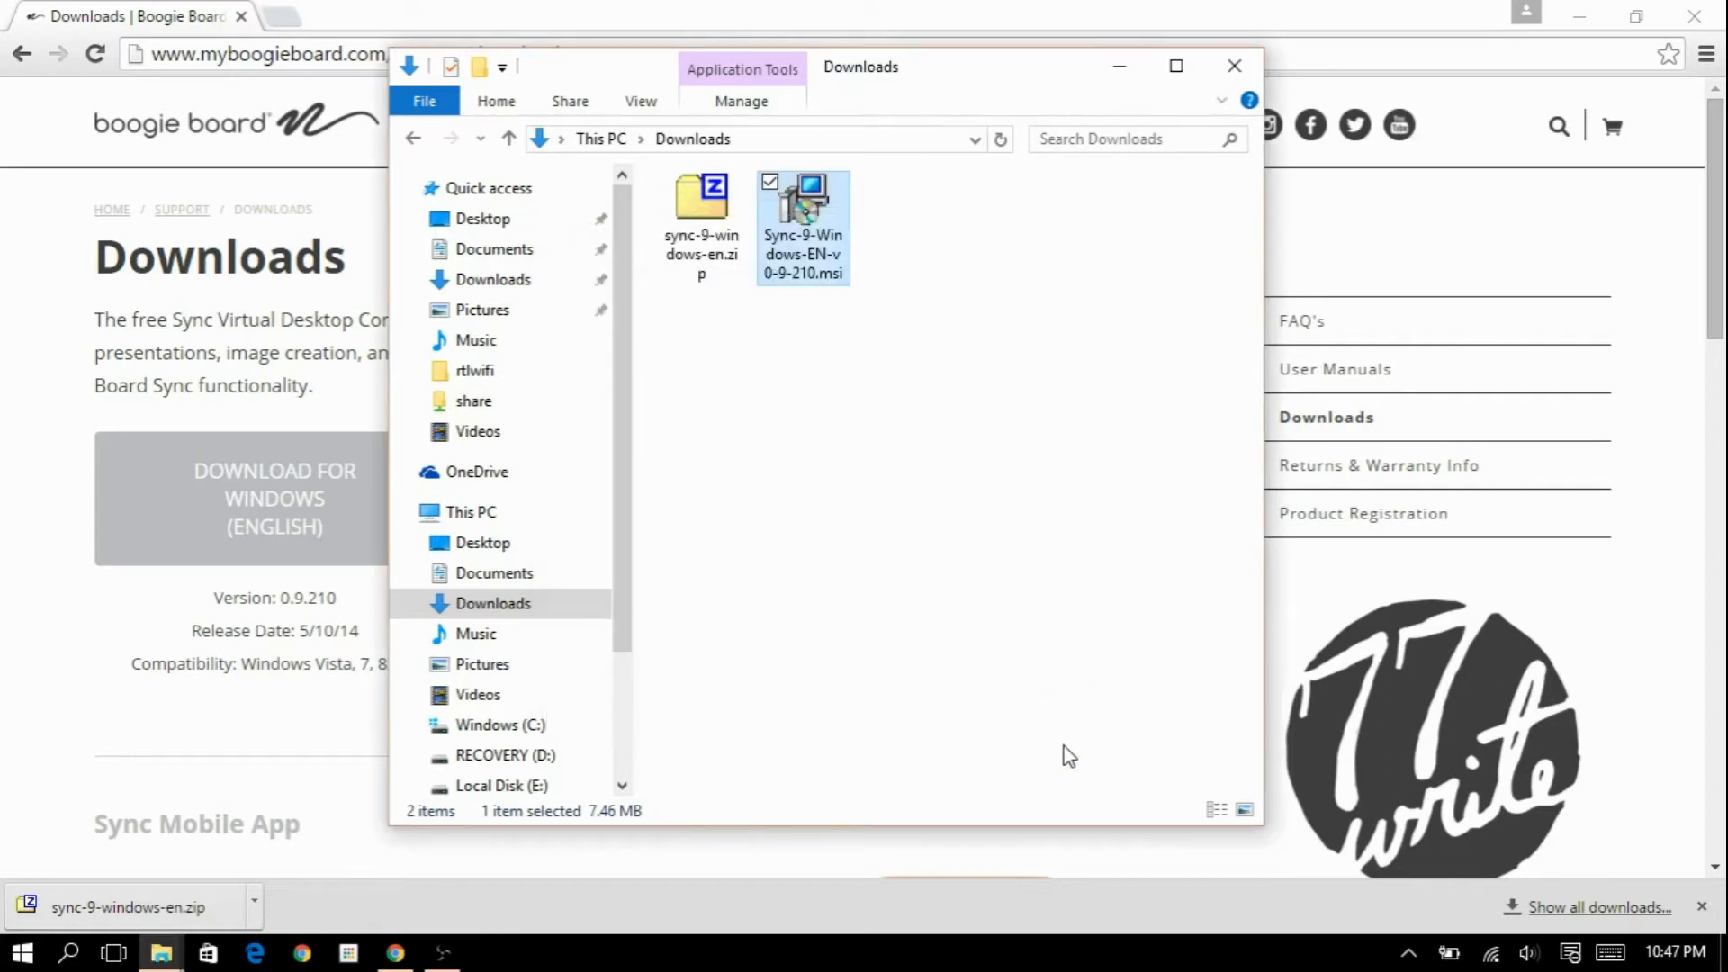
mouse_move(875, 568)
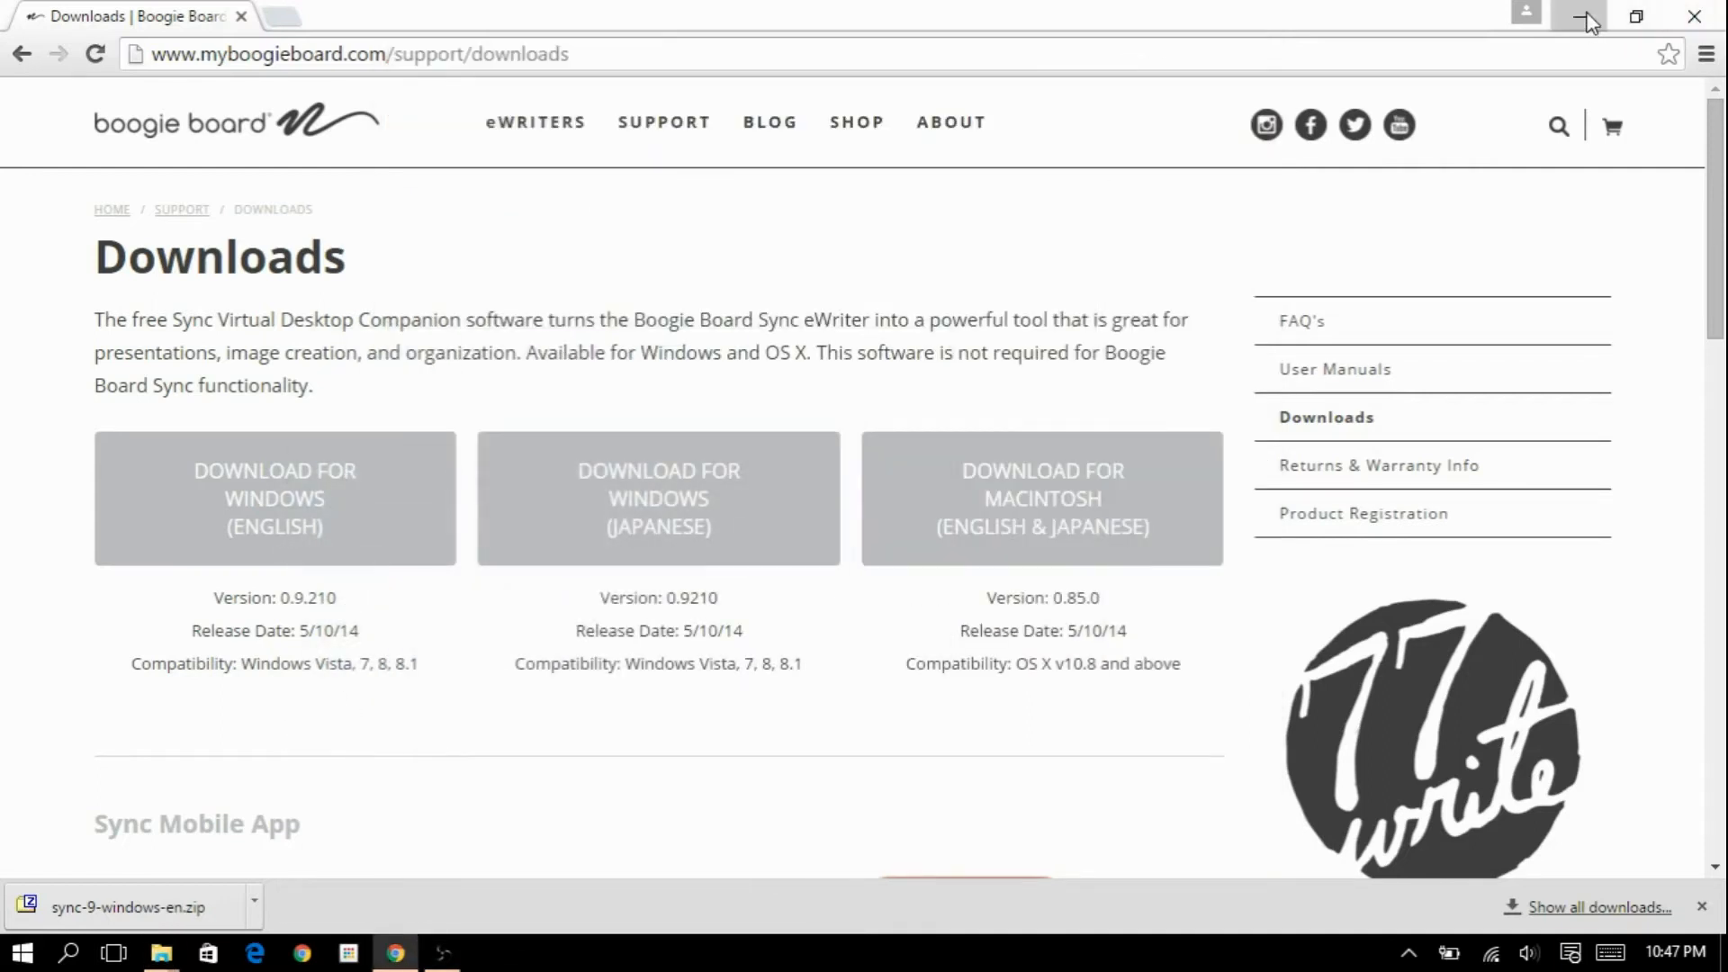
Minimize Chrome to reveal the desktop with the Sync VDC shortcut.
click(1589, 16)
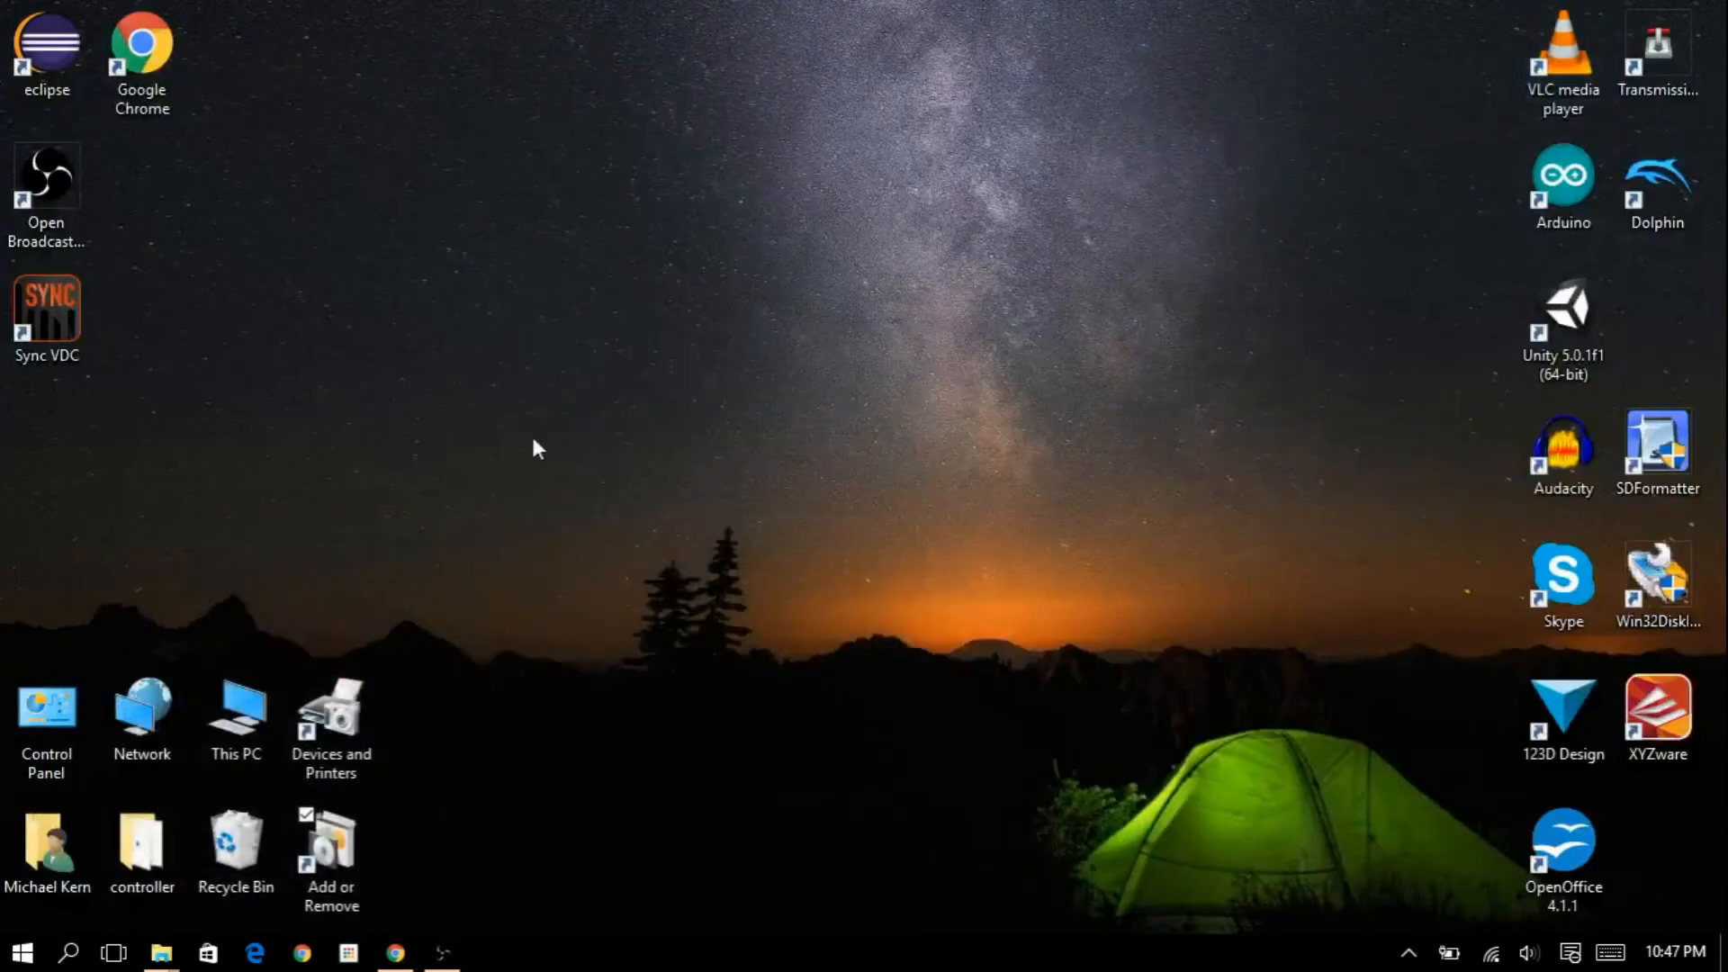
mouse_move(457, 466)
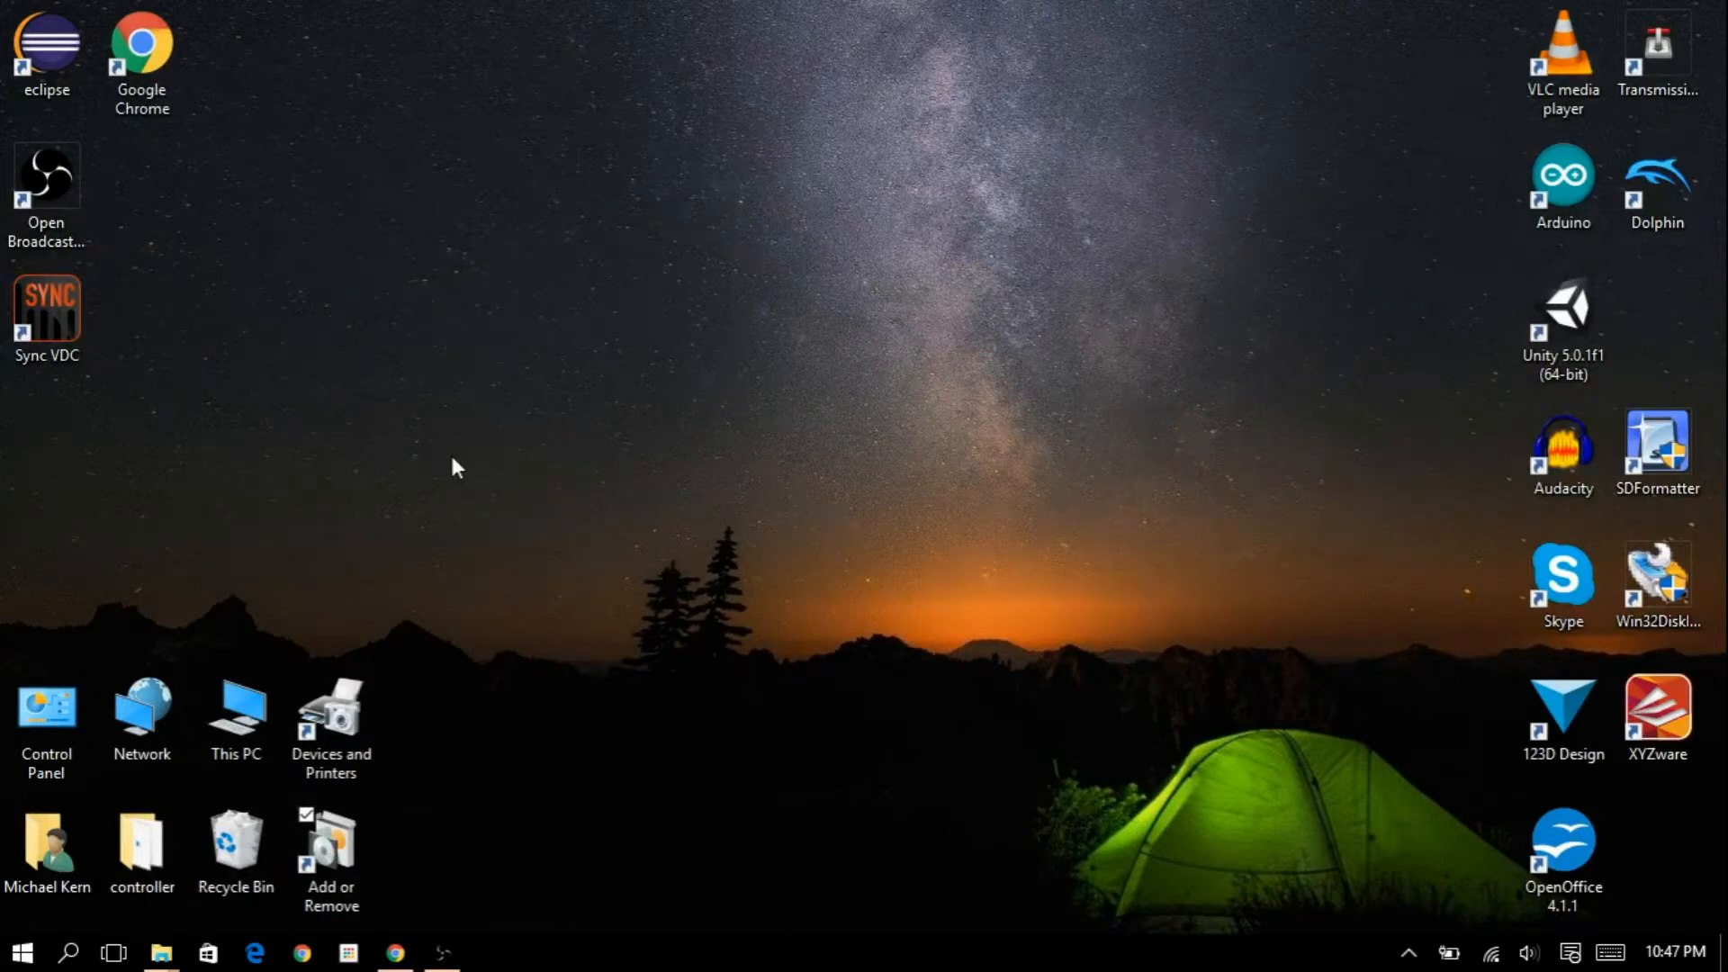
mouse_move(519, 859)
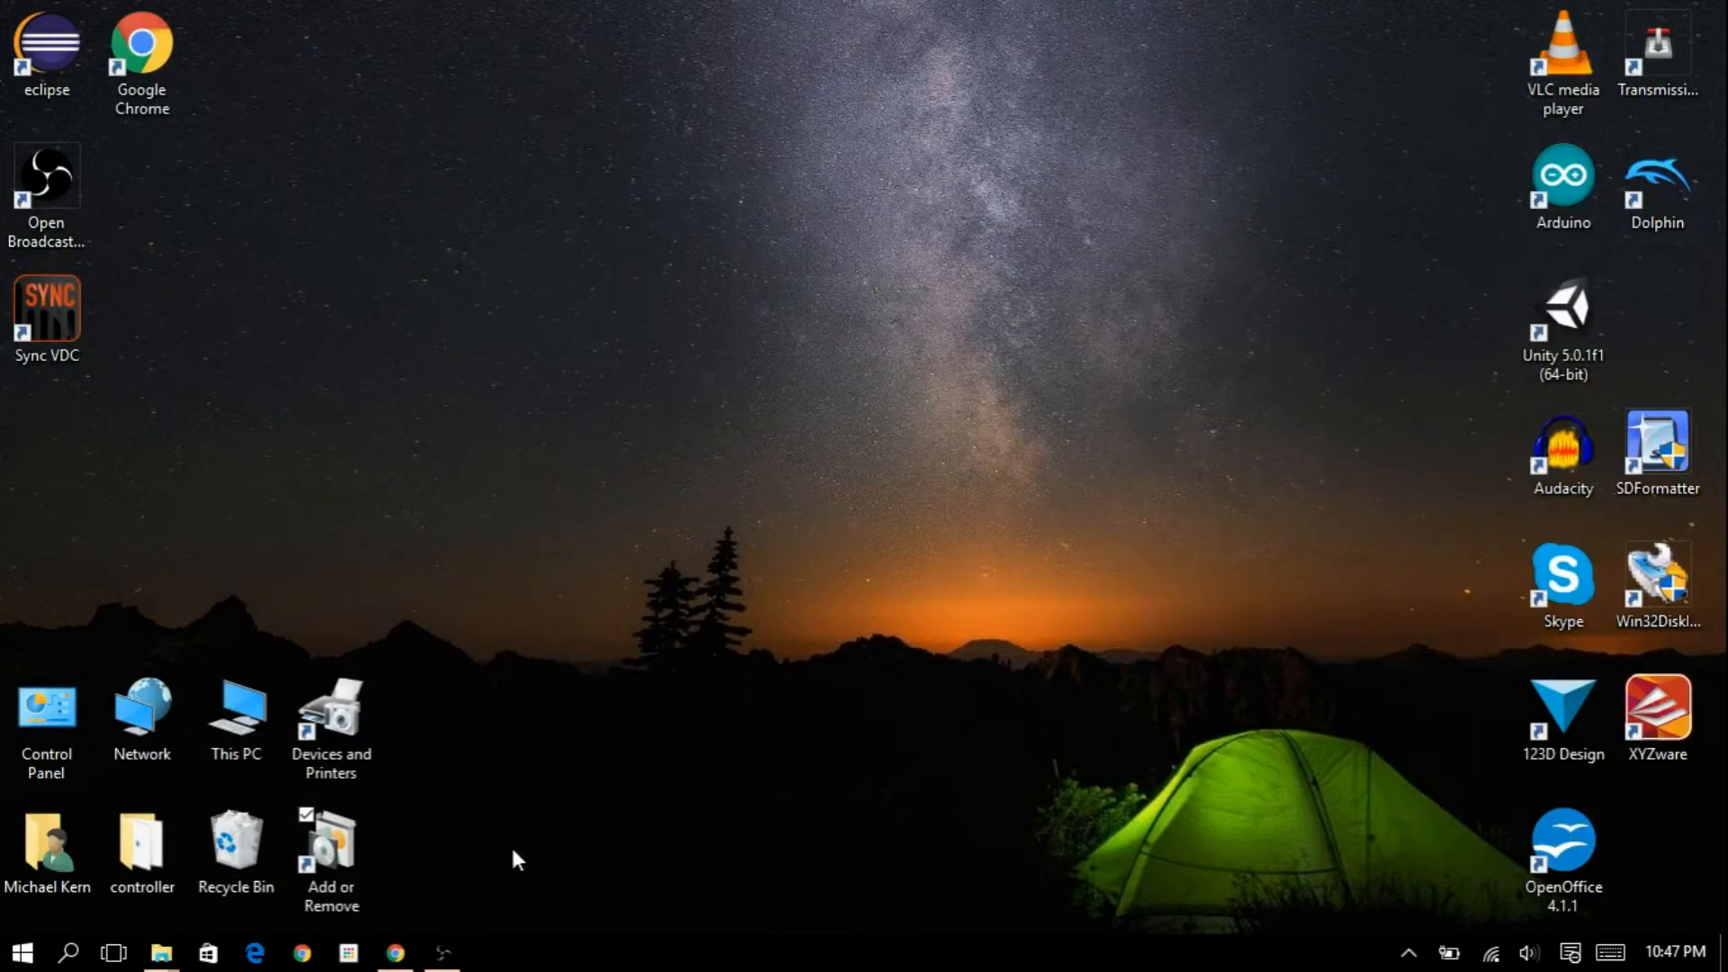
mouse_move(171, 492)
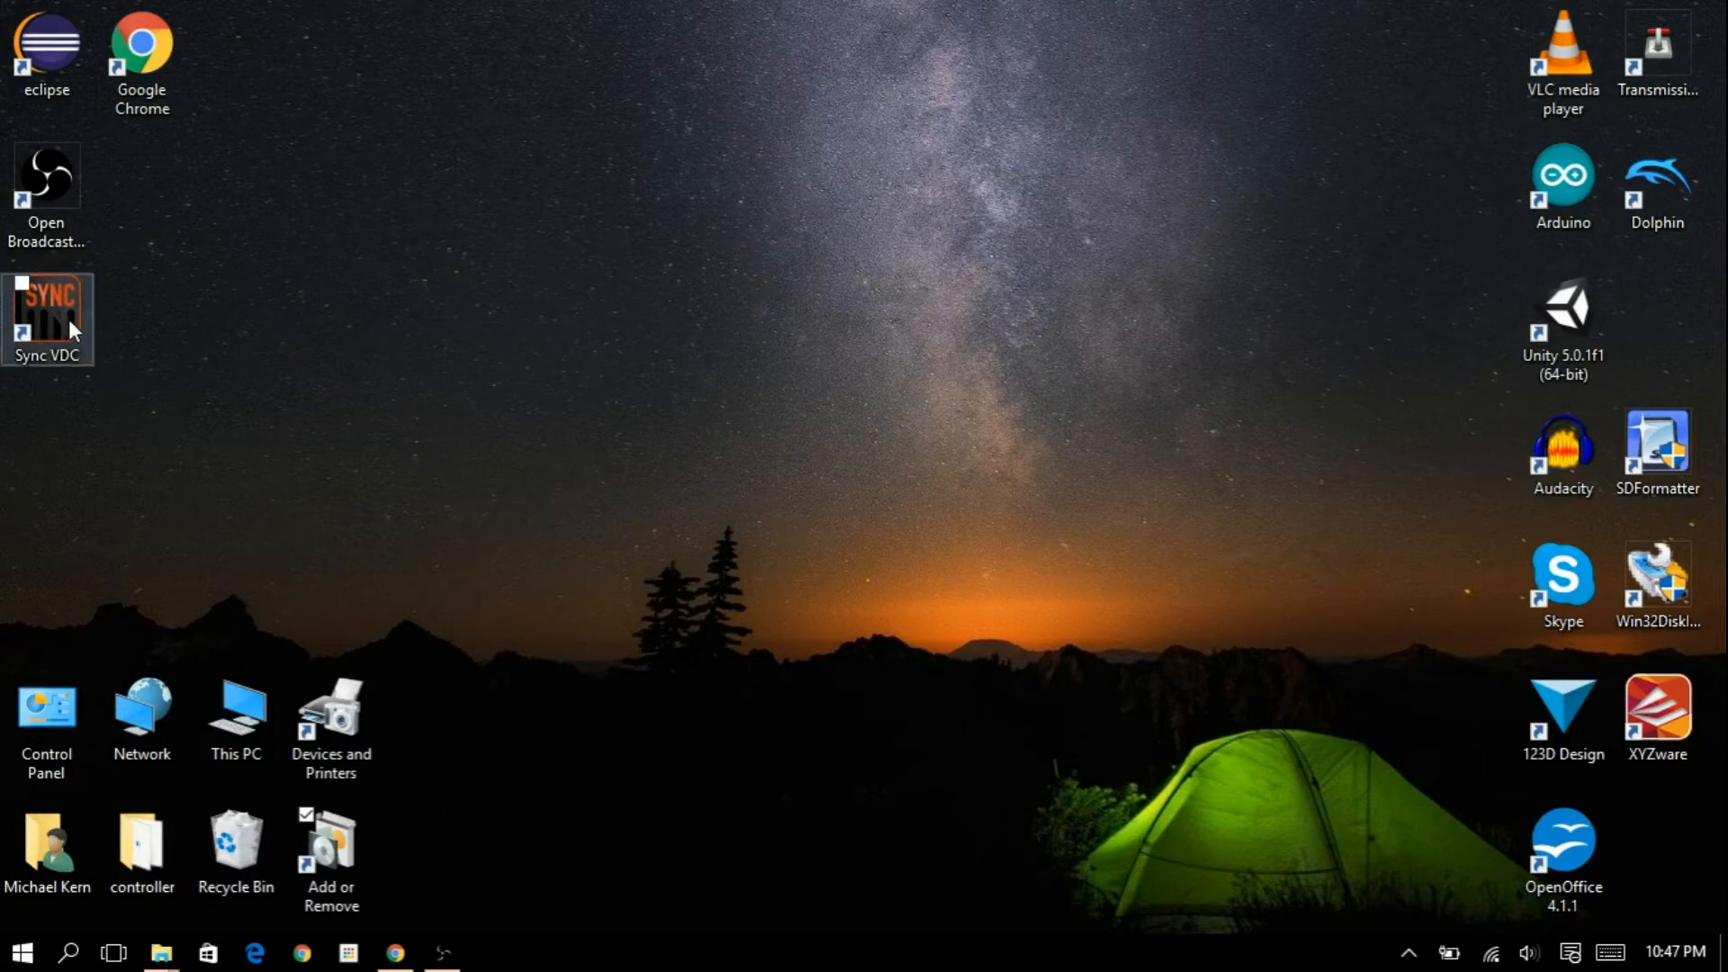
Launch Sync VDC from the desktop, then close the Draw page without saving.
double_click(46, 319)
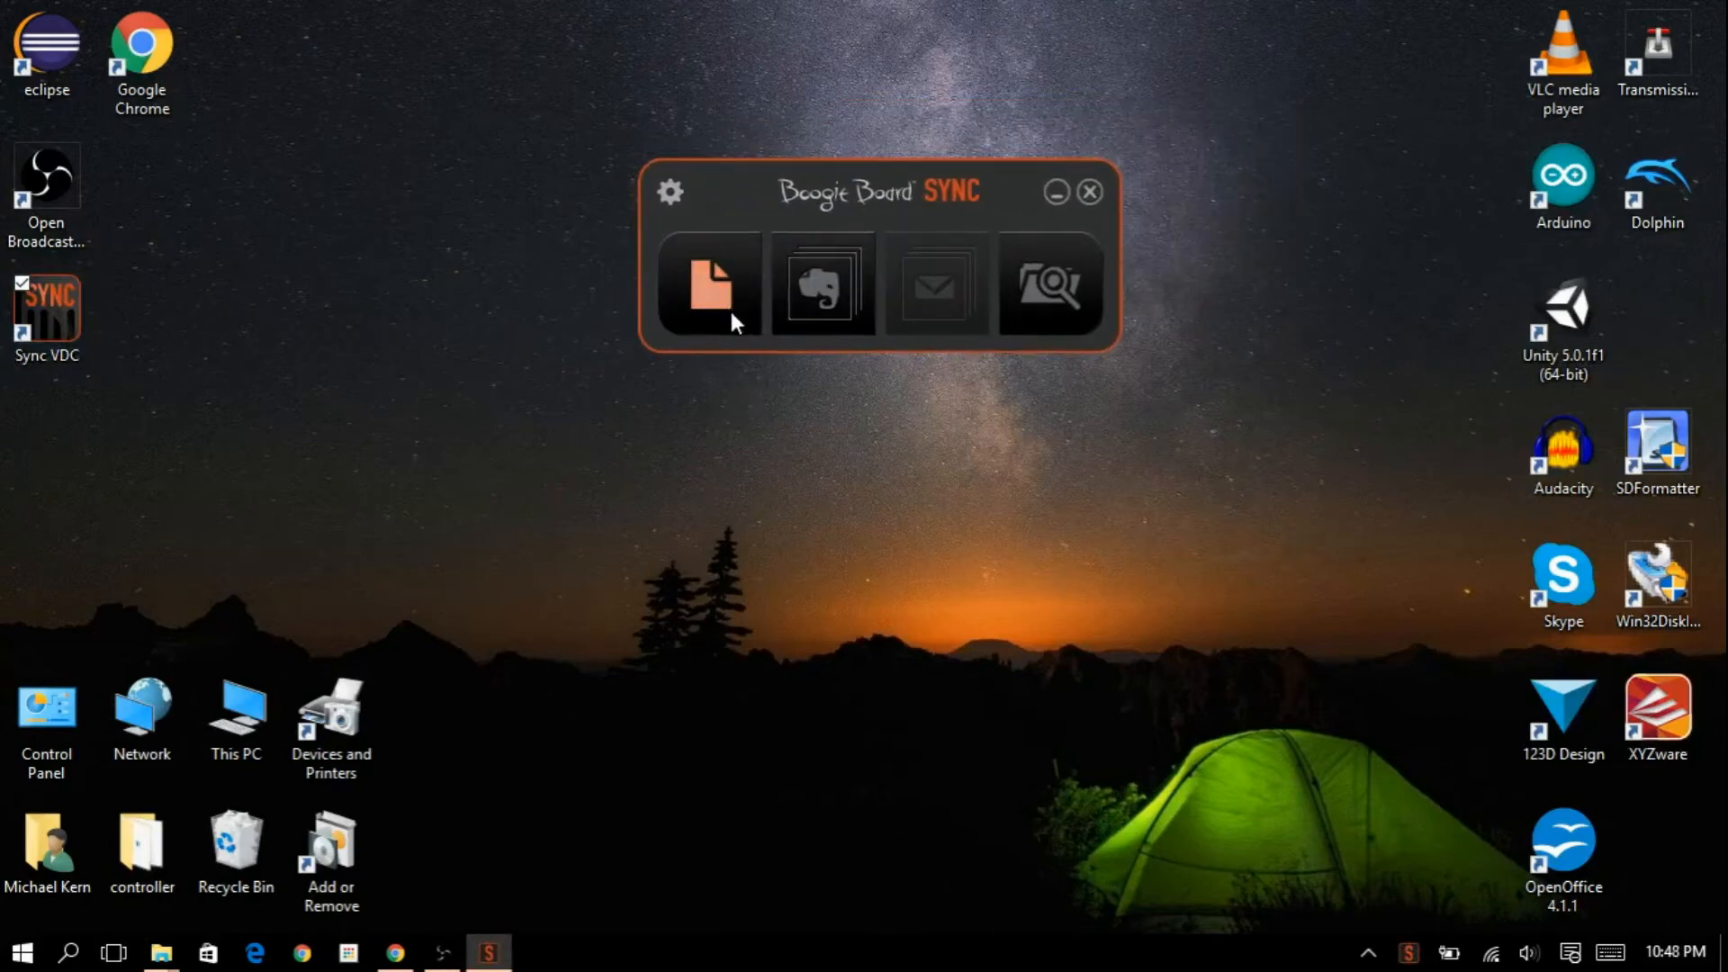
click(708, 285)
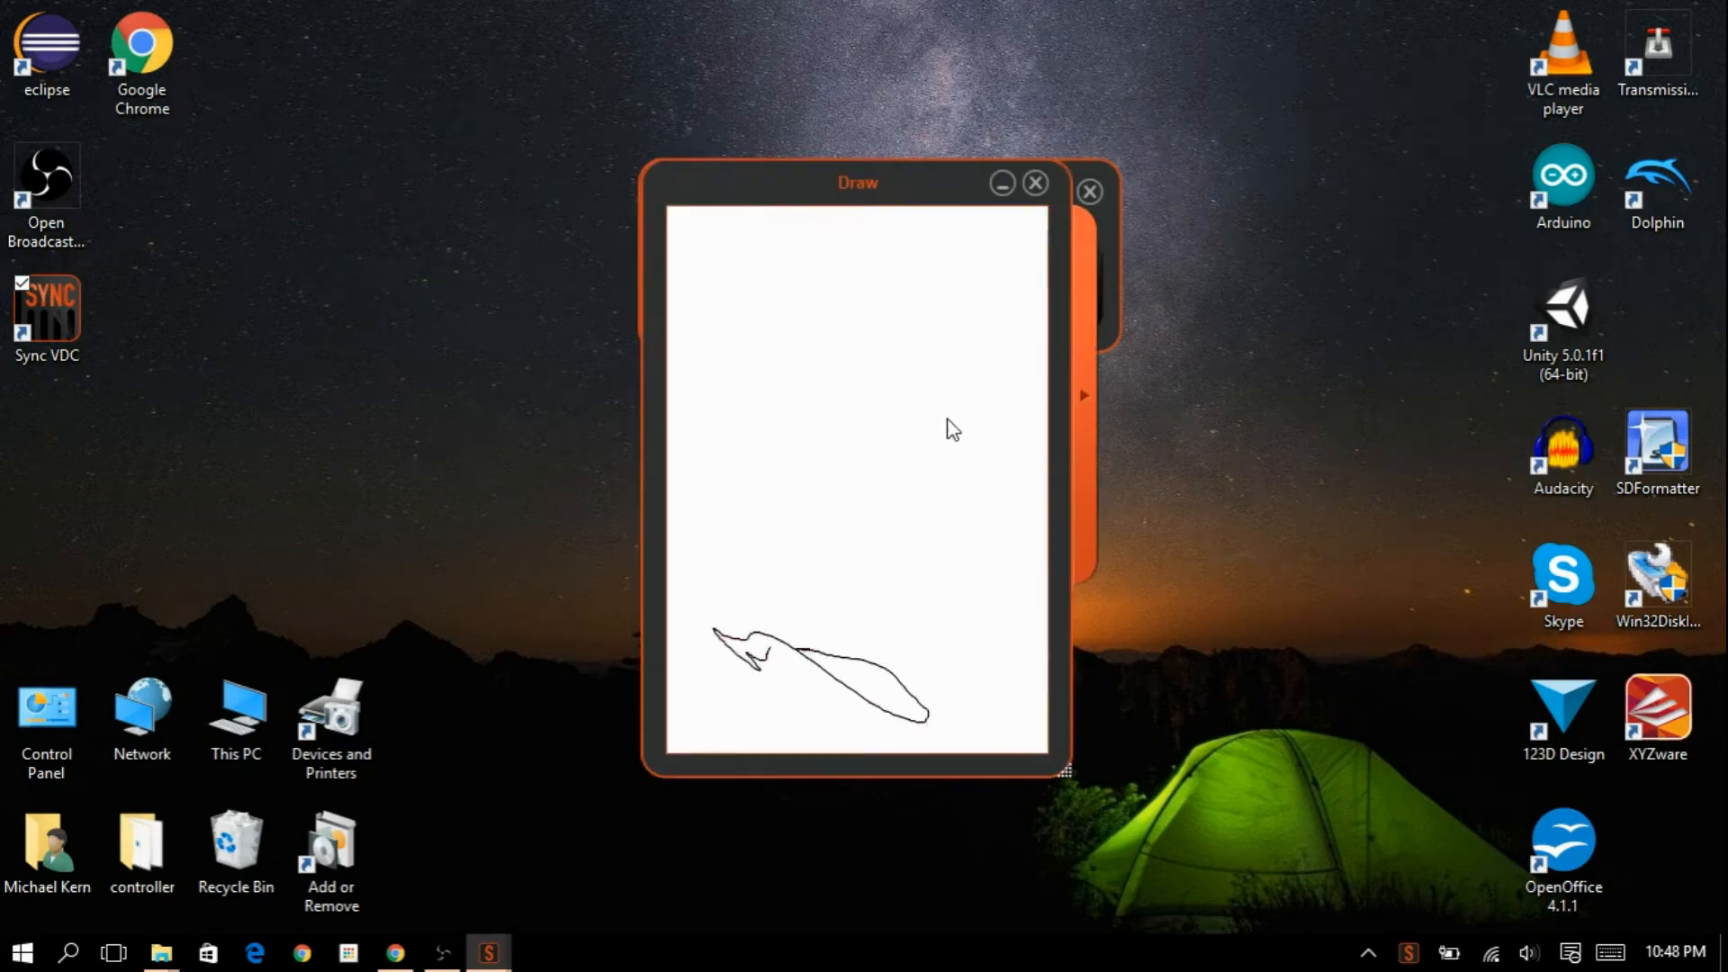
mouse_move(1034, 183)
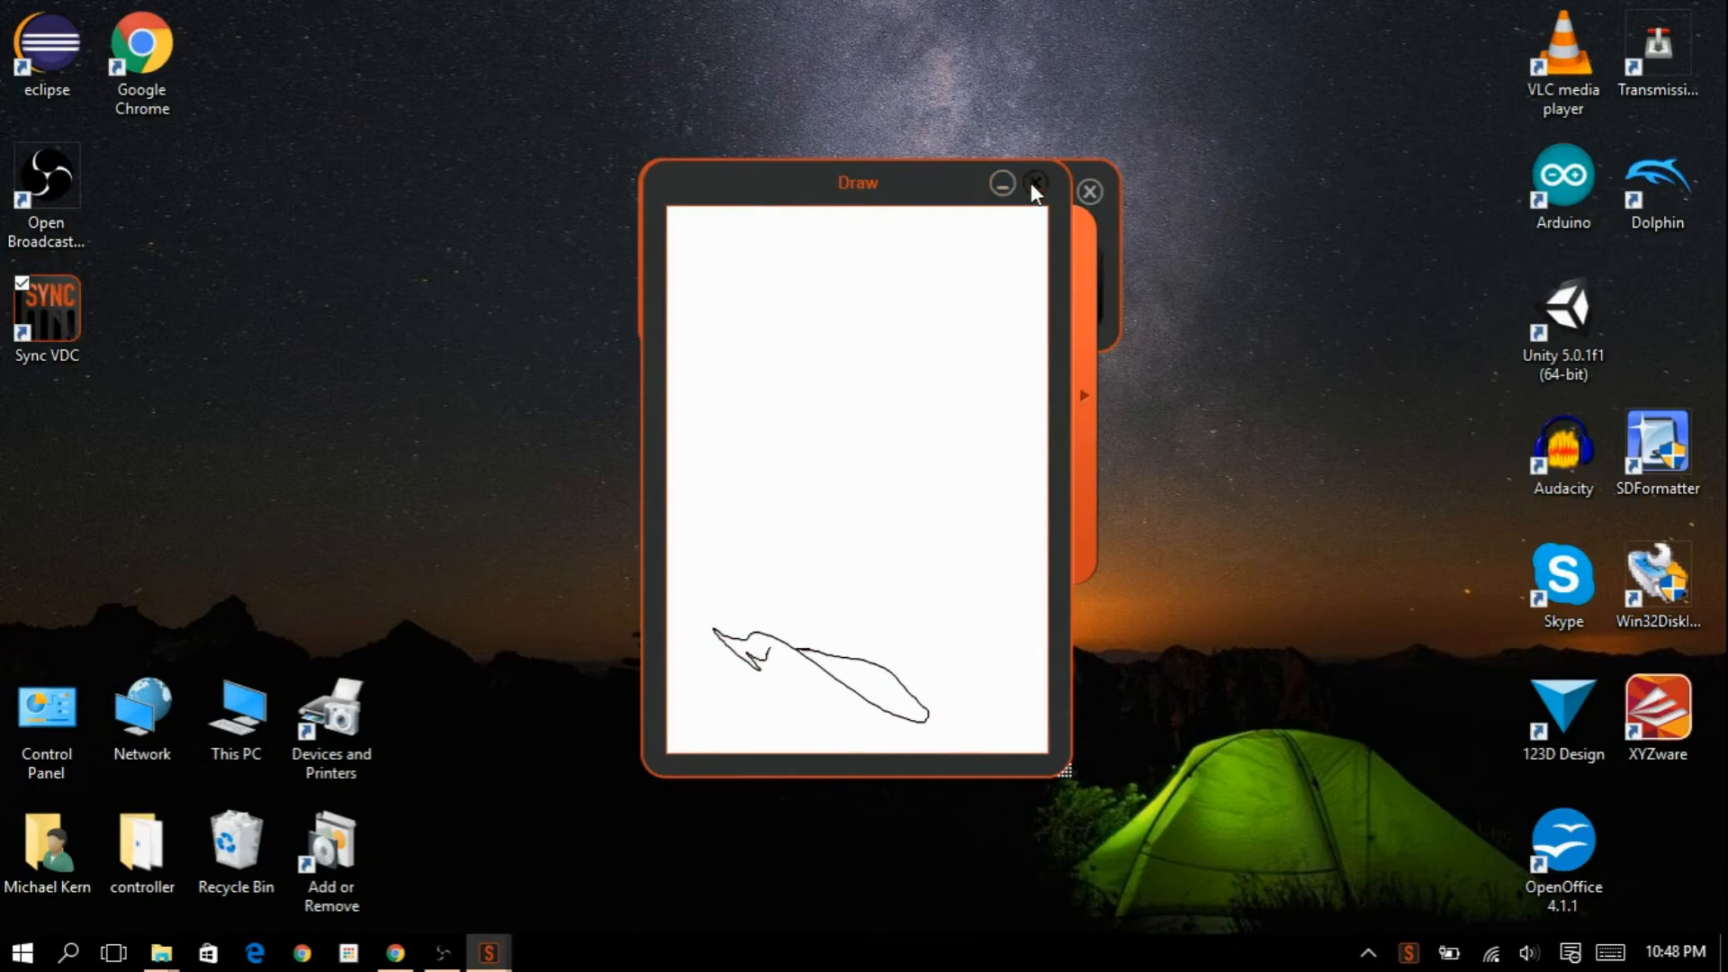
click(1034, 184)
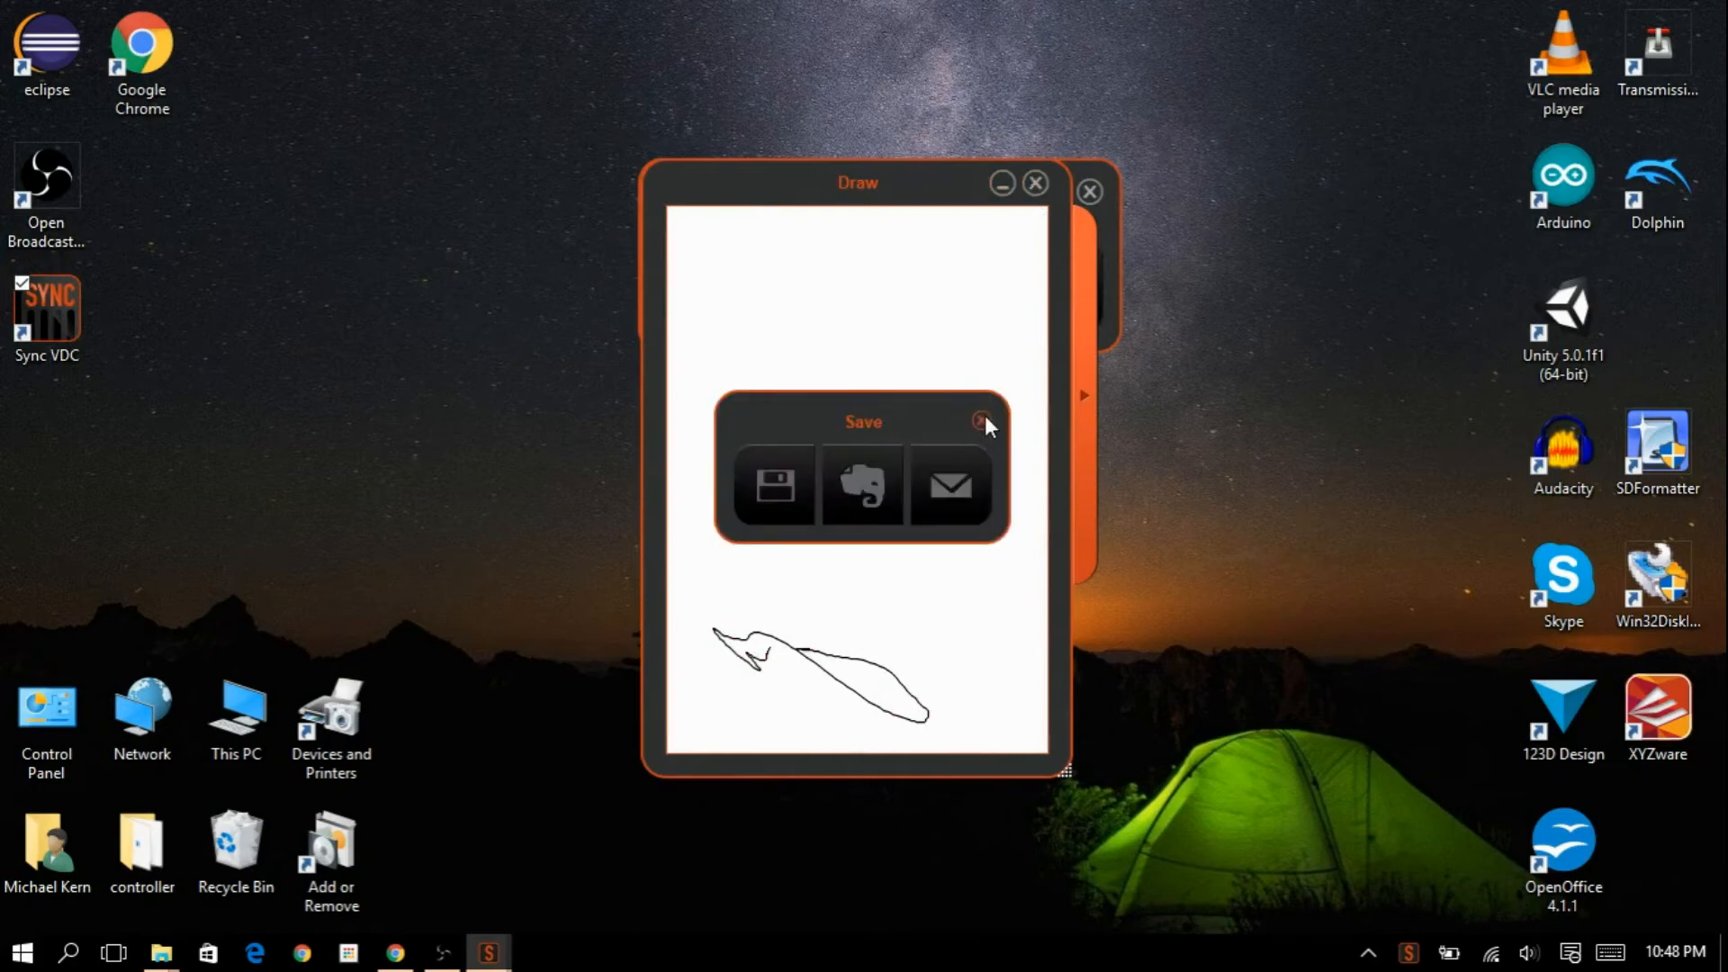
click(983, 422)
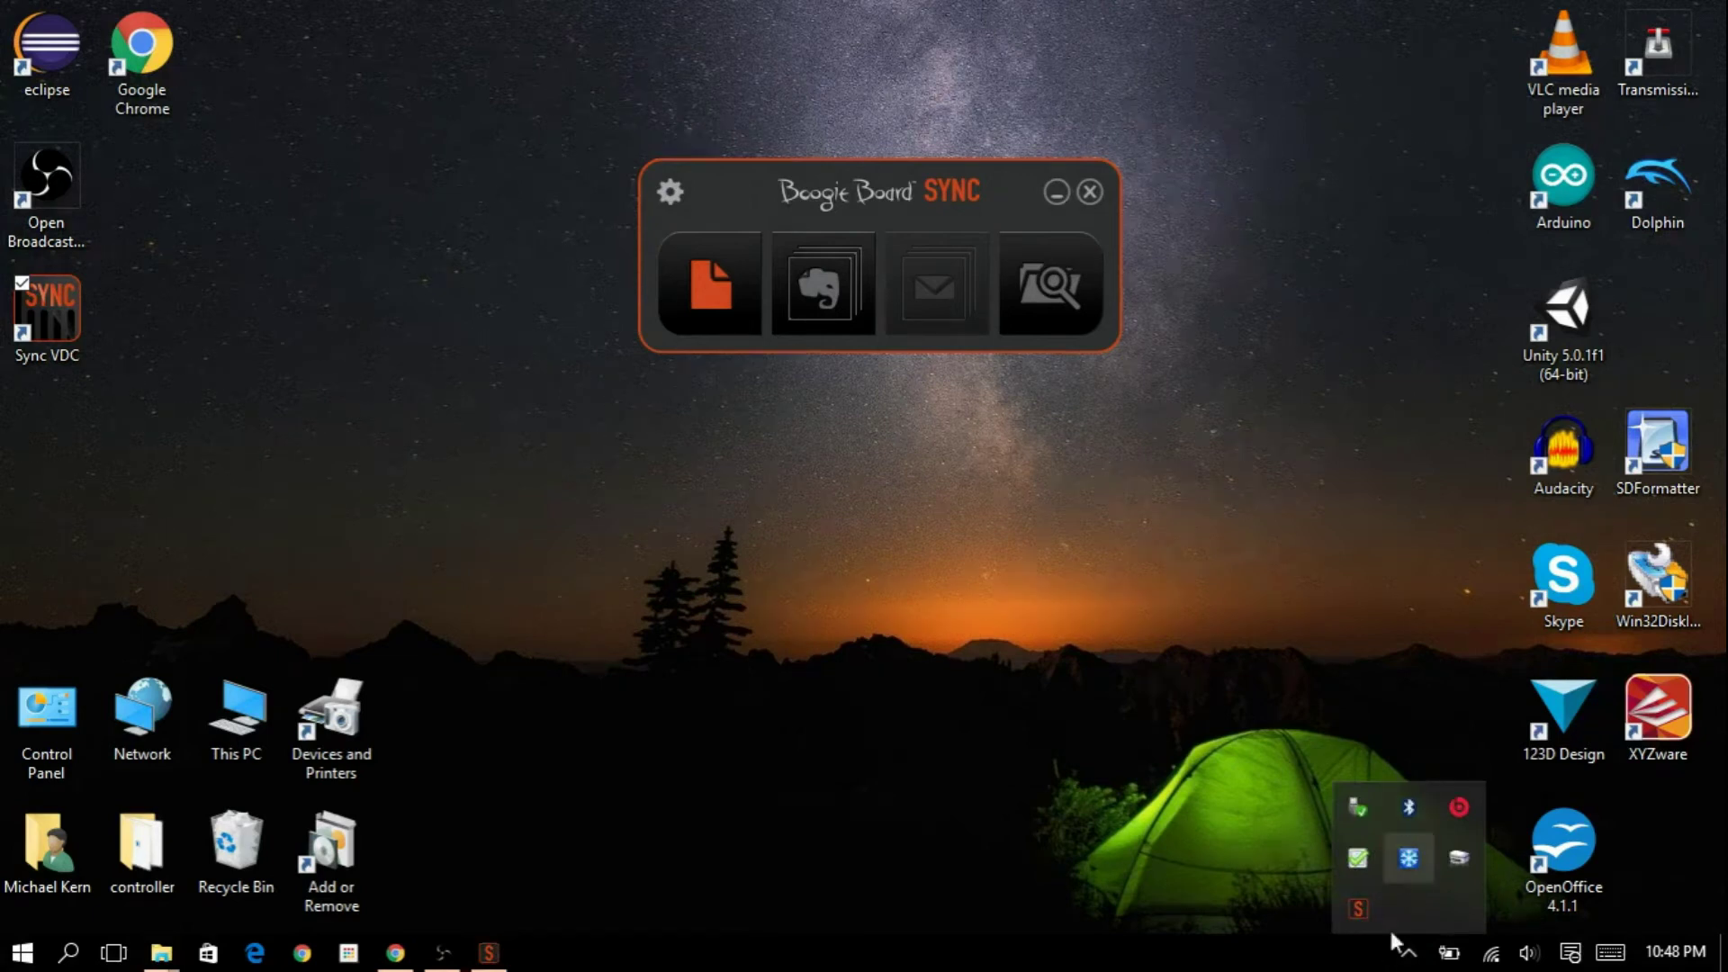
mouse_move(1385, 884)
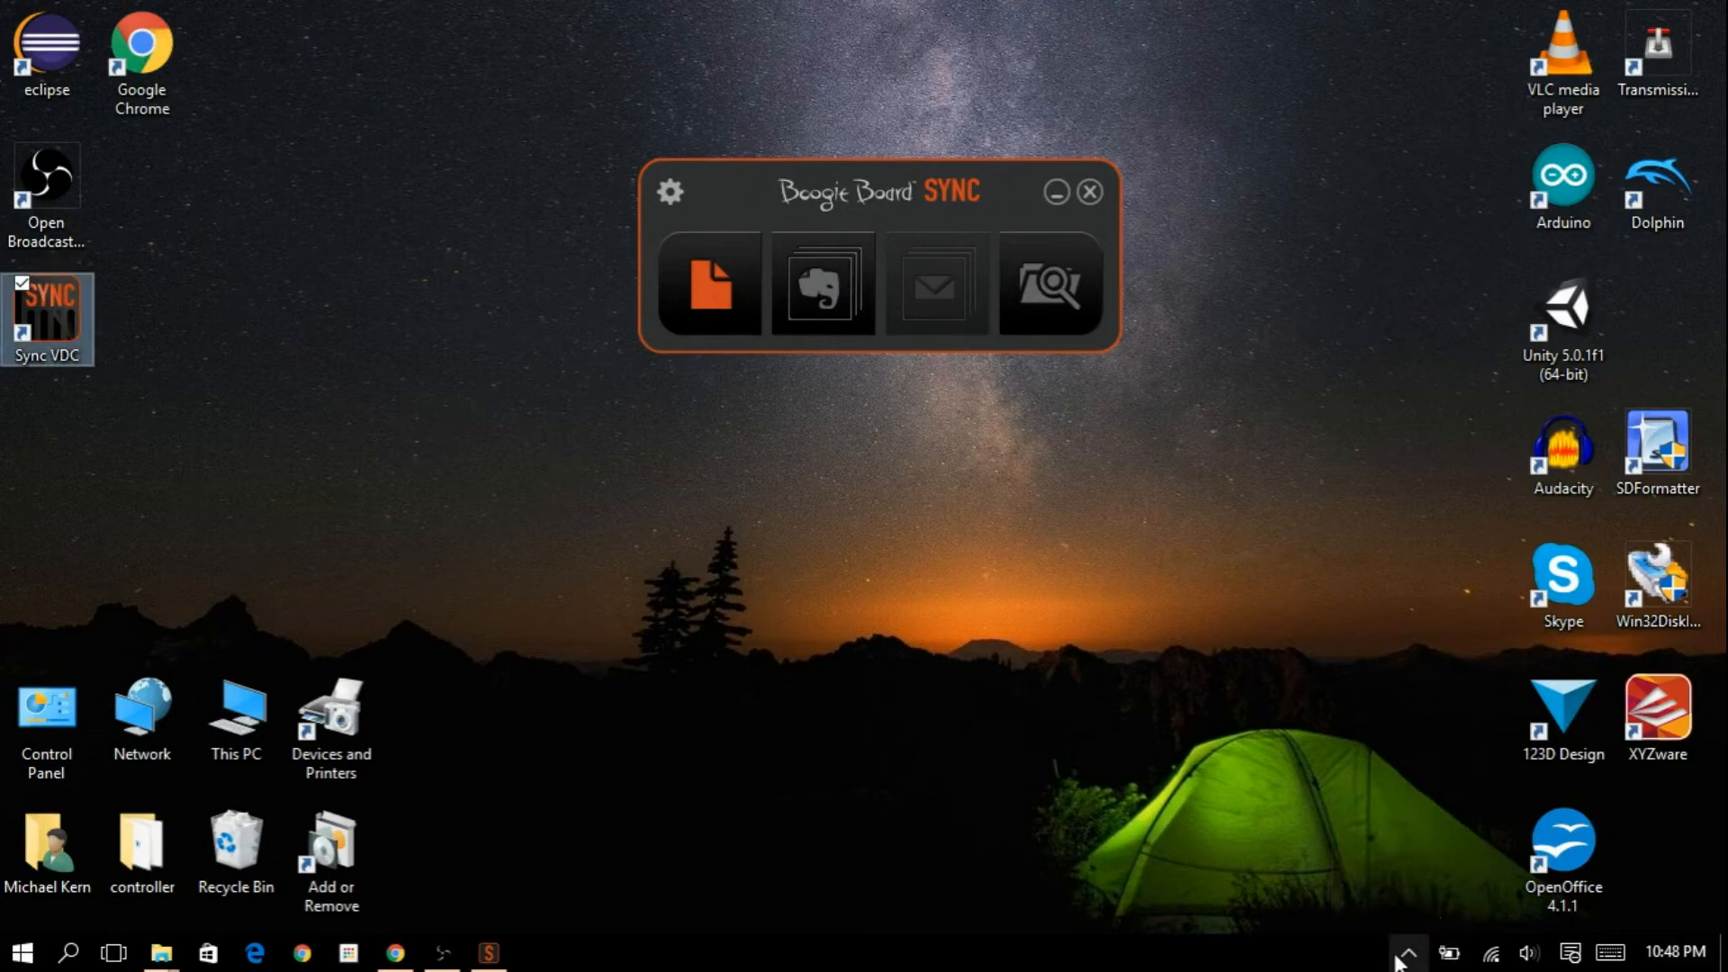
mouse_move(1408, 950)
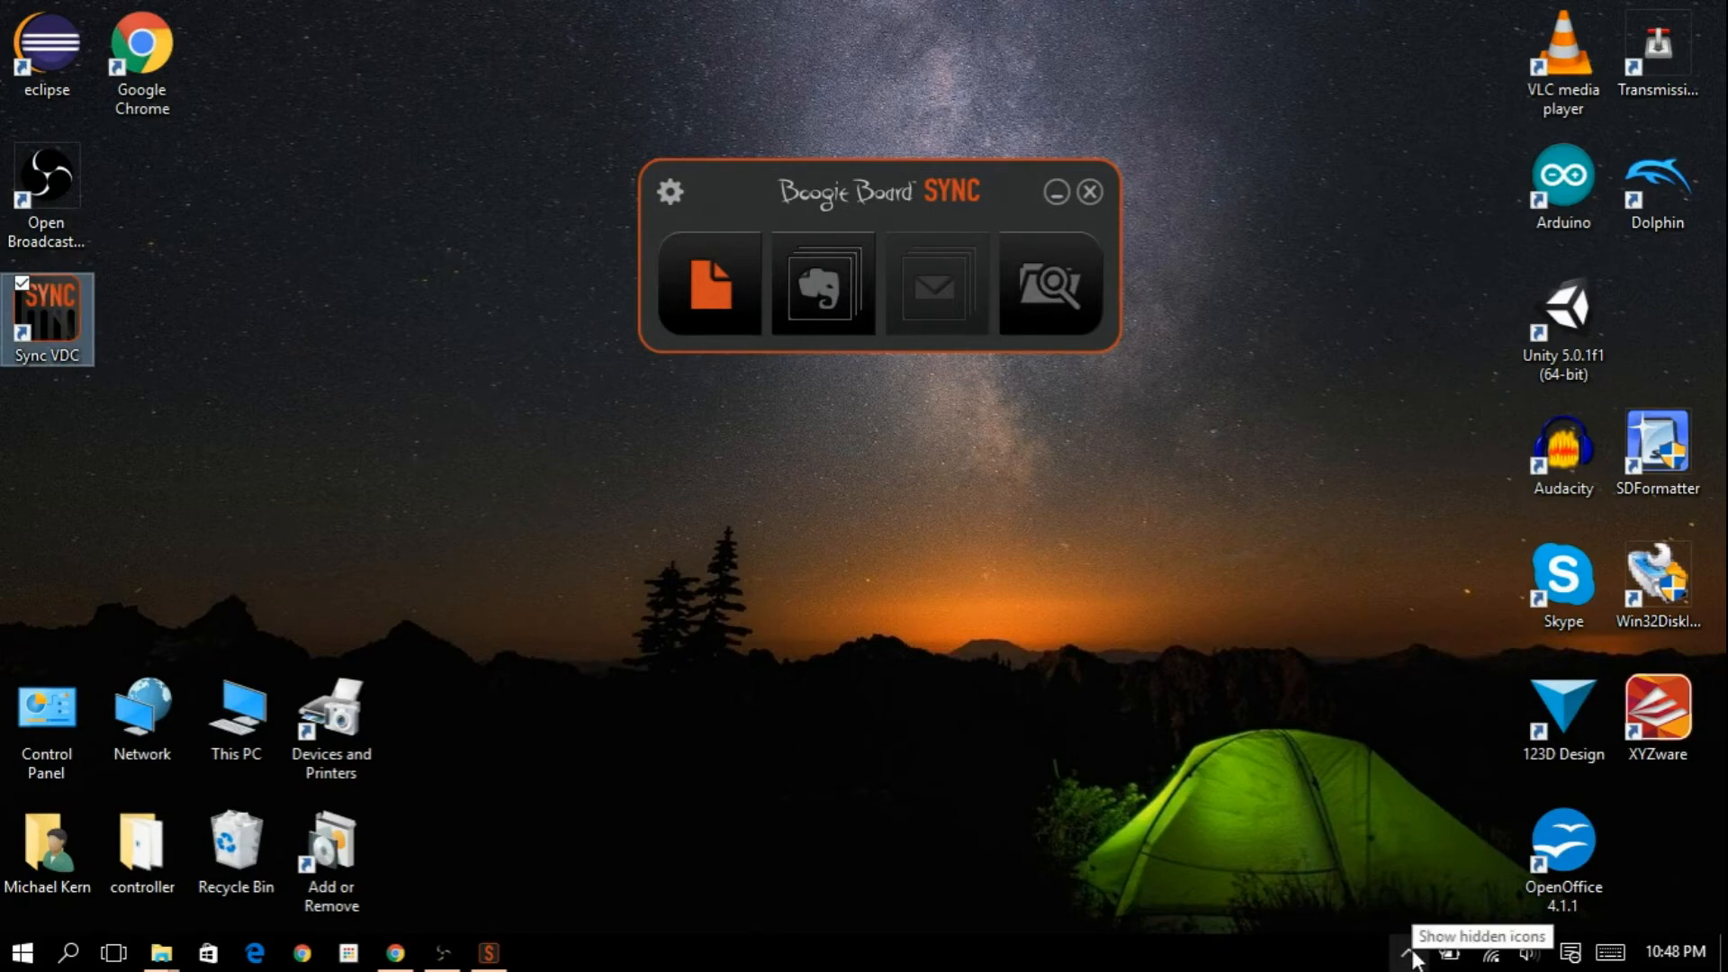
click(1412, 951)
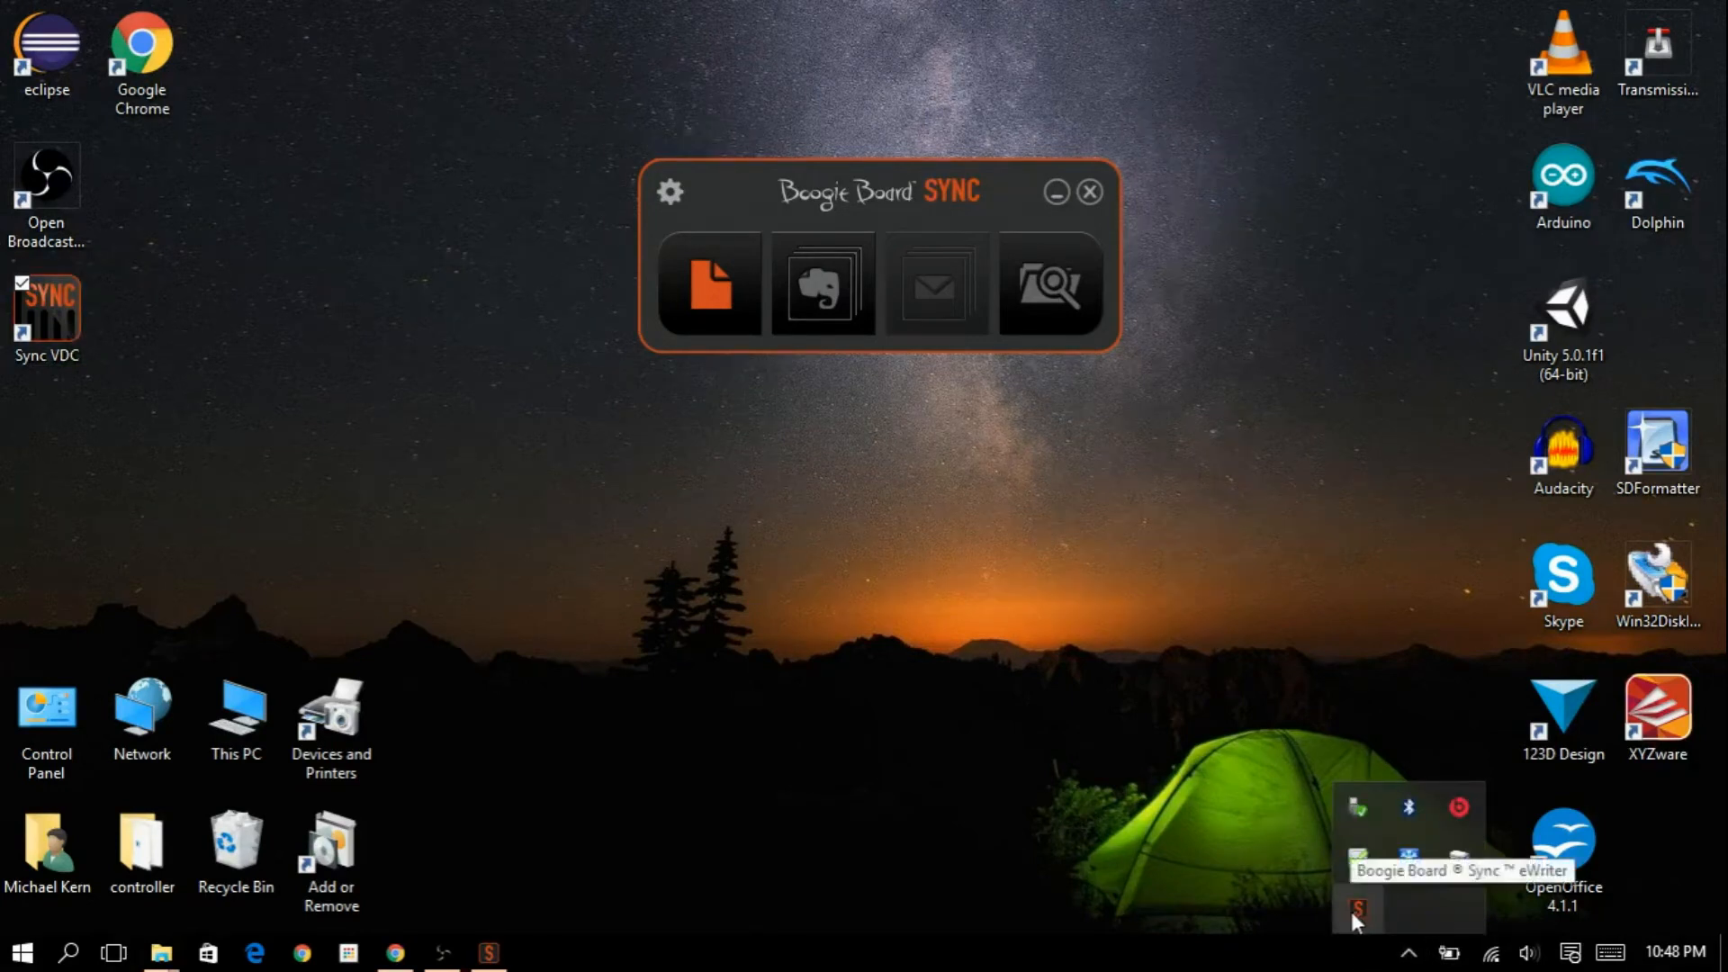
right_click(1358, 908)
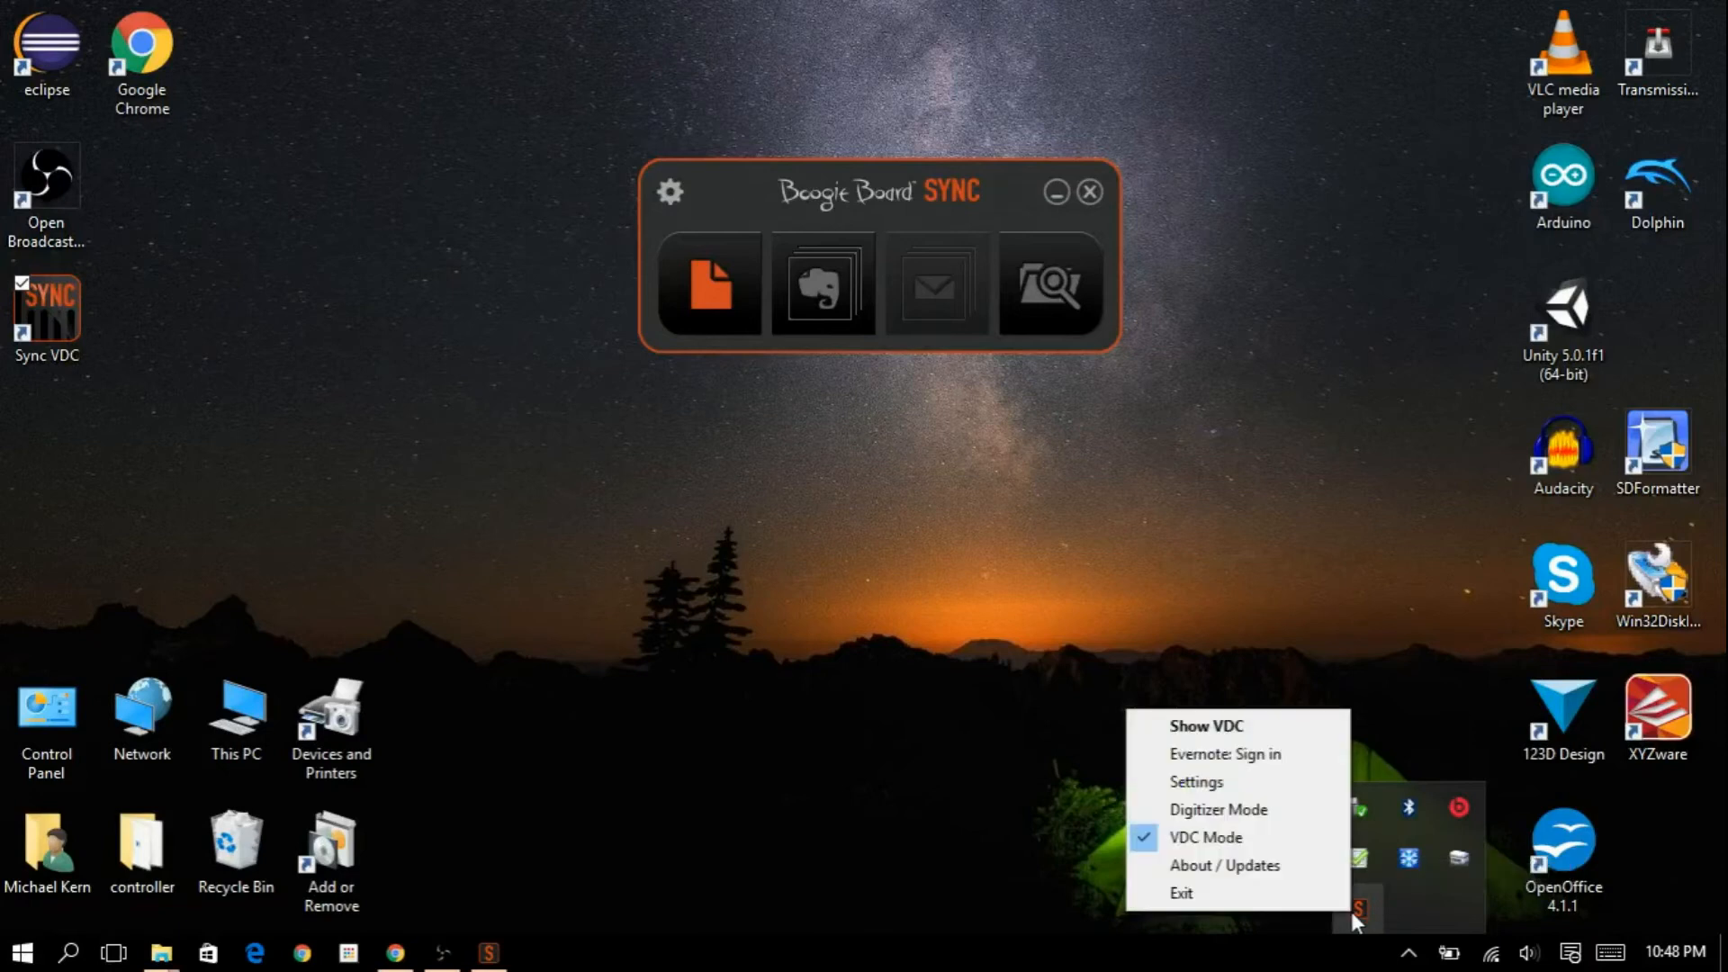
mouse_move(1200, 838)
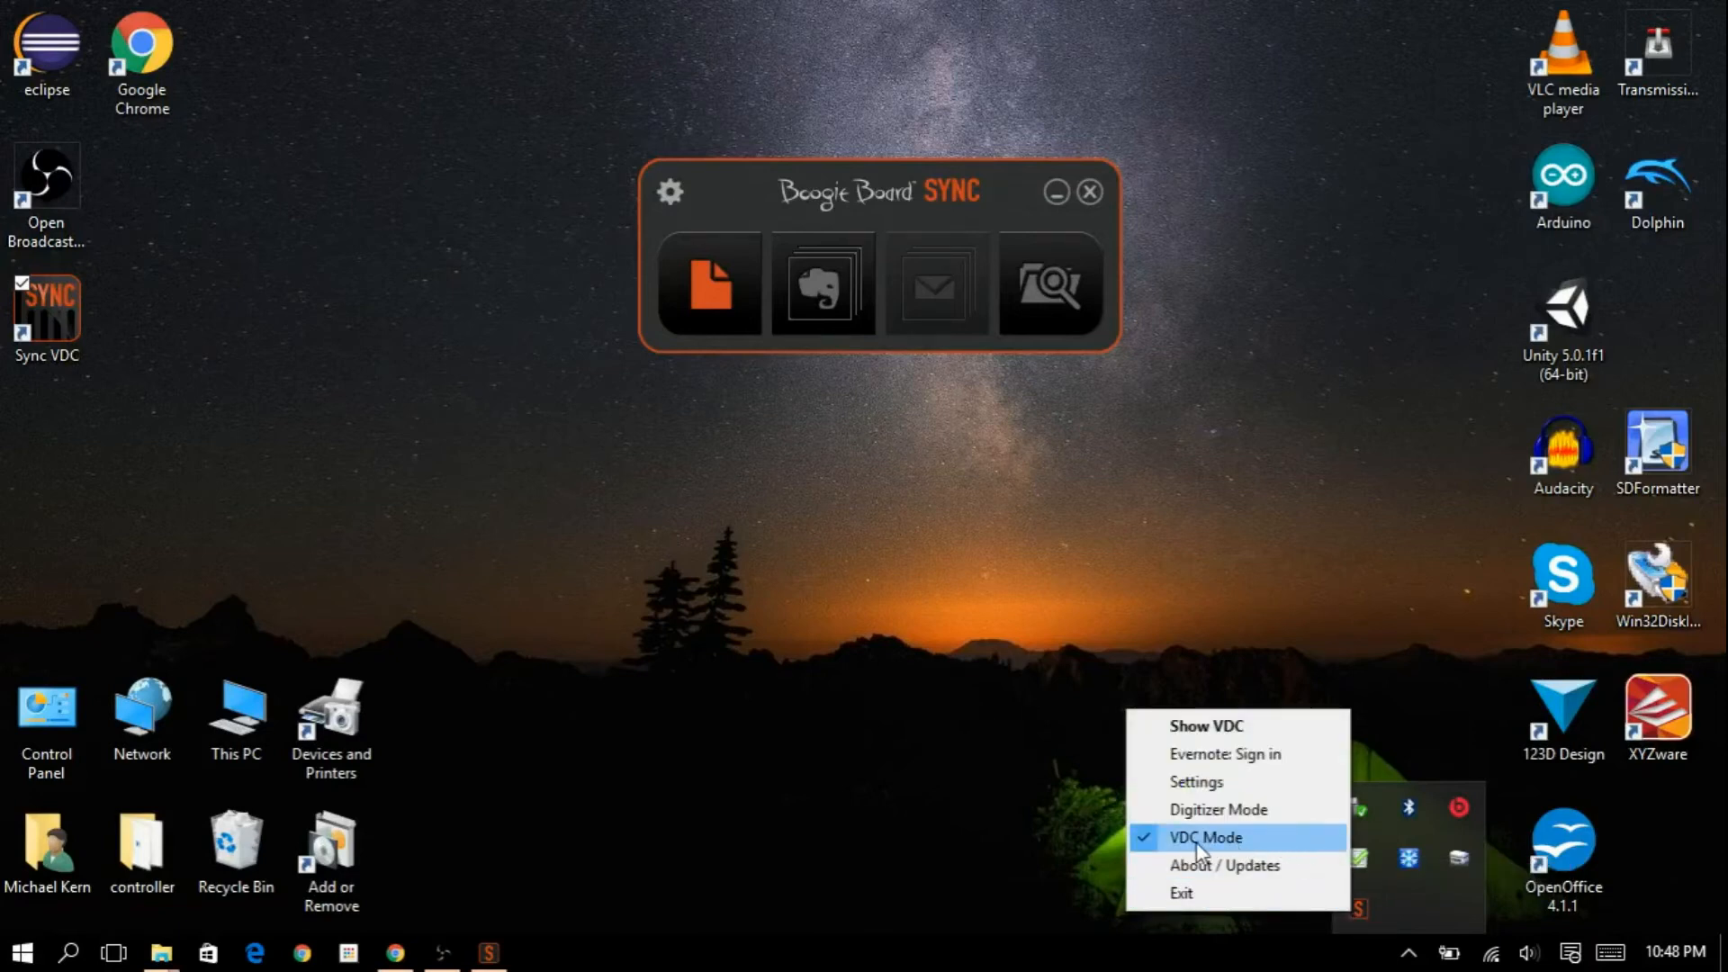
mouse_move(1218, 809)
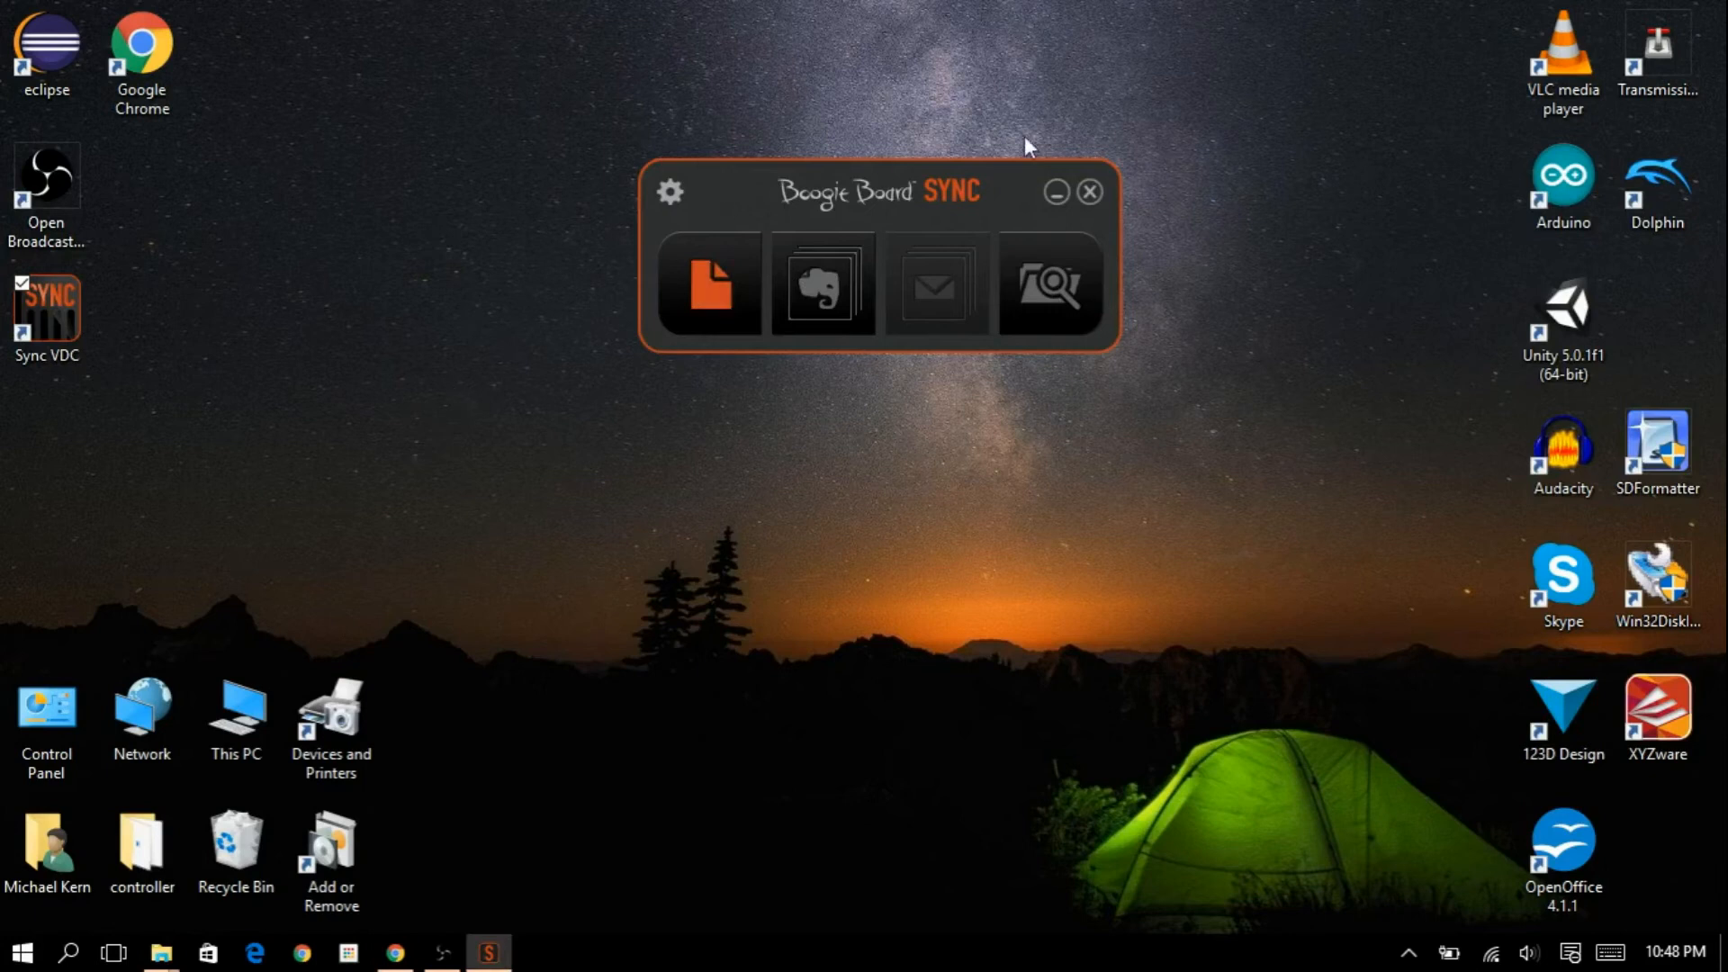
Close the Boogie Board Sync panel, briefly open Chrome and close it again.
click(1089, 192)
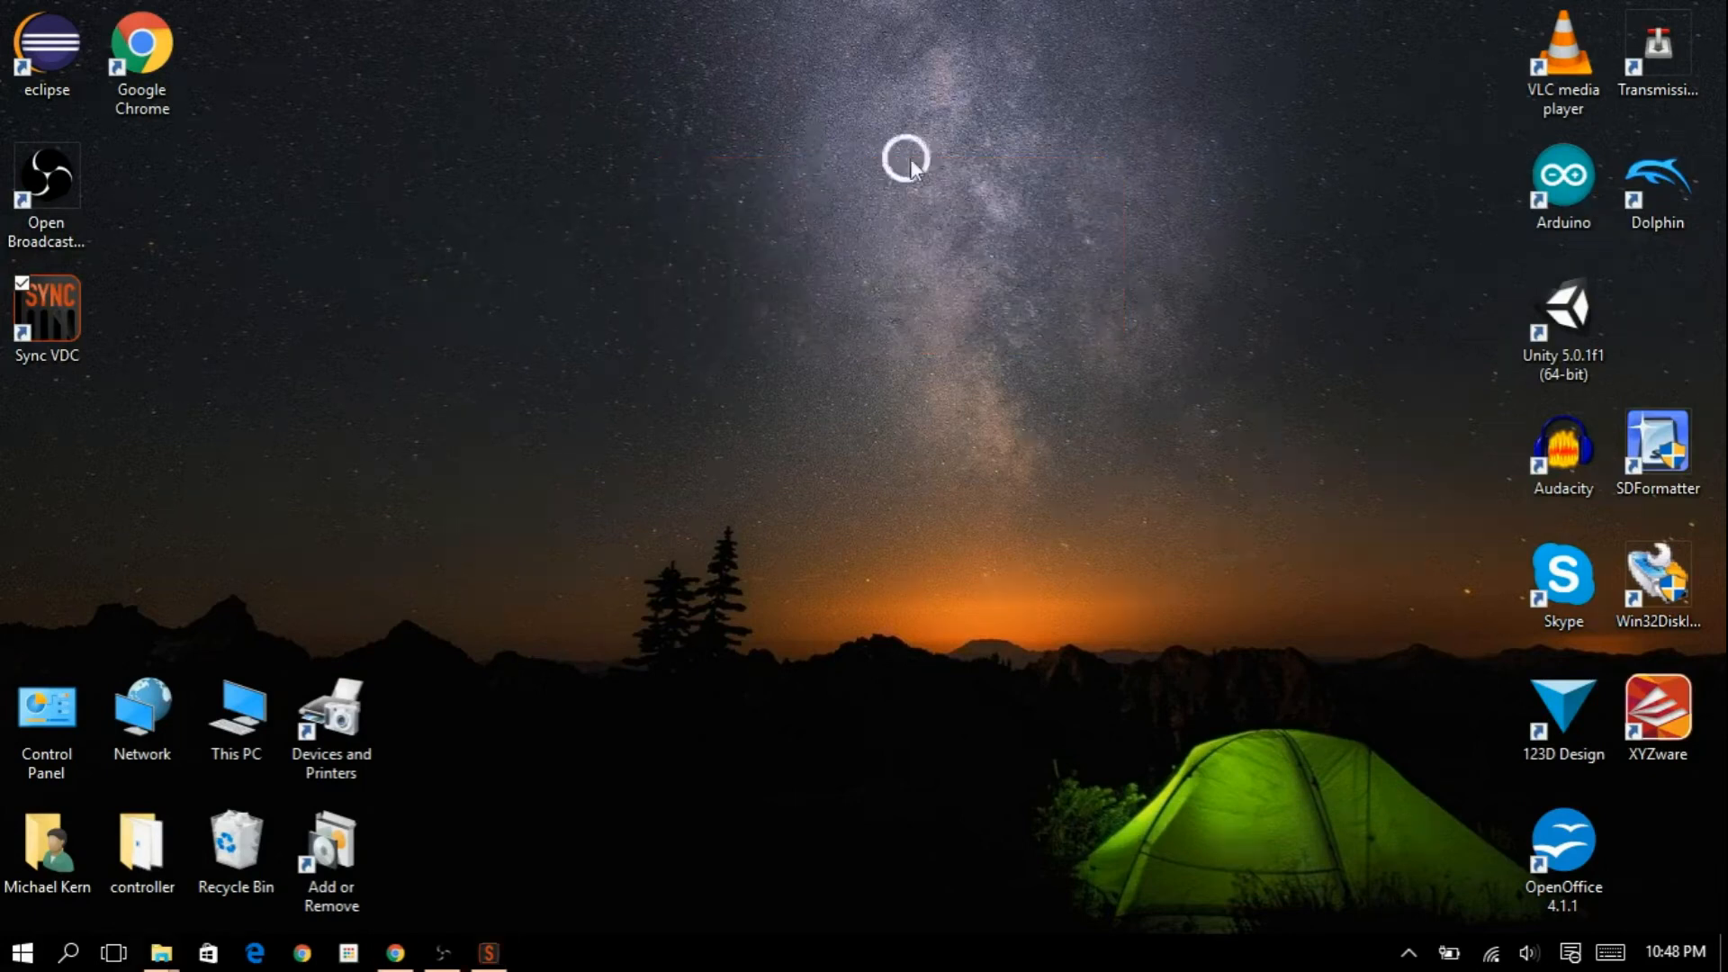
mouse_move(273, 163)
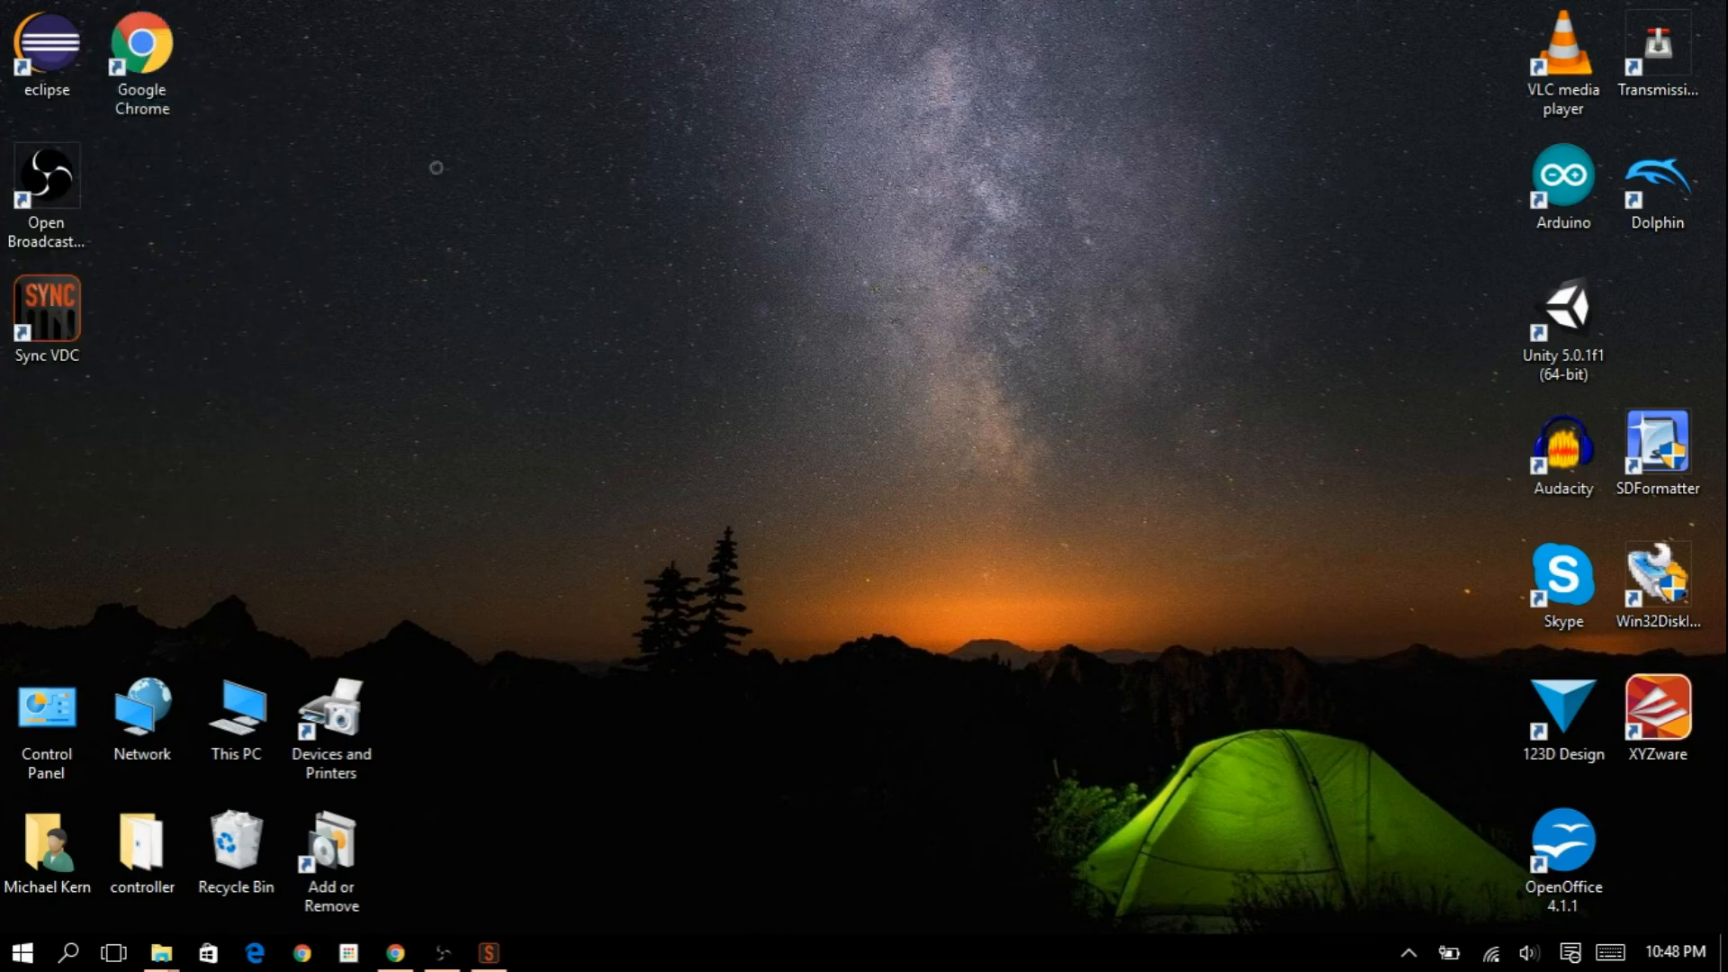
mouse_move(542, 187)
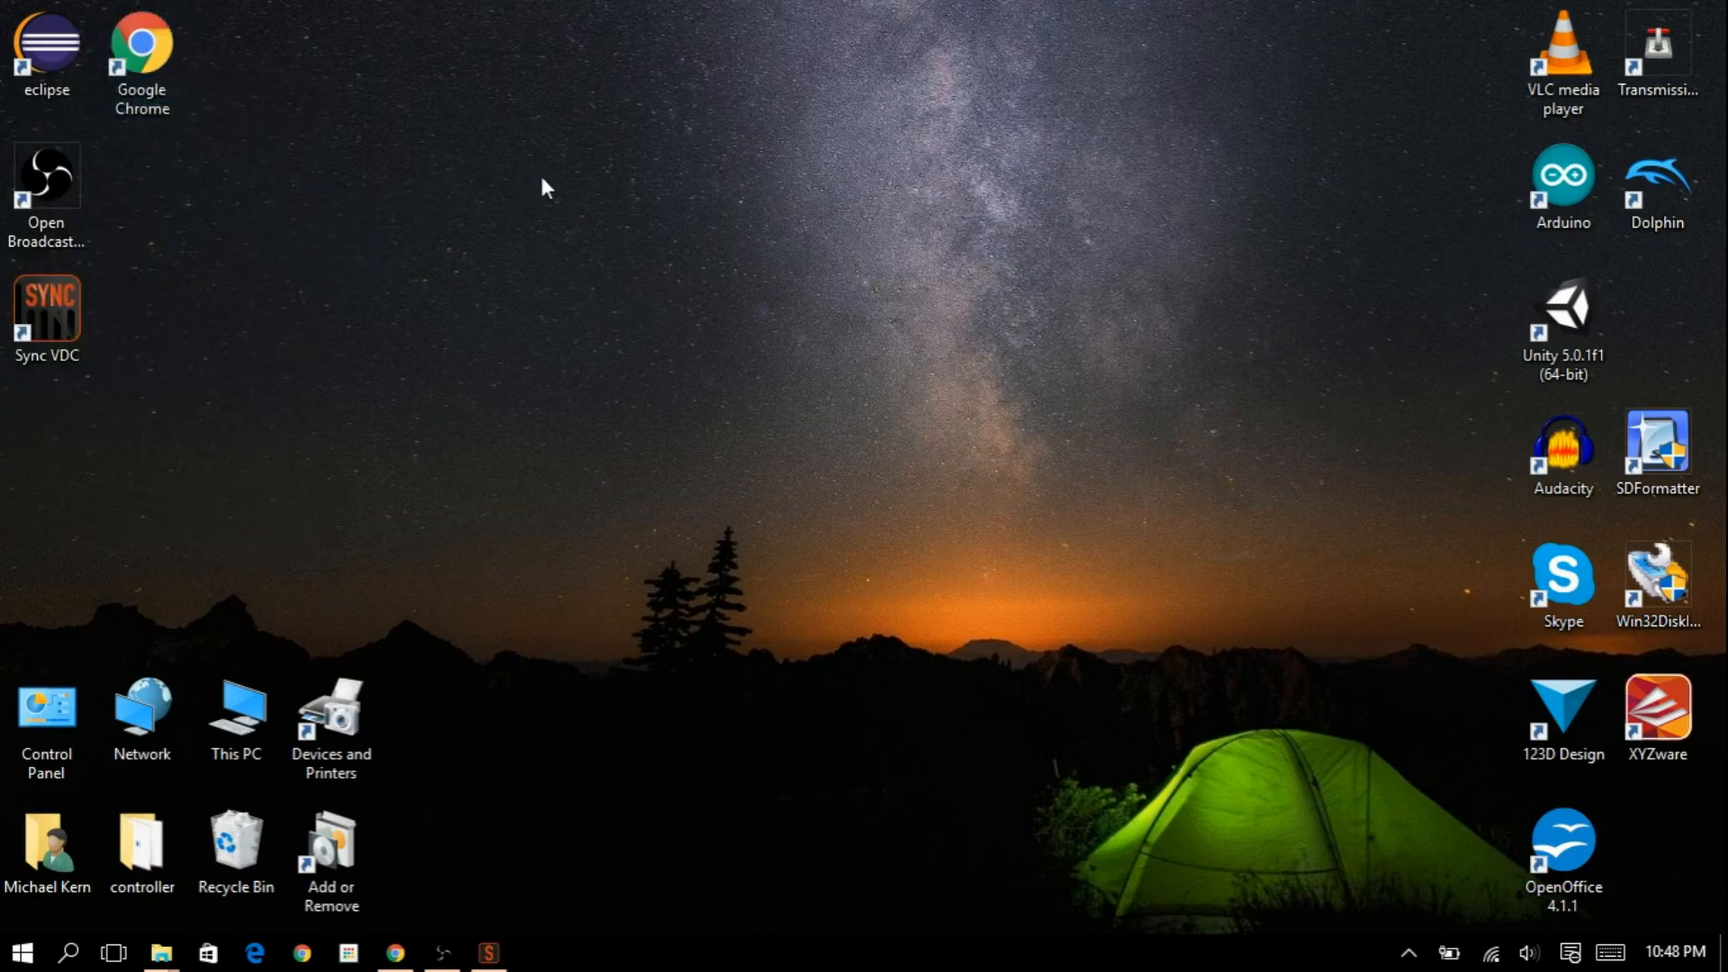
mouse_move(721, 237)
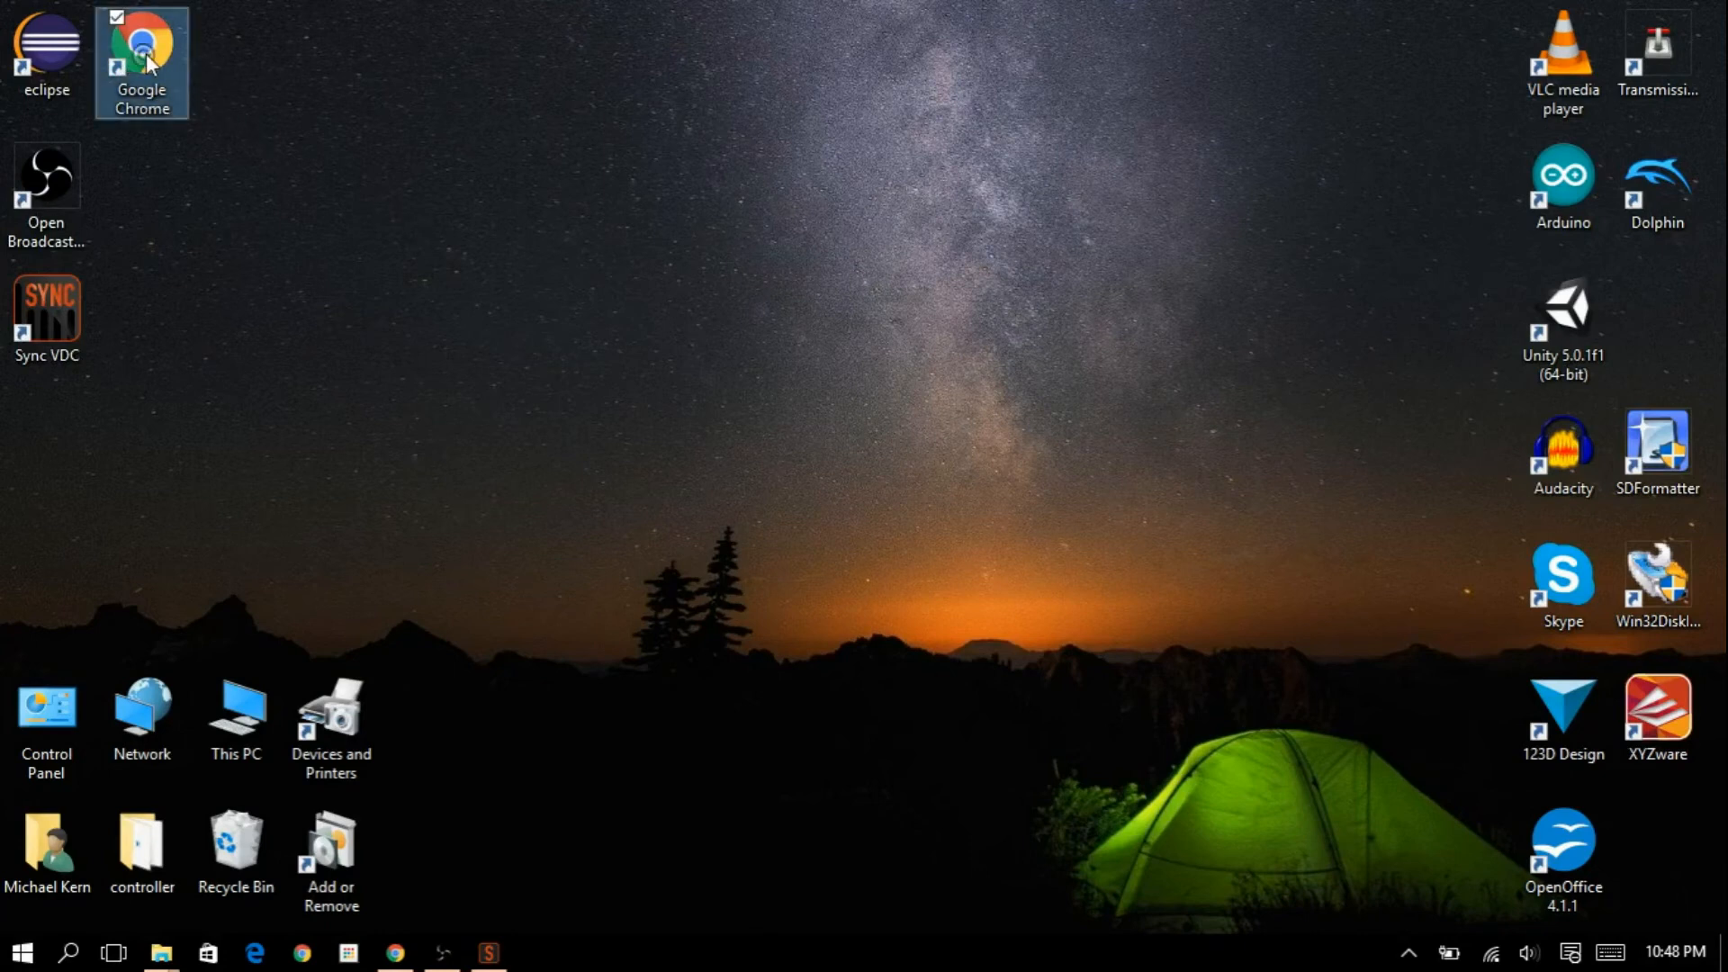
double_click(141, 46)
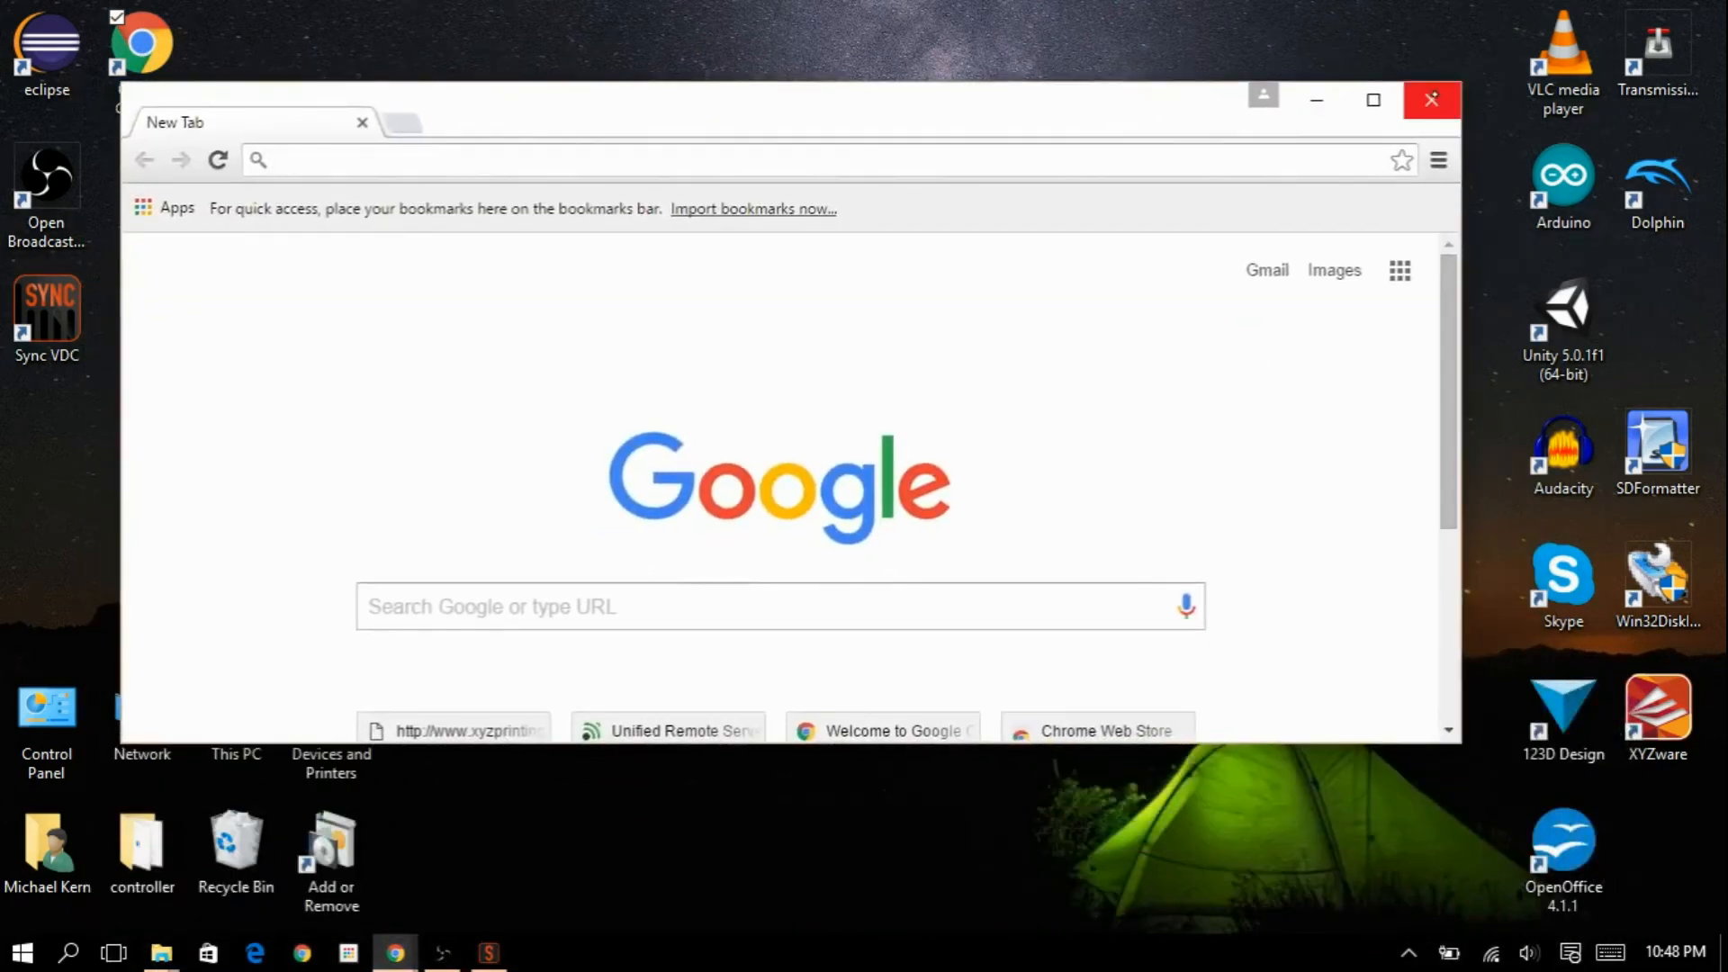
click(1430, 99)
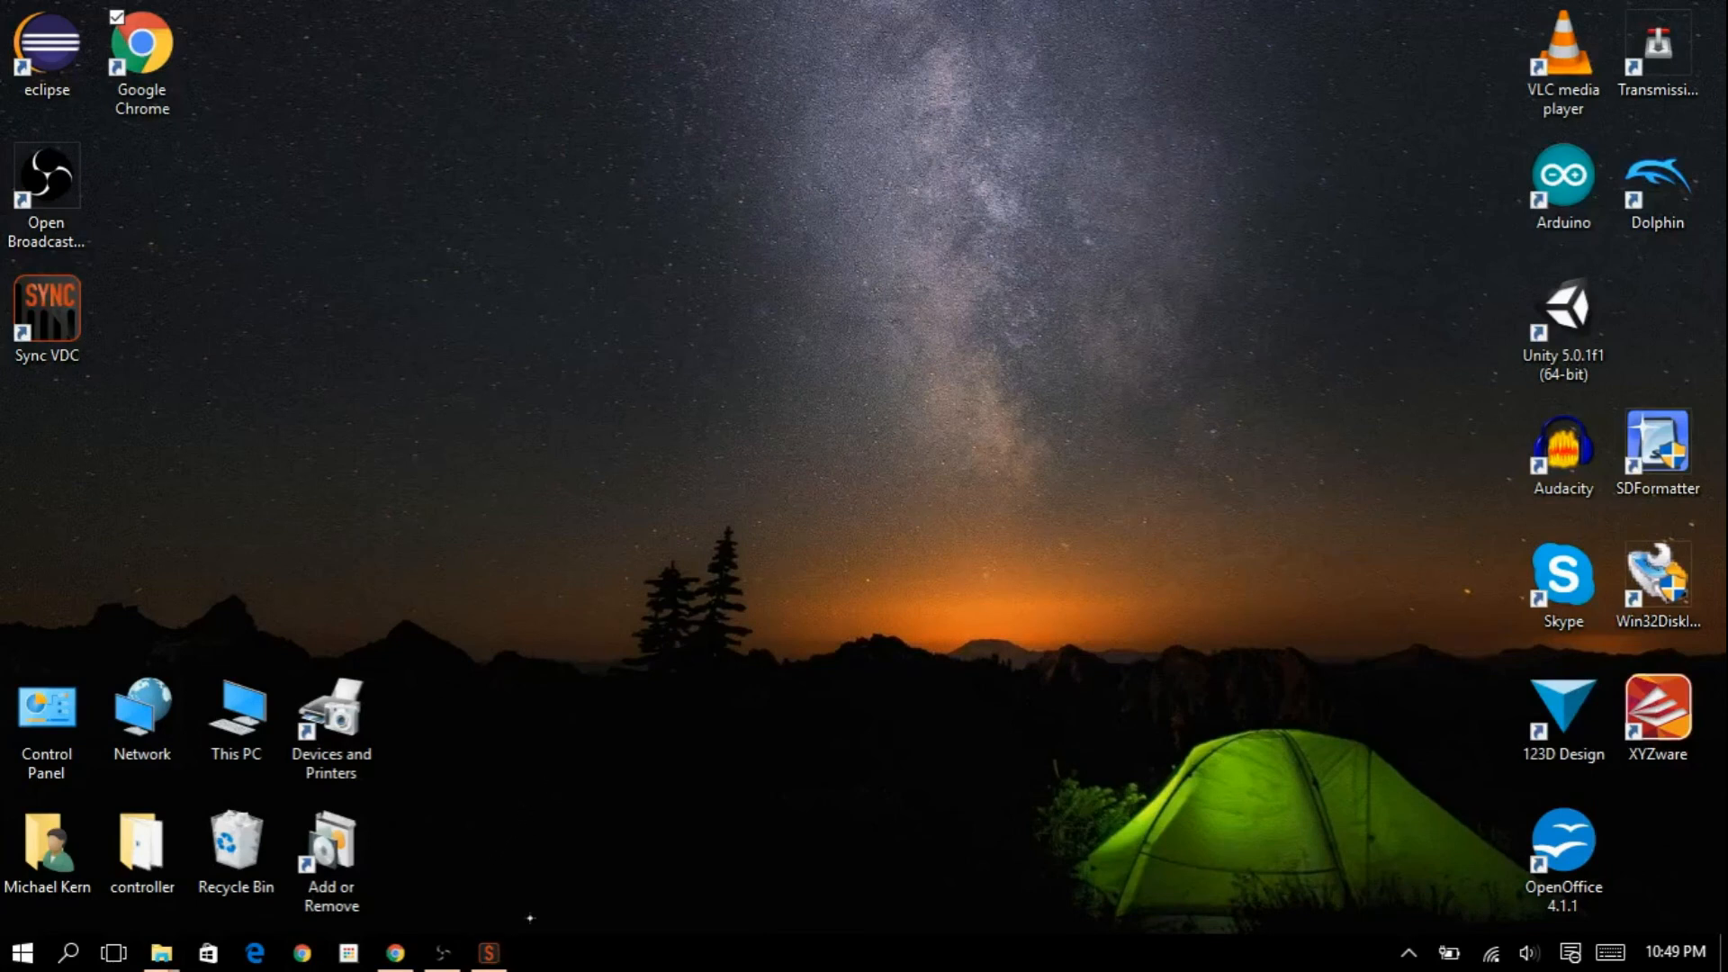
Open the installed programs list and locate Sync VDC in it.
click(161, 952)
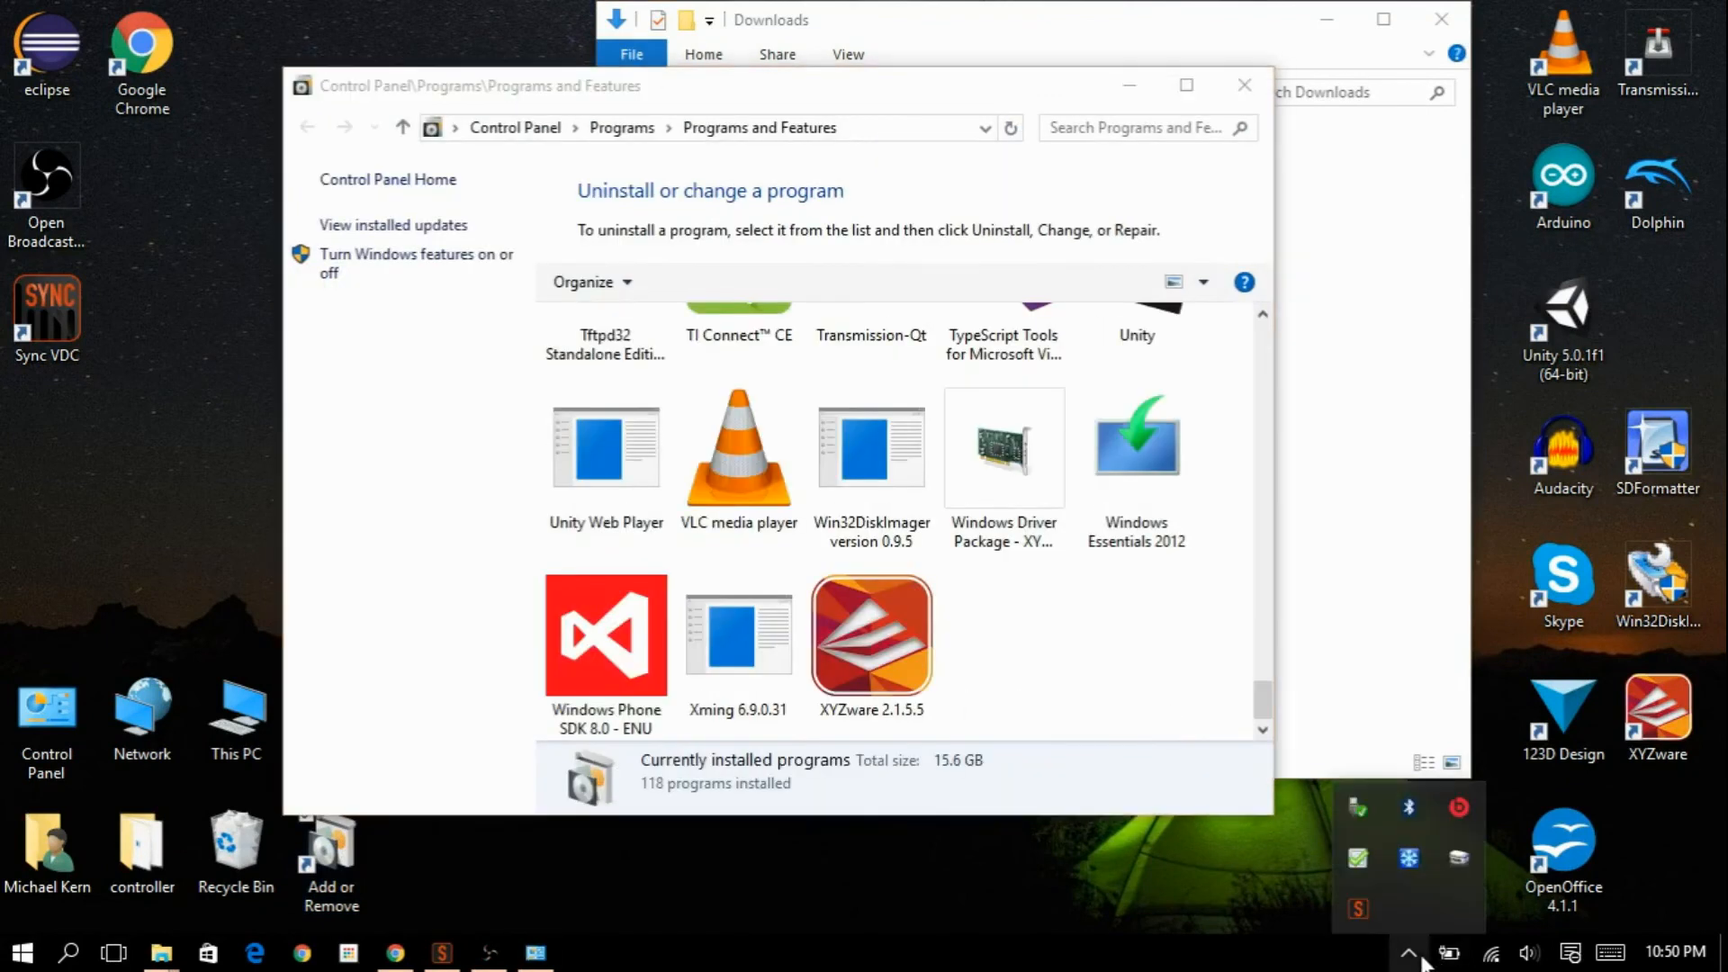
mouse_move(1358, 913)
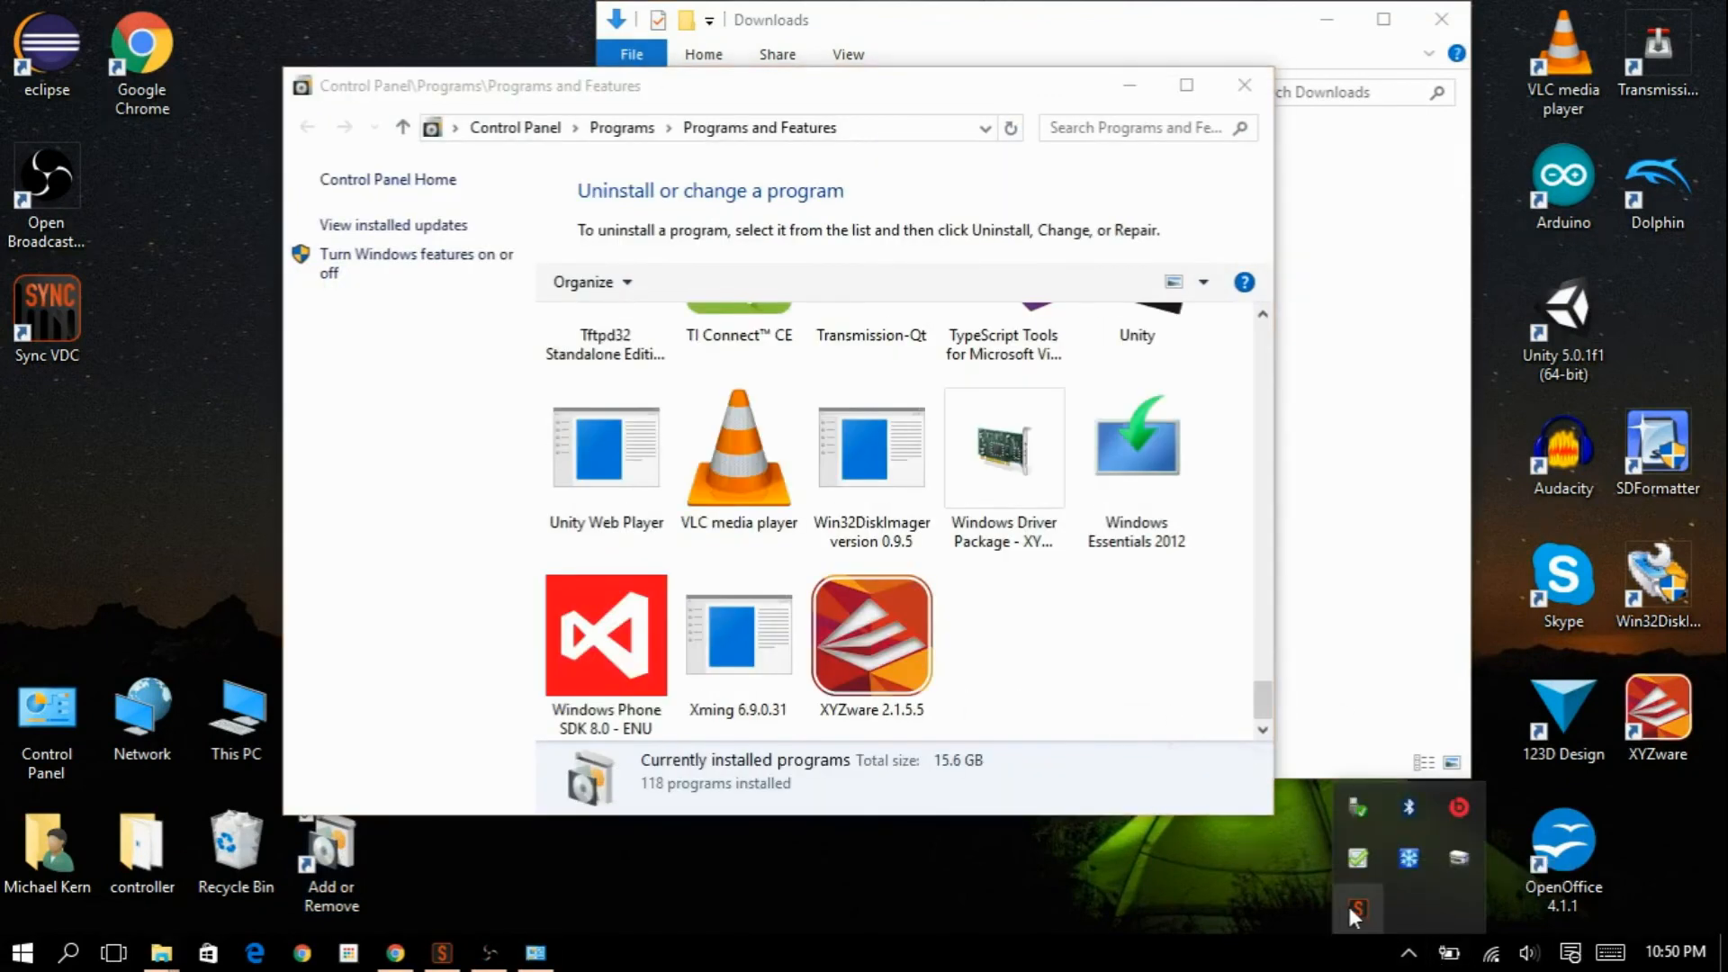
right_click(1356, 910)
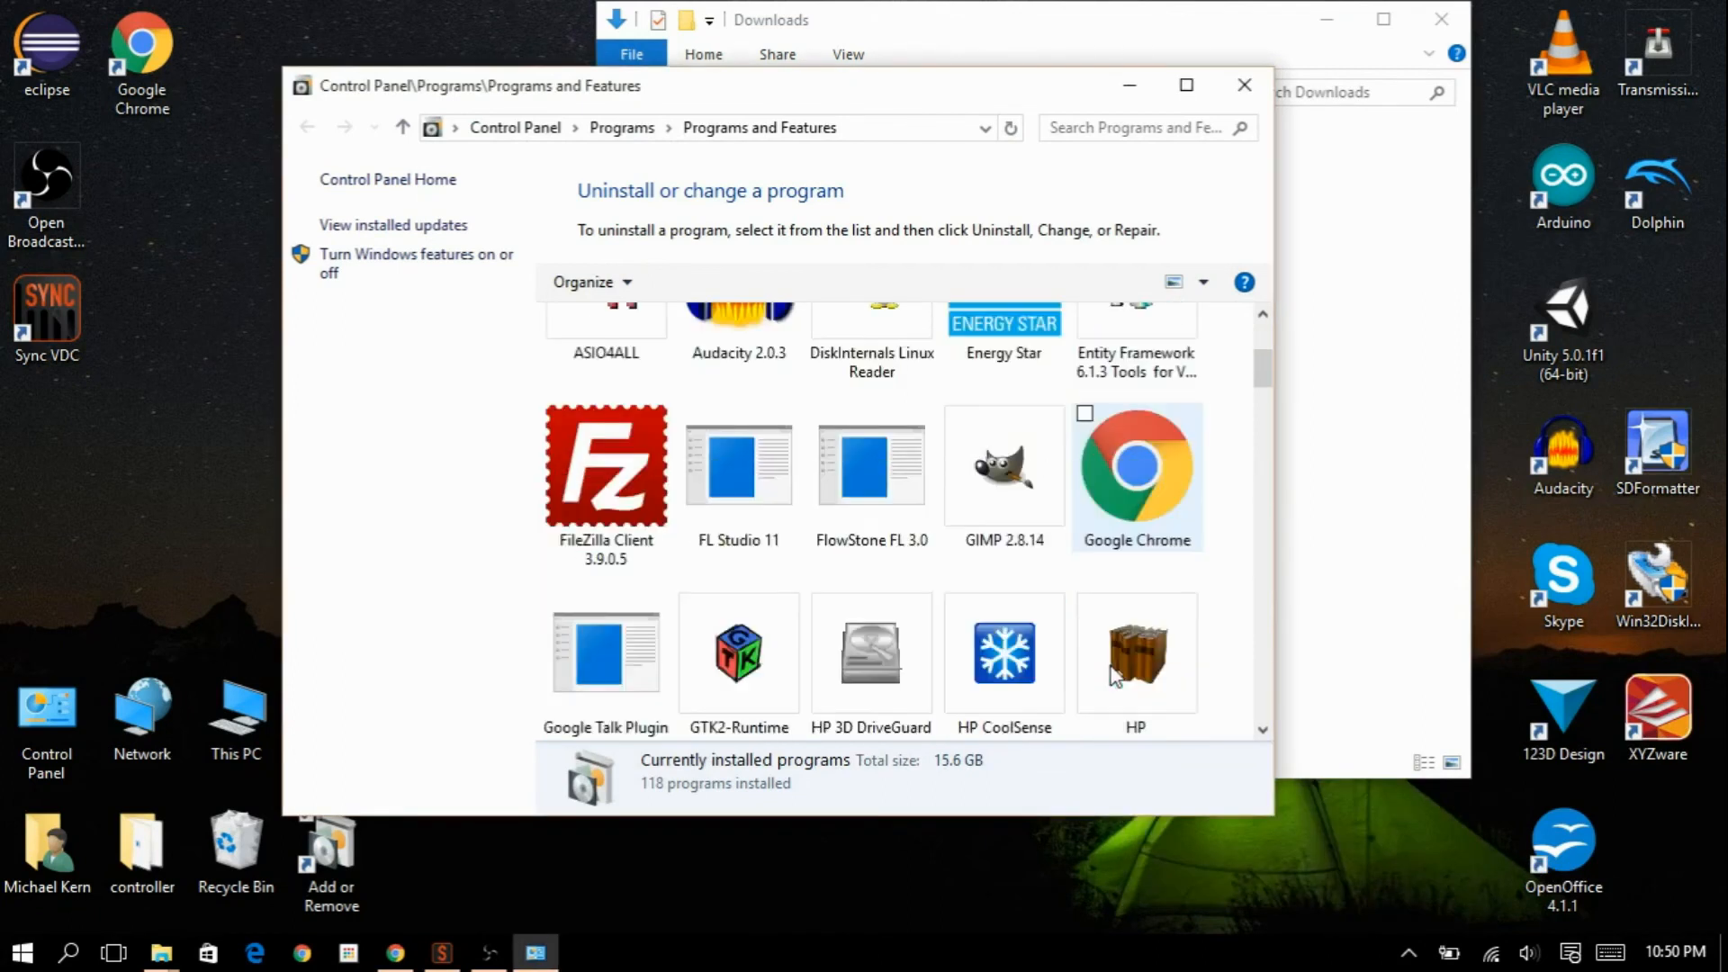
scroll(down, 3)
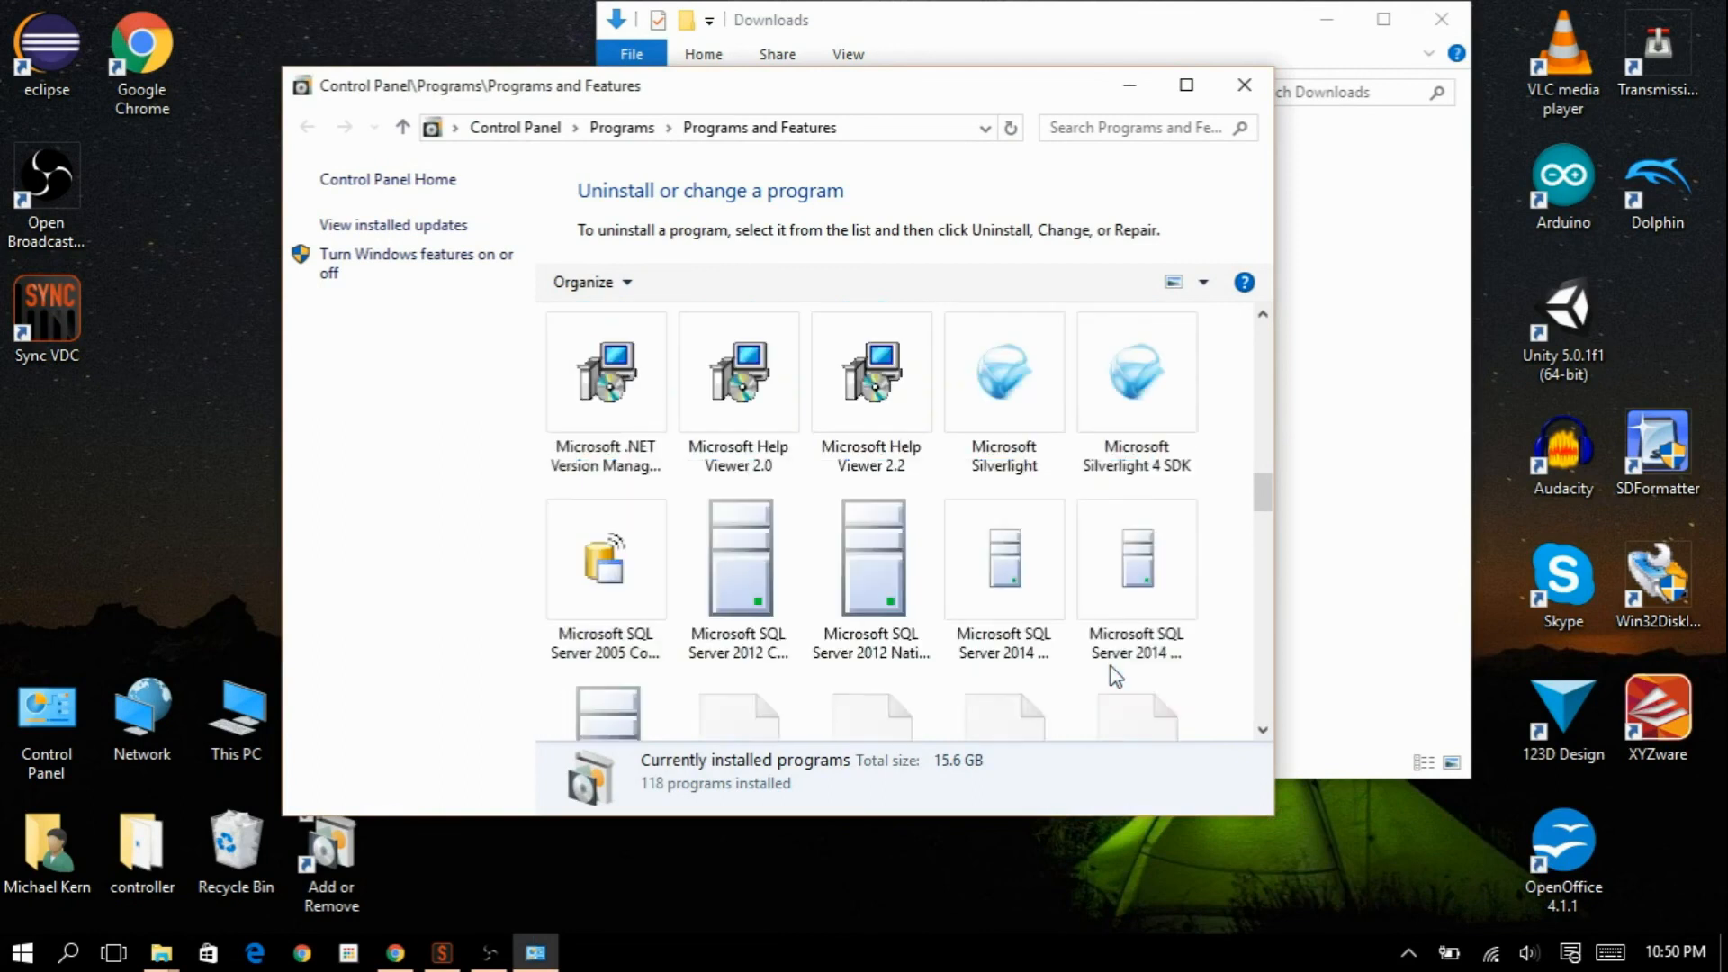
click(870, 372)
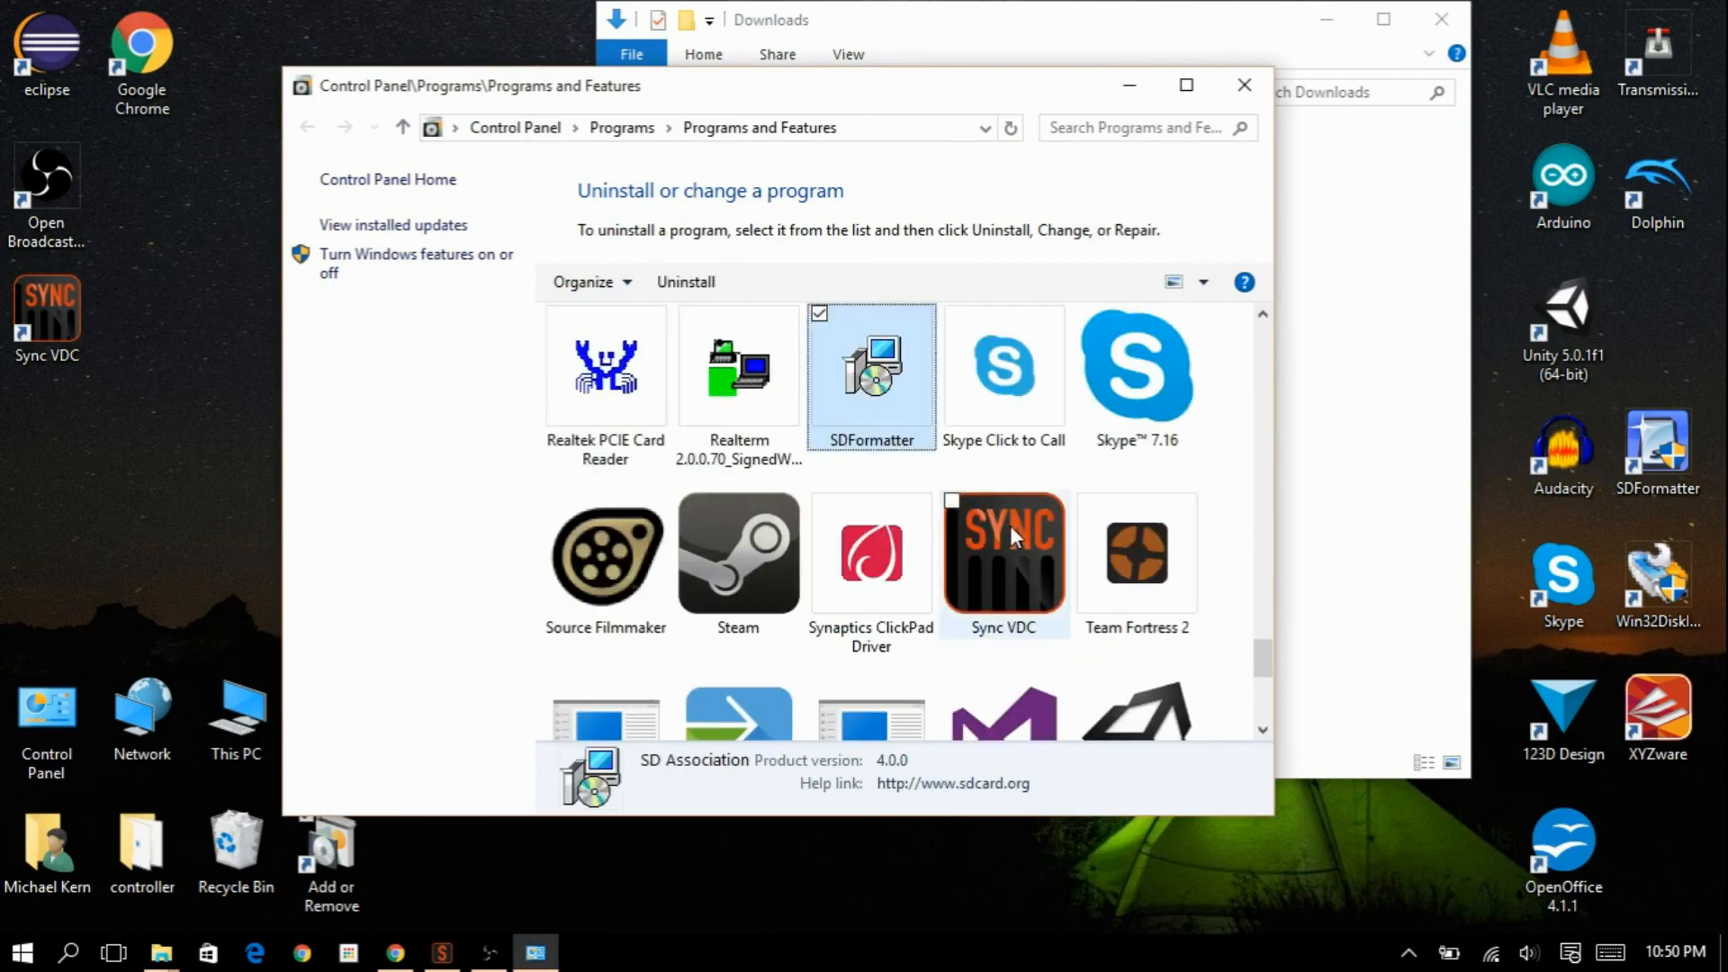
Uninstall Sync VDC and confirm its removal.
right_click(1004, 551)
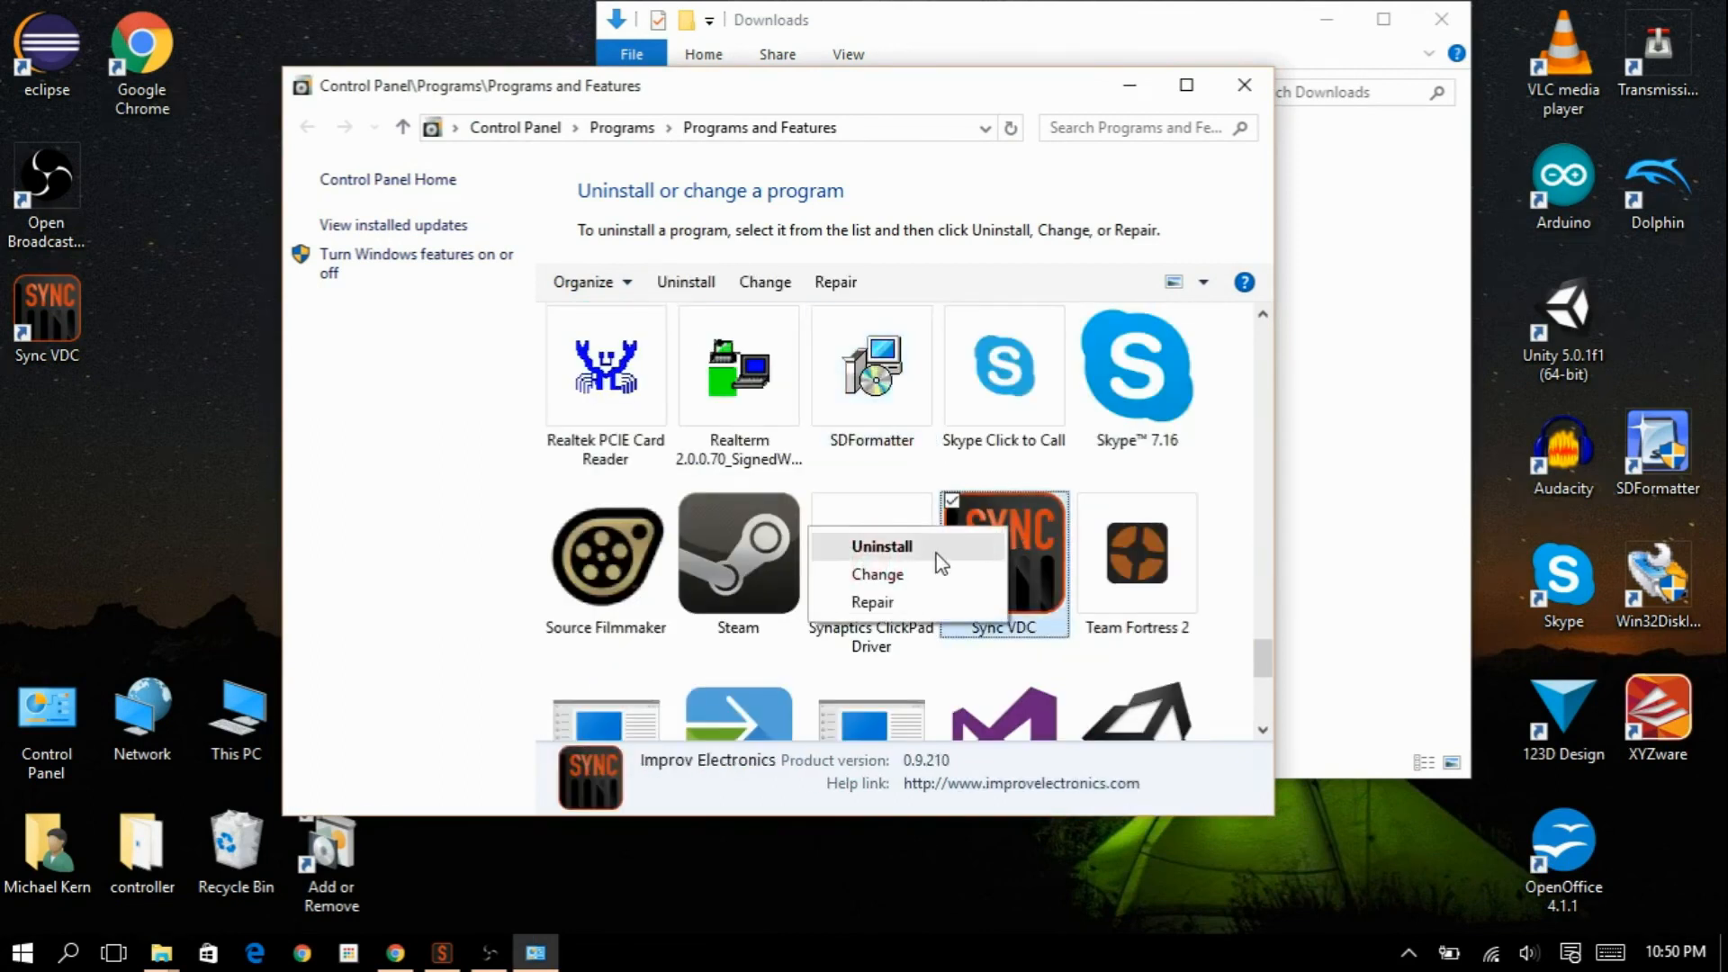
click(880, 545)
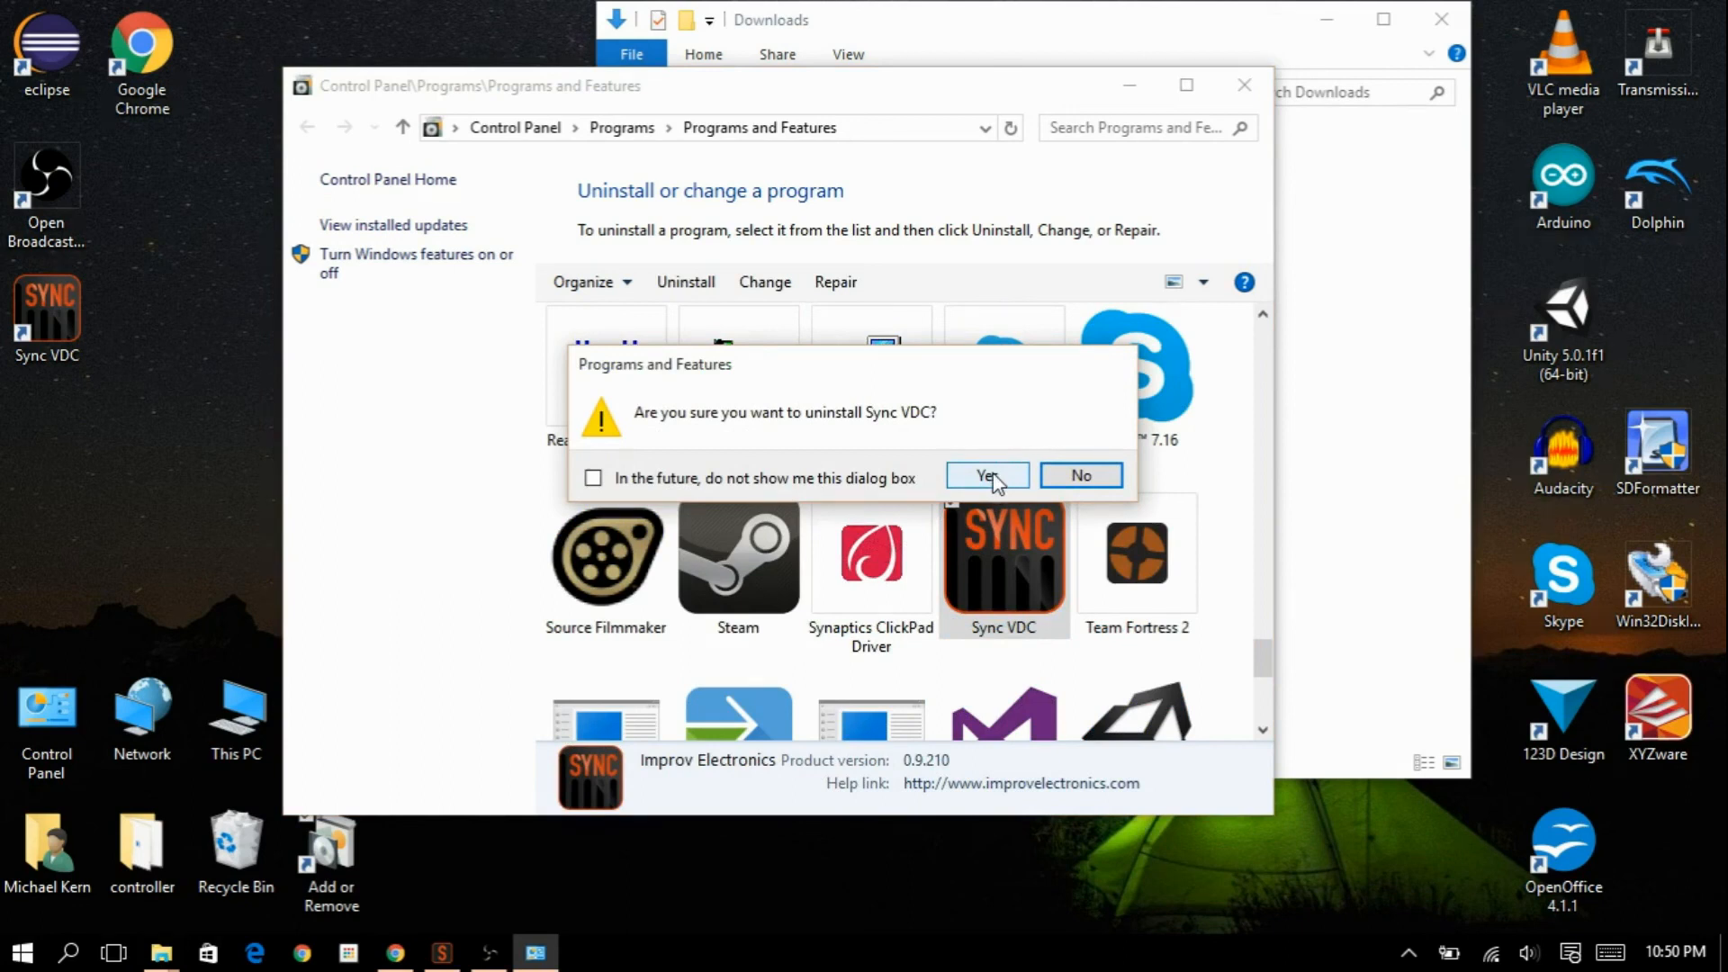
click(980, 475)
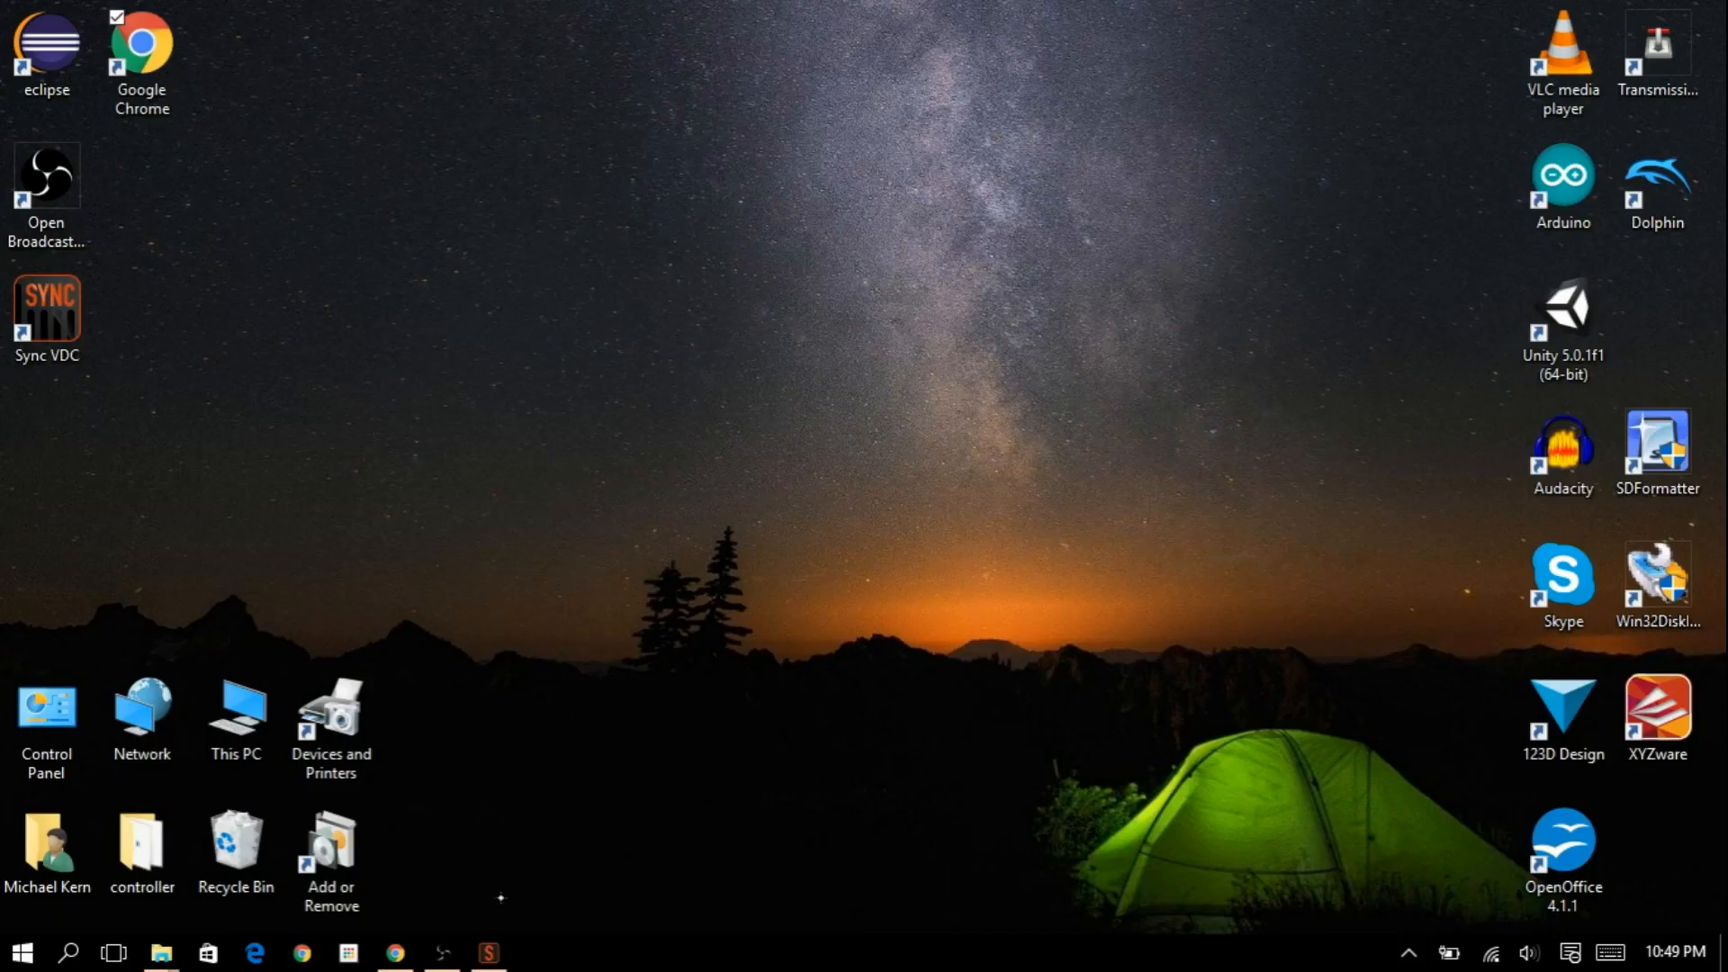